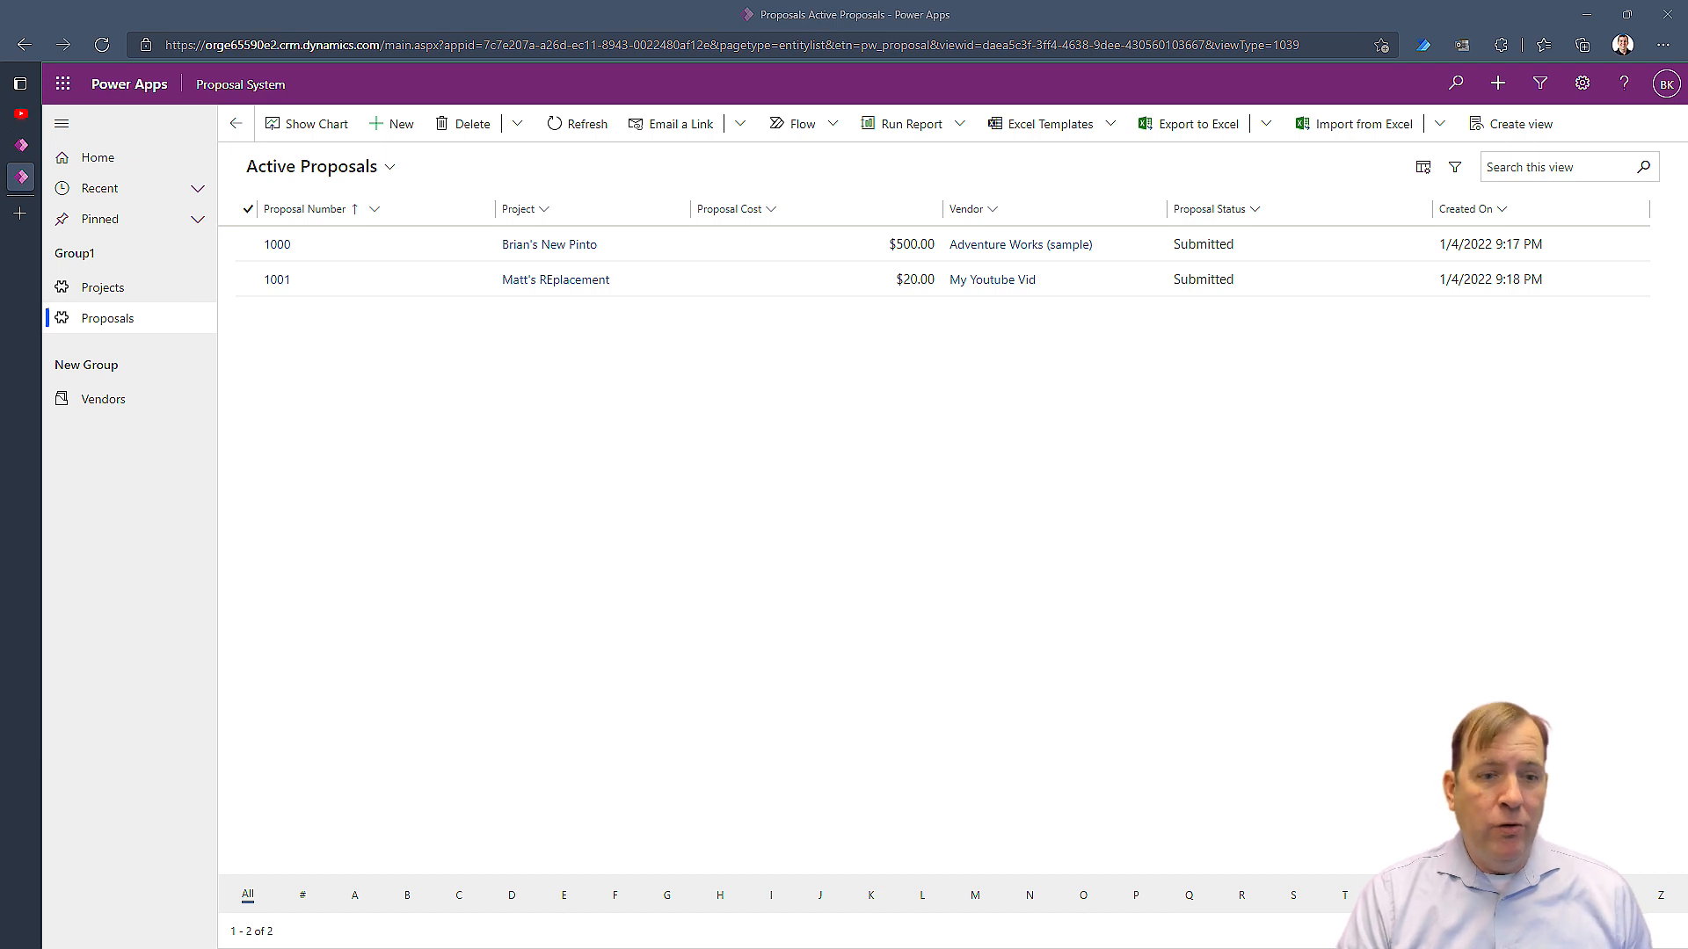
{"action": "mouse_move", "coordinate": [481, 347]}
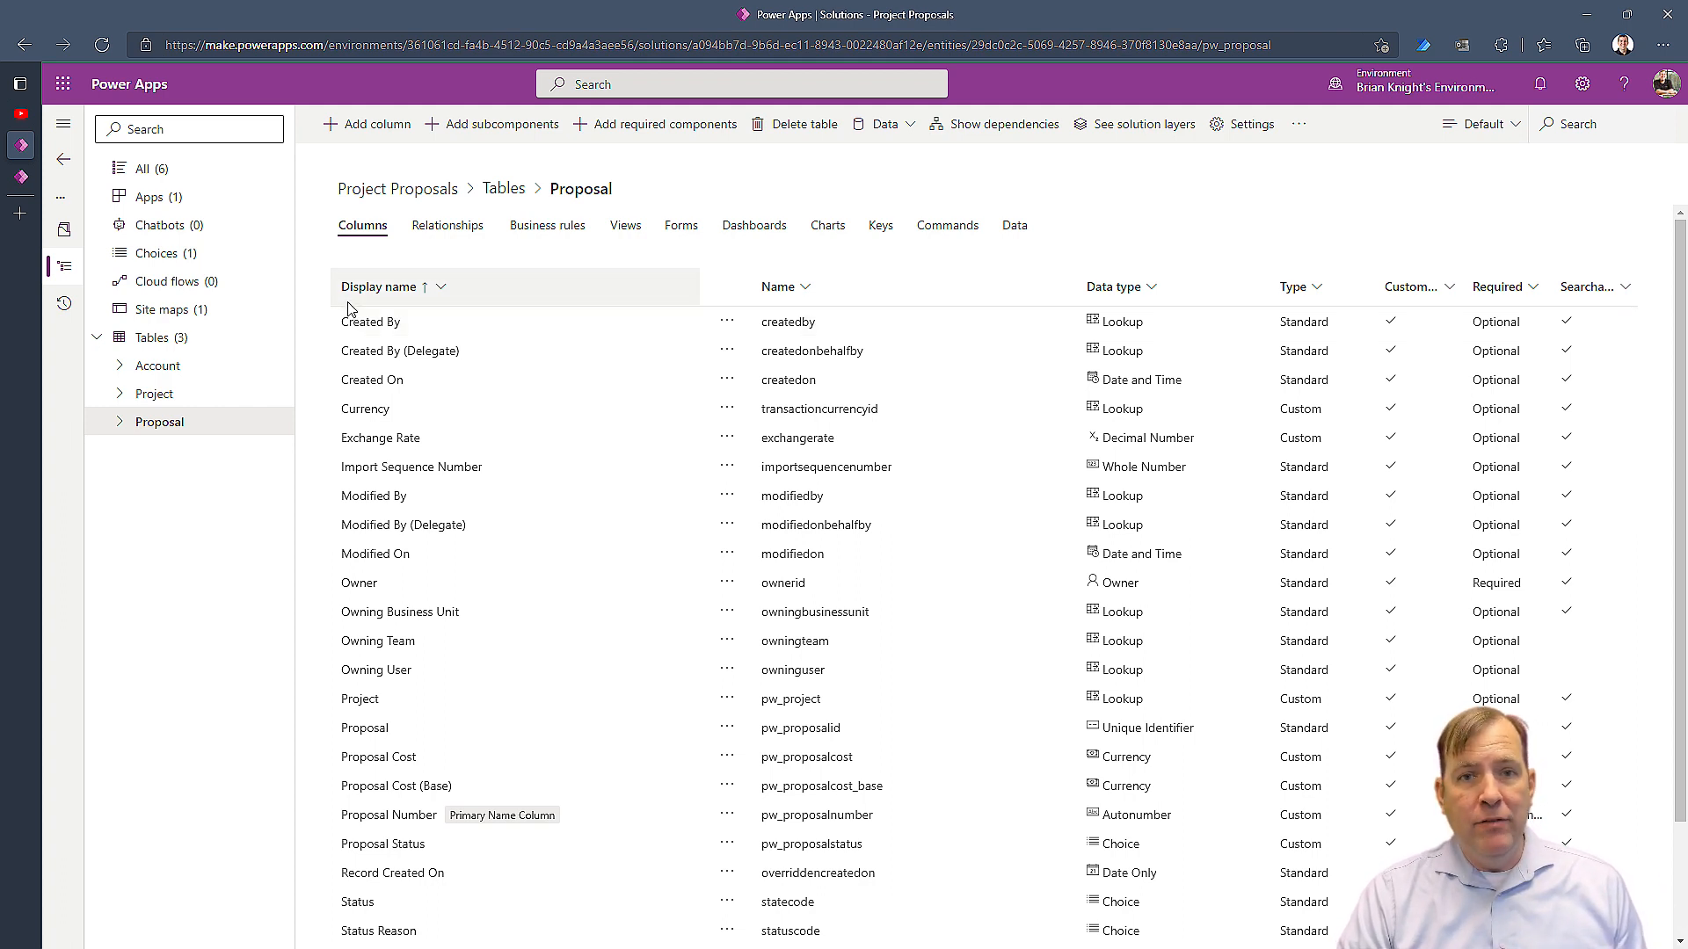
{"action": "mouse_move", "coordinate": [333, 156]}
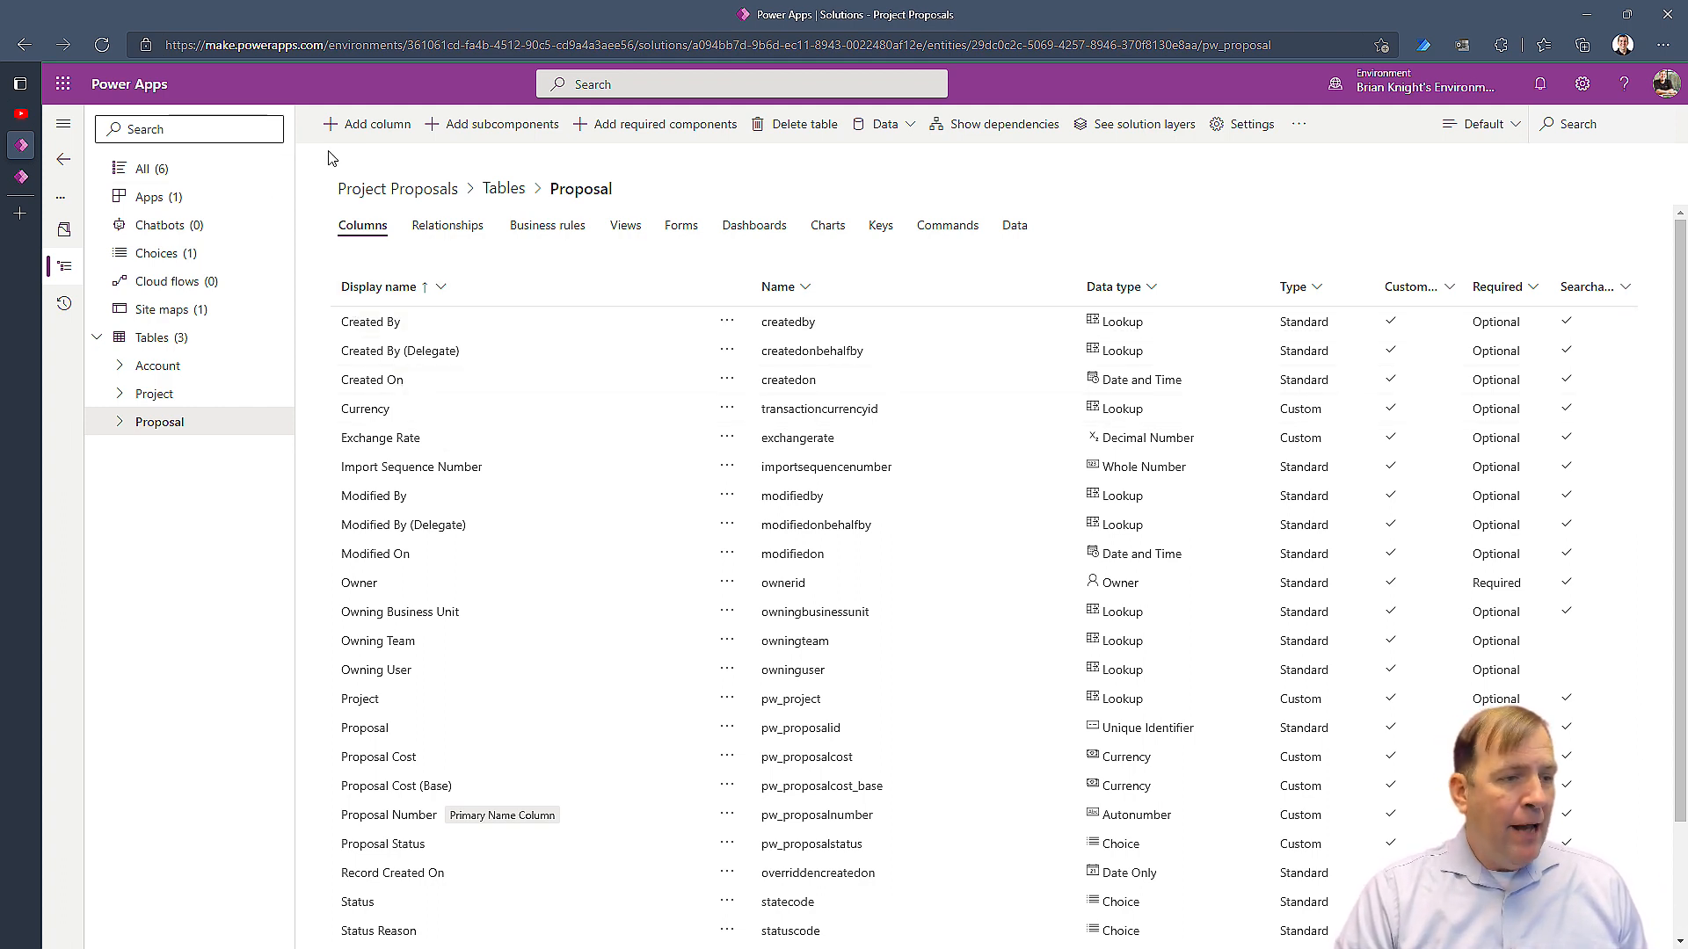
Add a column named Signature with data type Multiline Text to the Proposal table
{"action": "left_click", "coordinate": [366, 123]}
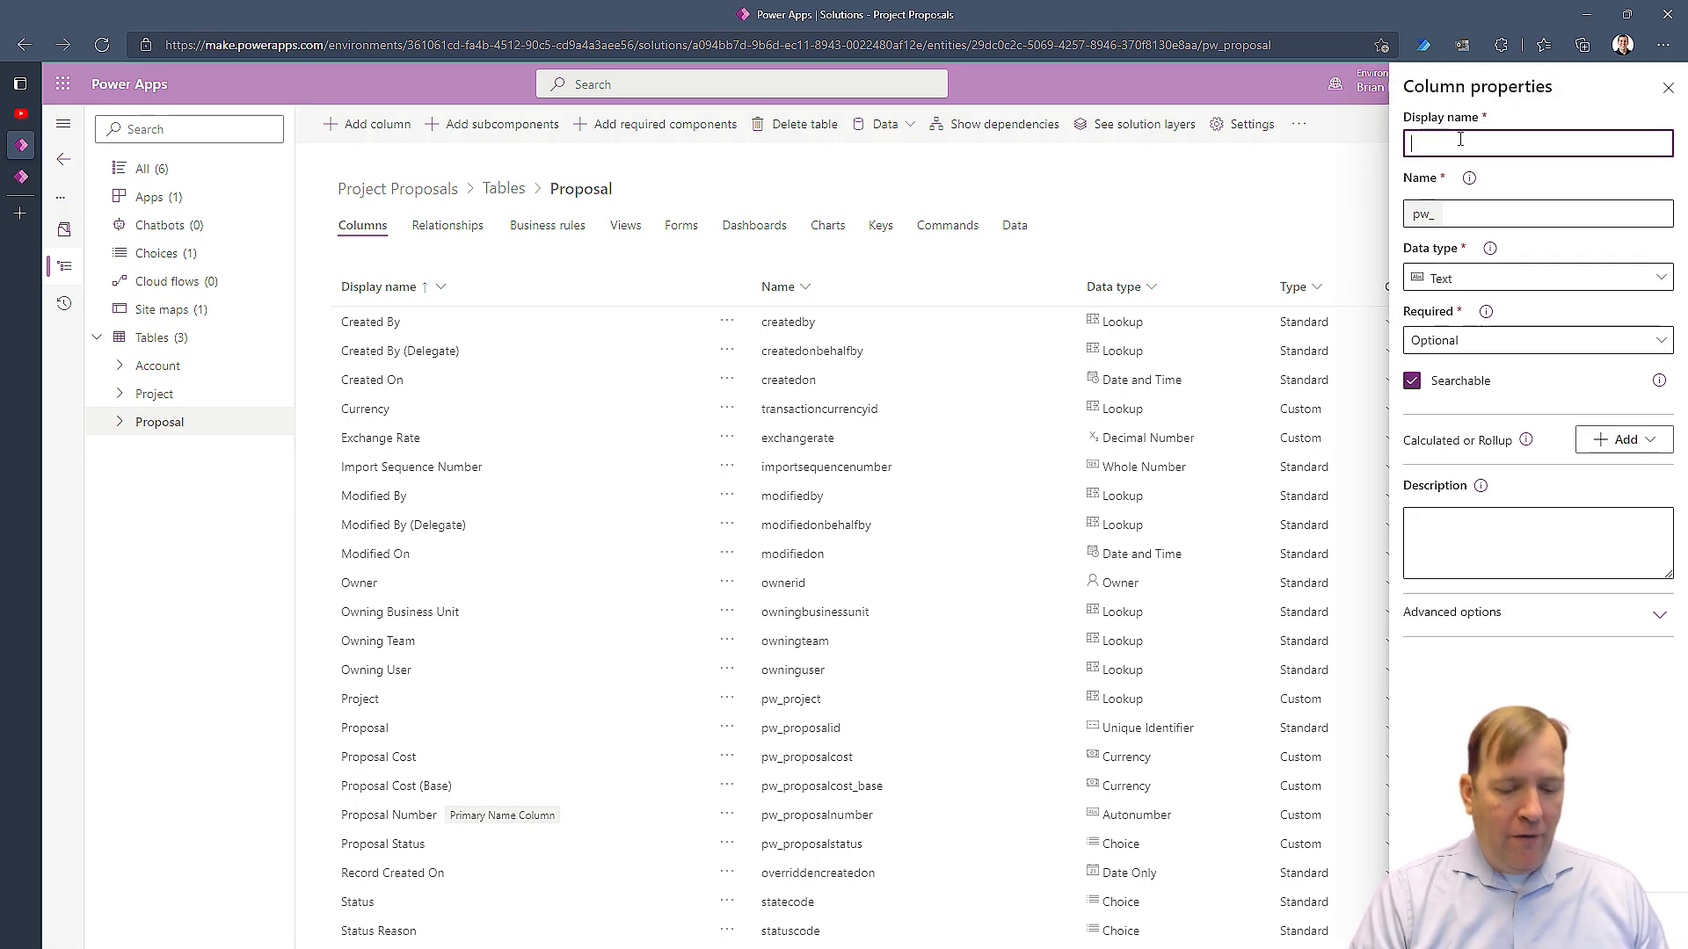
{"action": "type", "text": "Signat"}
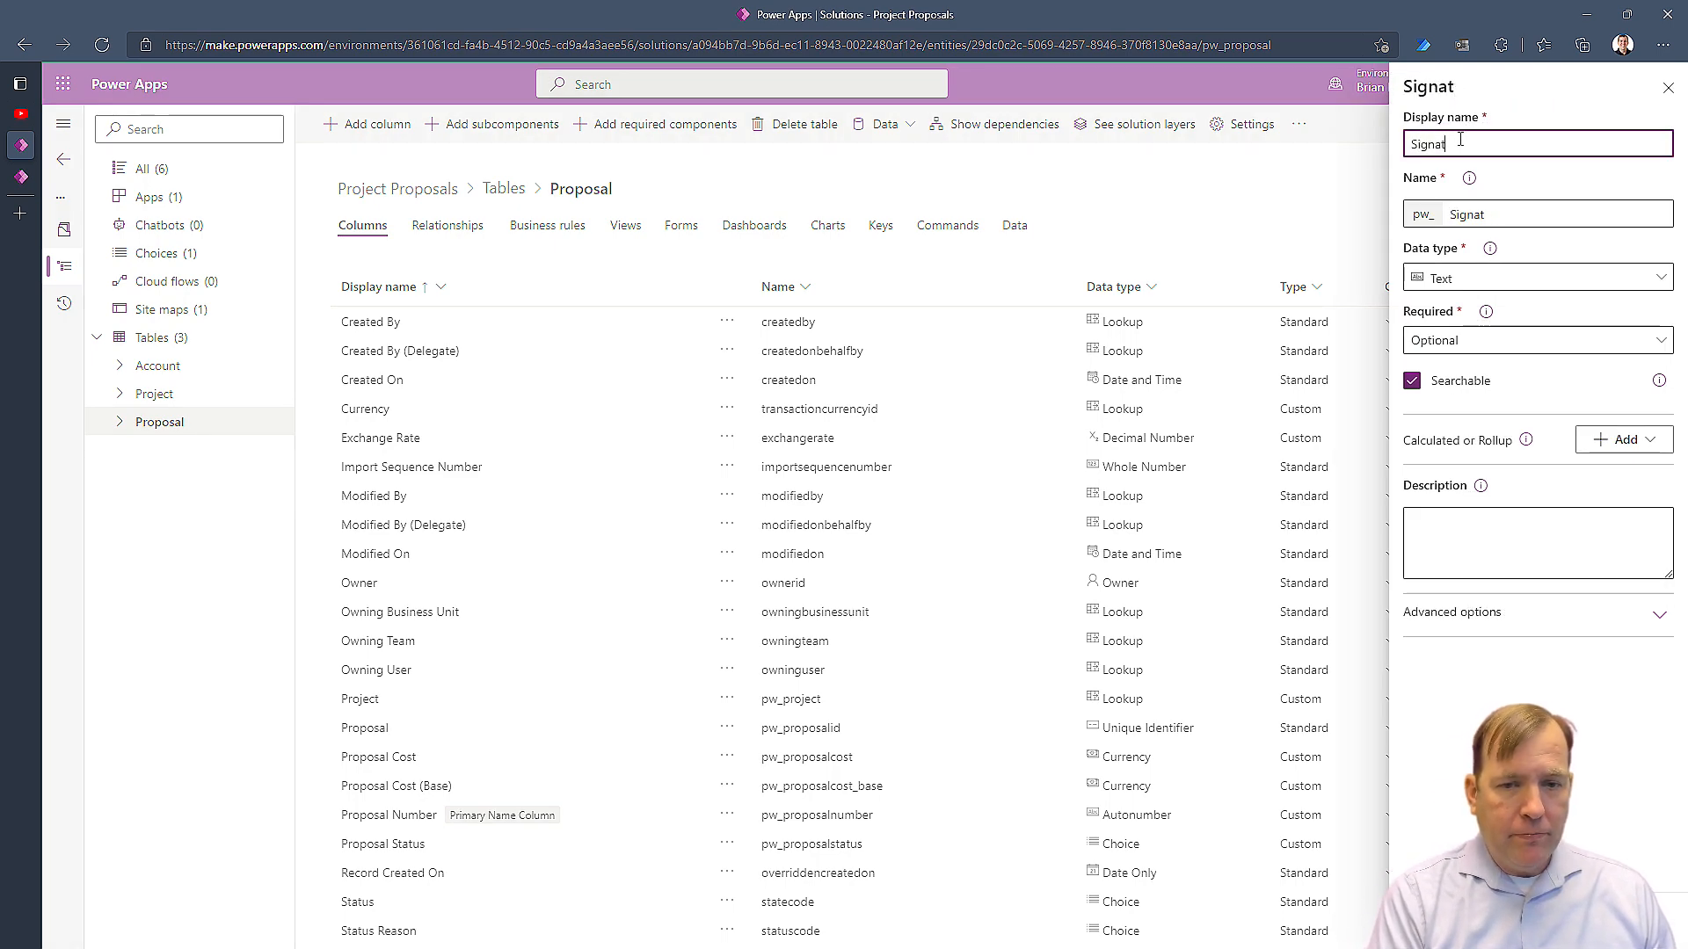
{"action": "left_click", "coordinate": [1537, 278]}
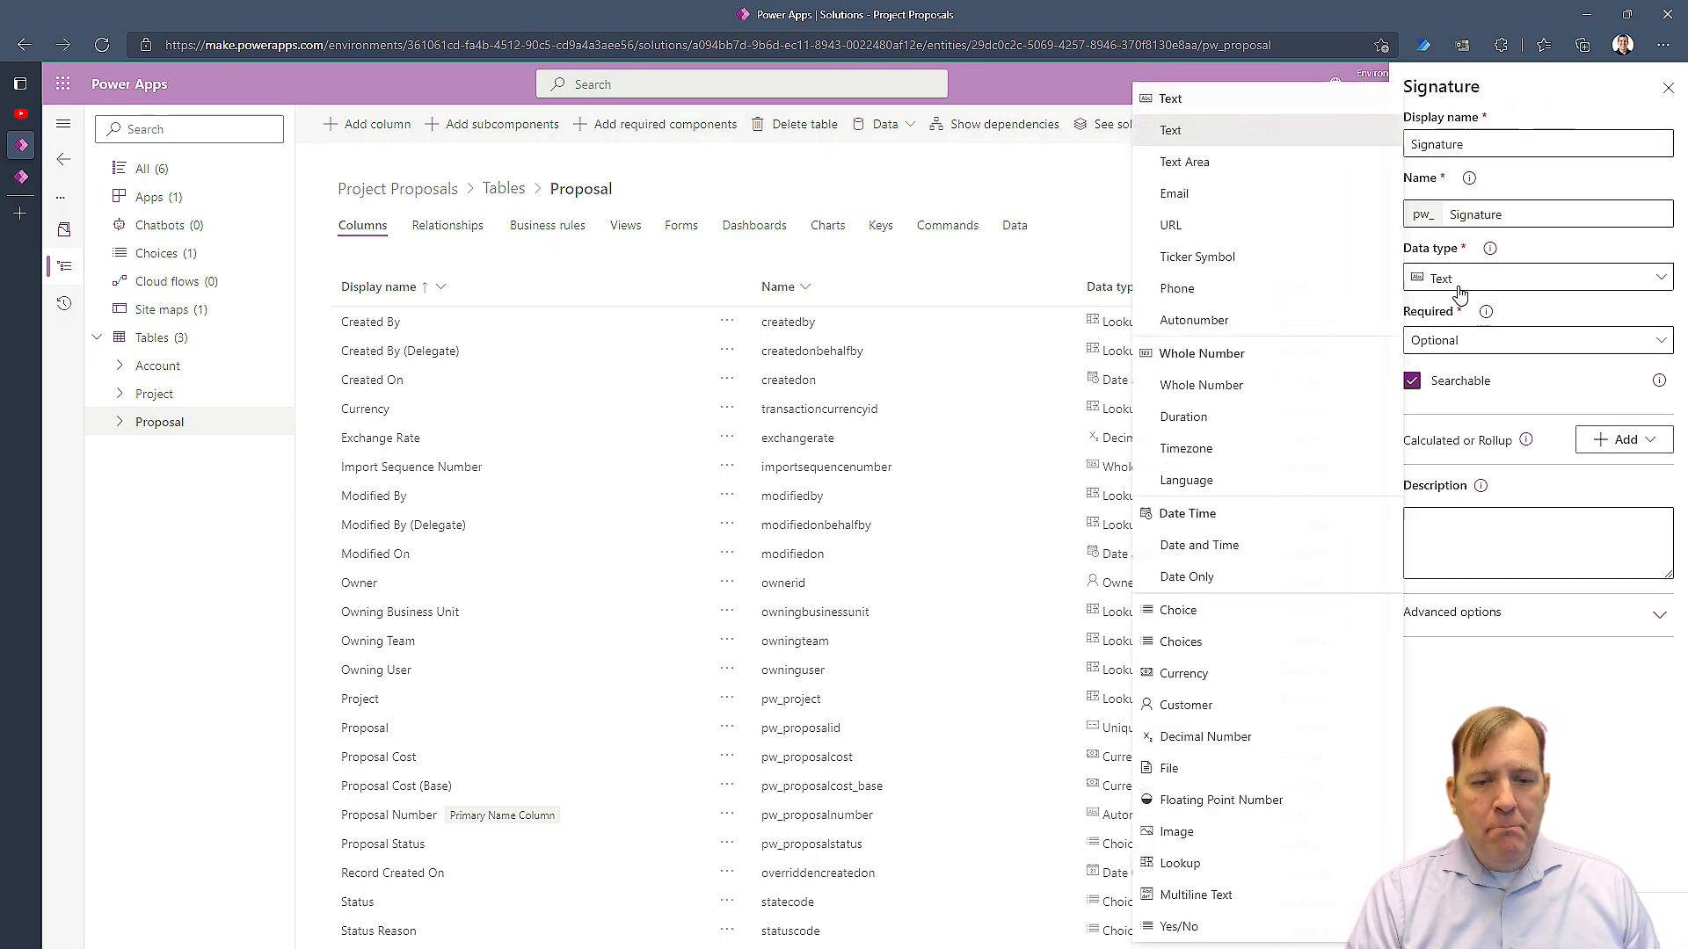
{"action": "left_click", "coordinate": [1198, 894]}
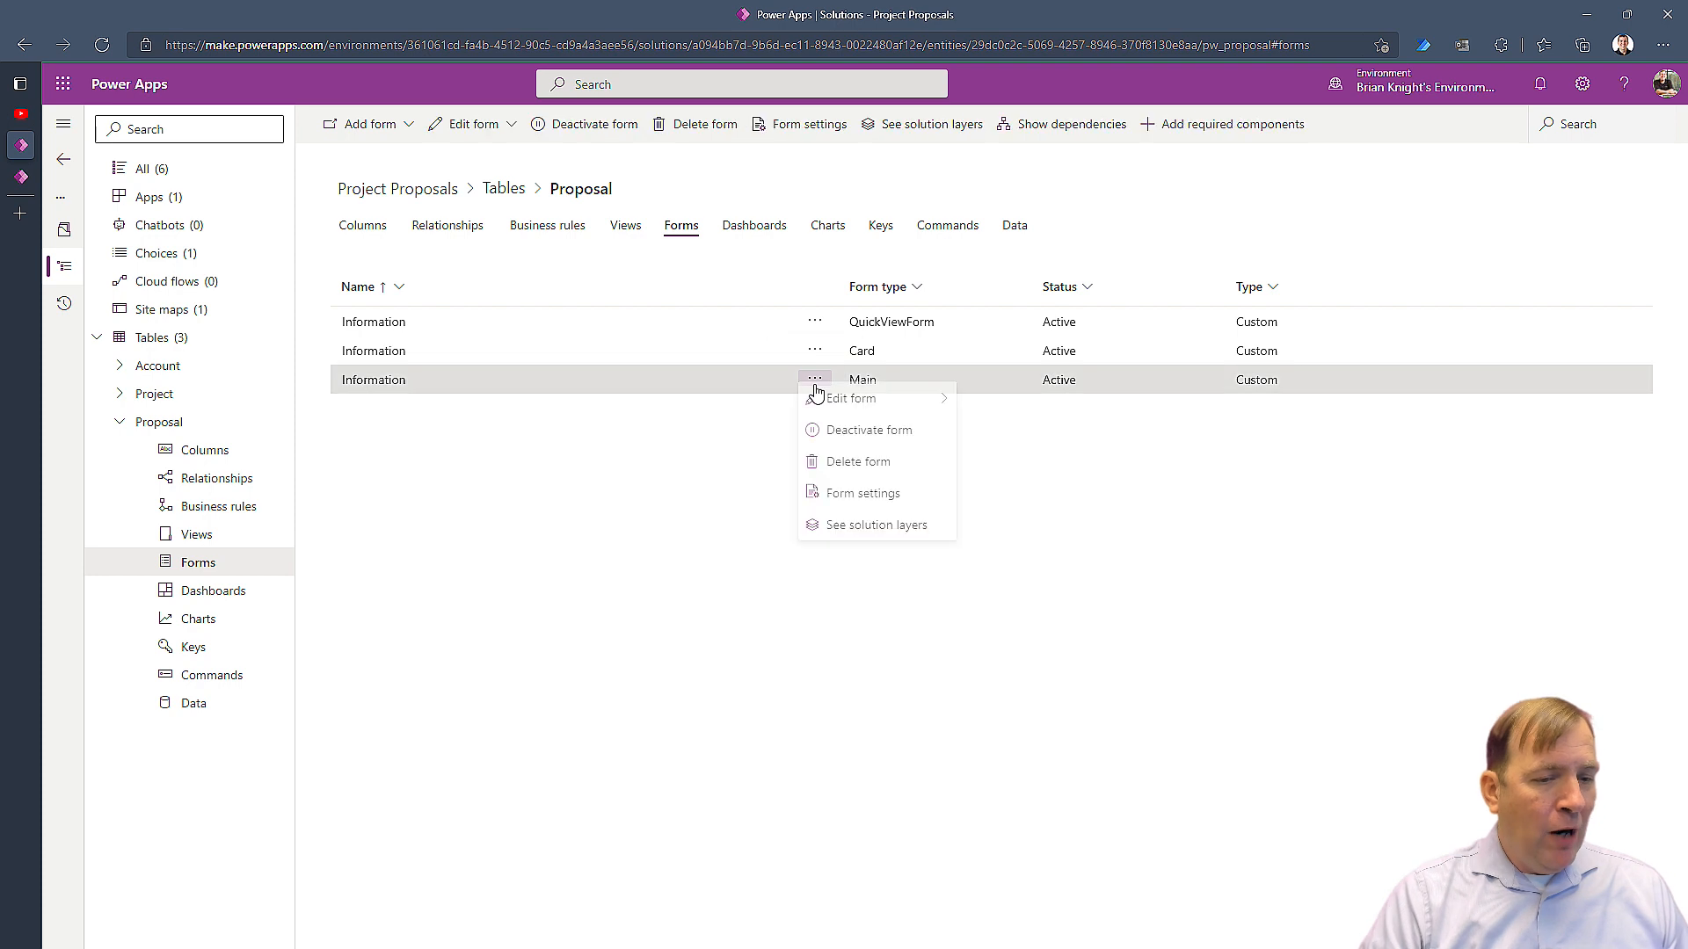
{"action": "mouse_move", "coordinate": [851, 401]}
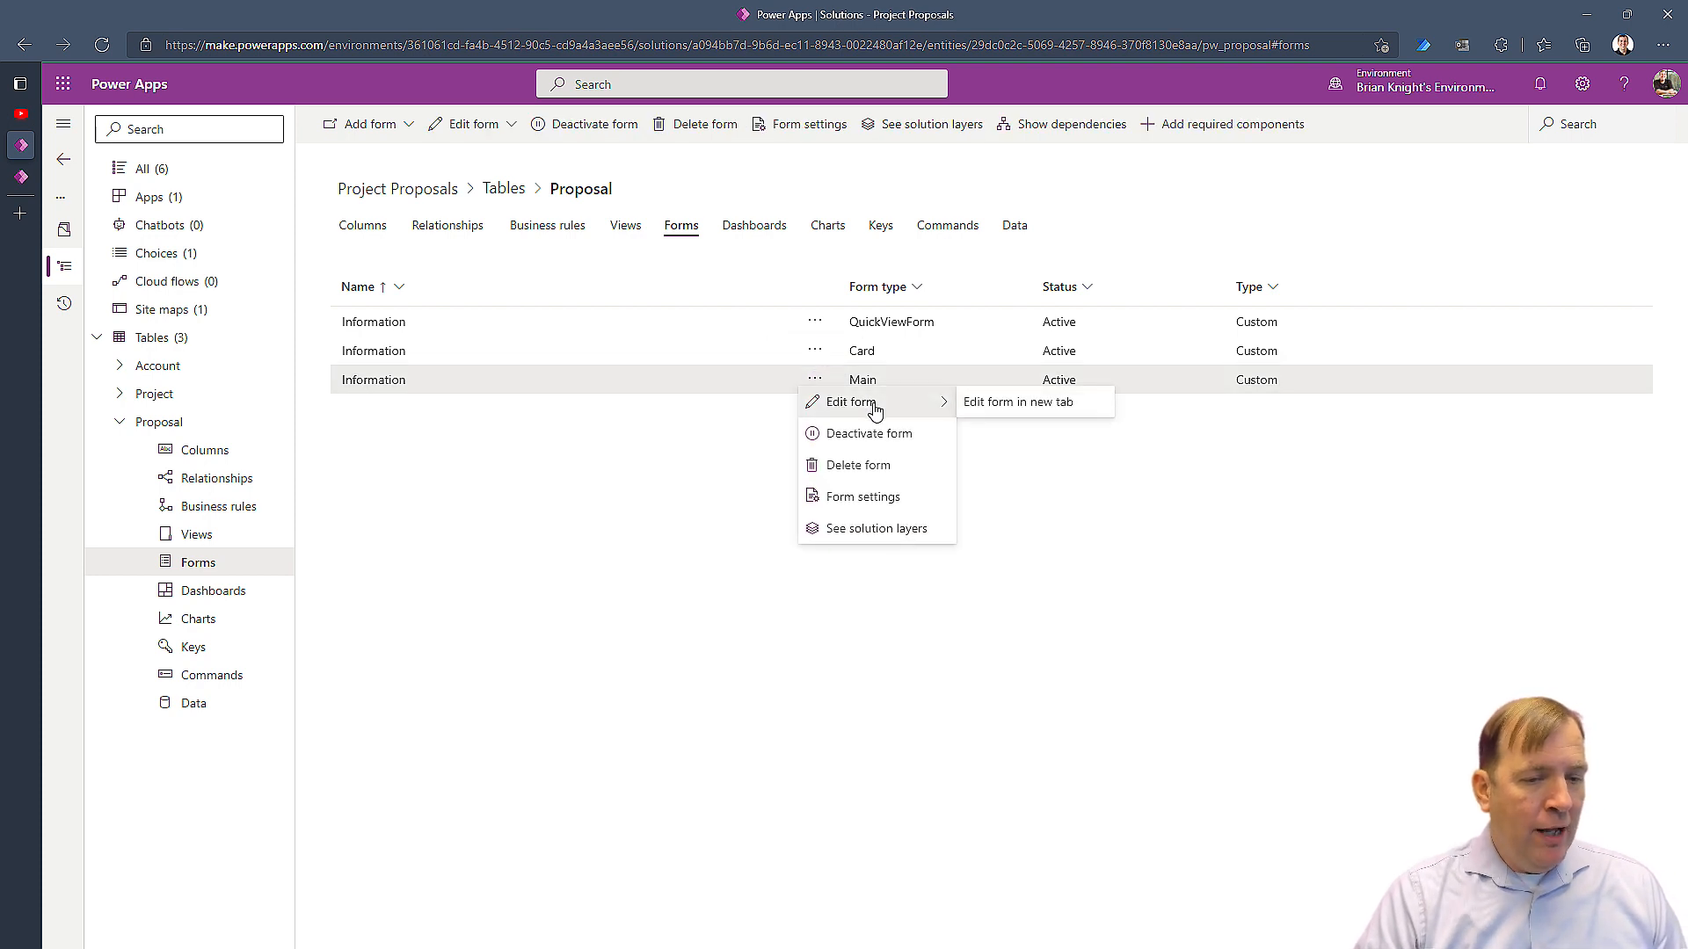
{"action": "mouse_move", "coordinate": [879, 415]}
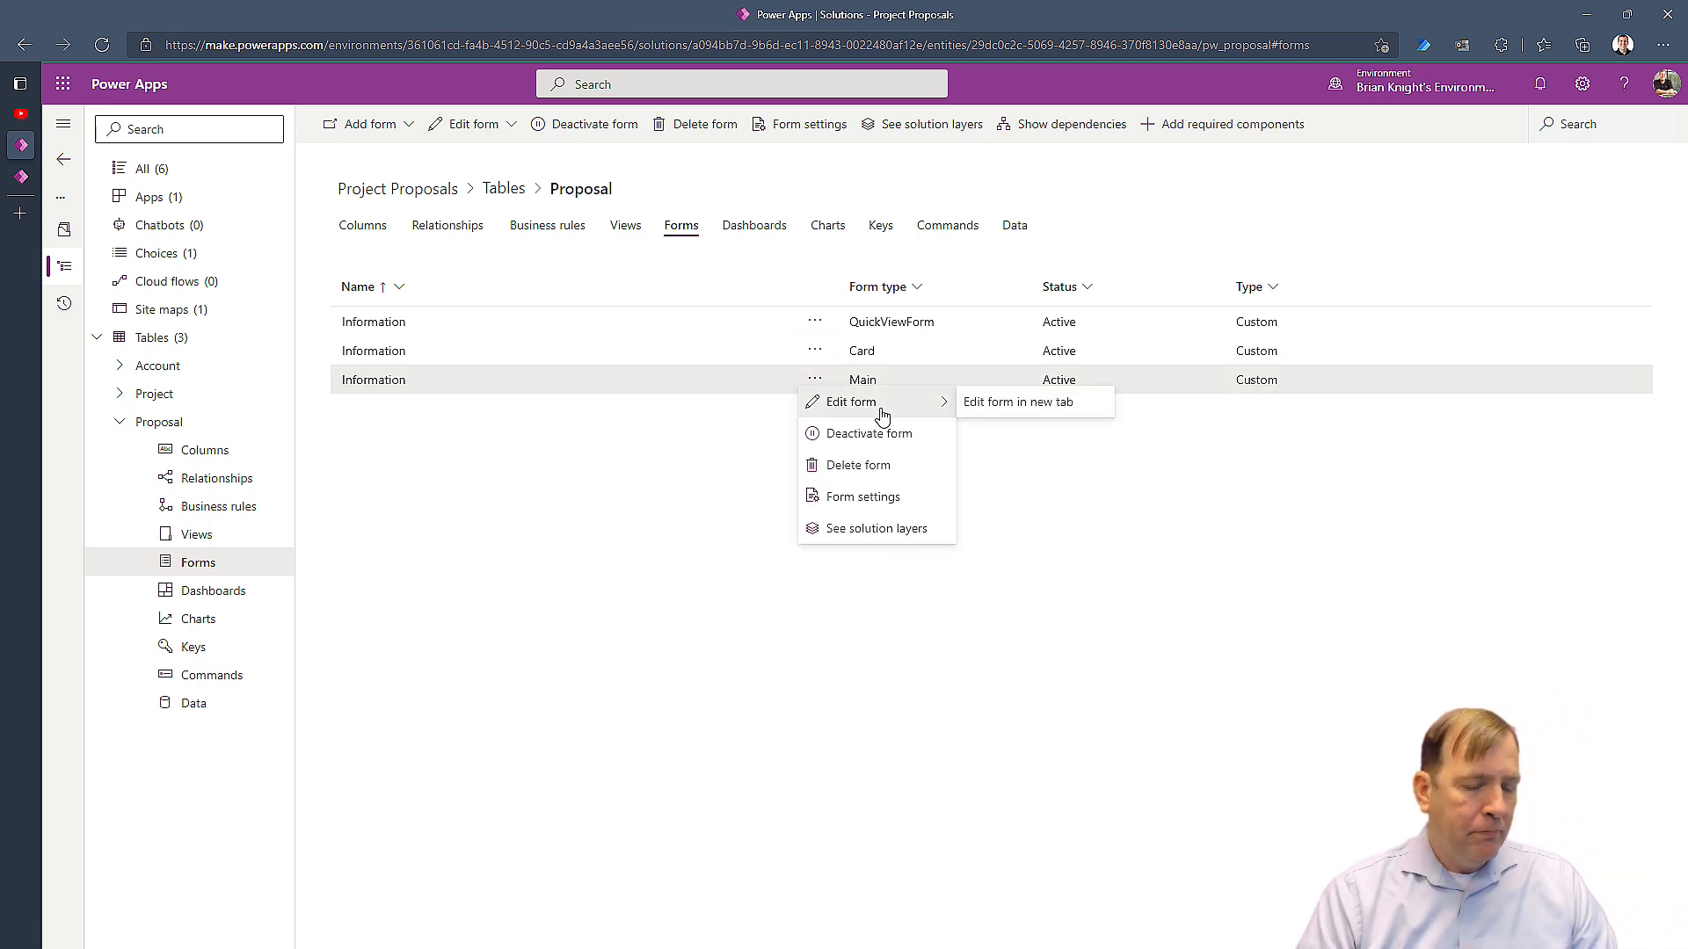
Open the Proposal main Information form in the form designer
{"action": "left_click", "coordinate": [1018, 401]}
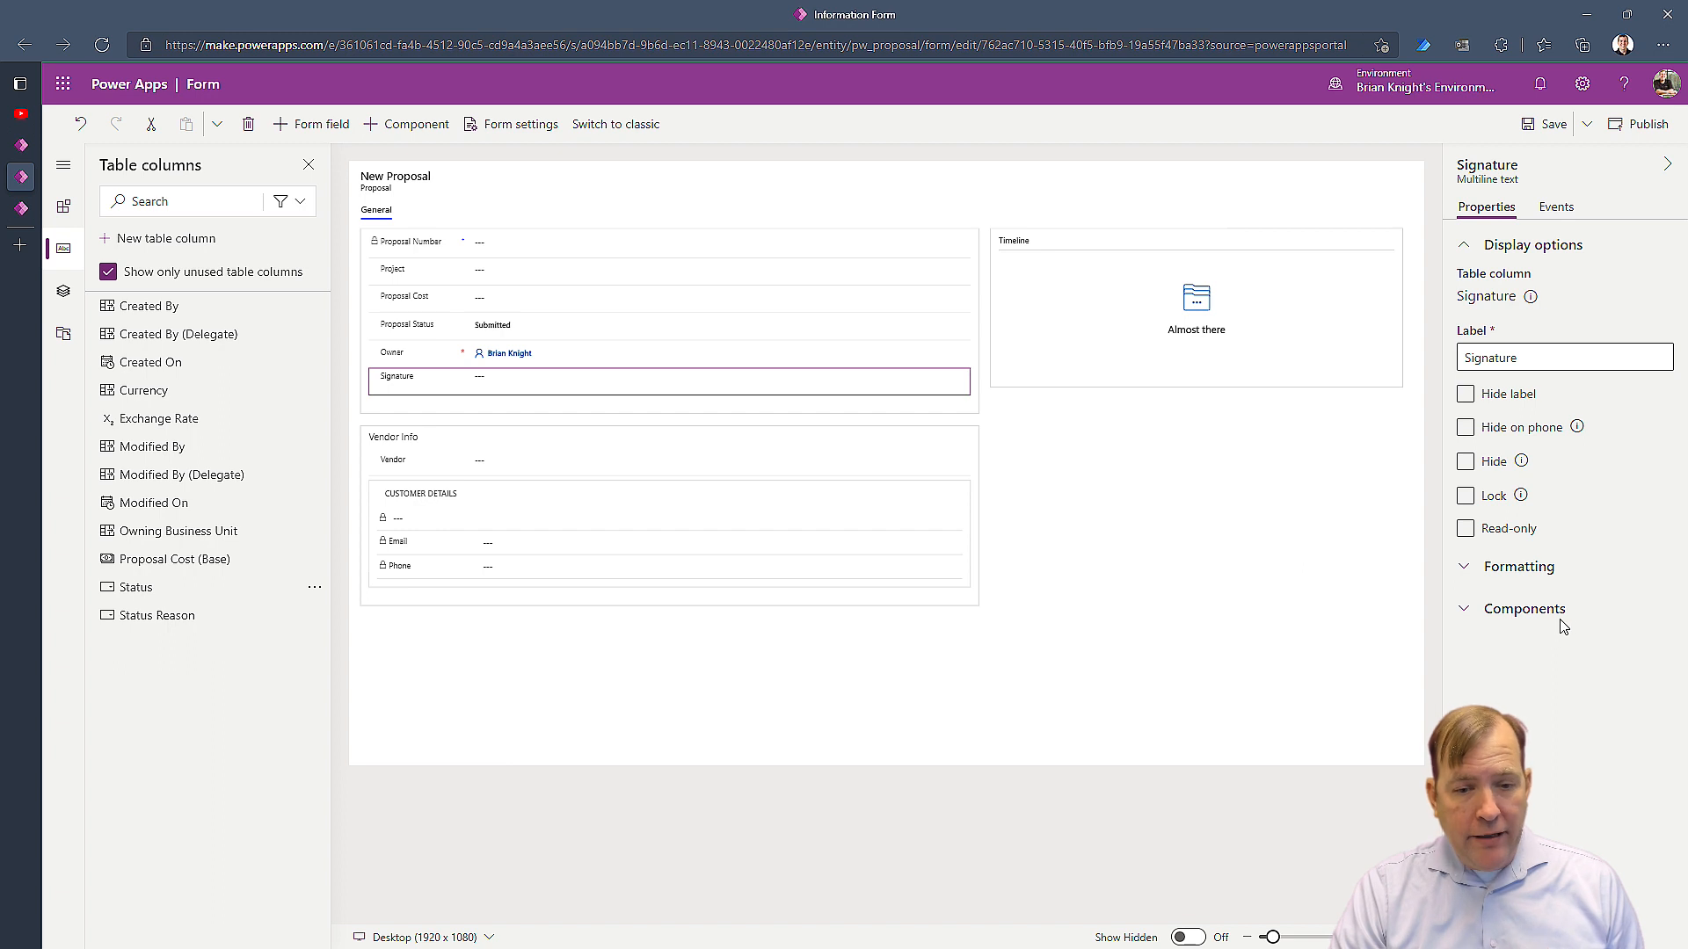
Expand the Signature field's Components and list the custom components available to add
{"action": "left_click", "coordinate": [1525, 608]}
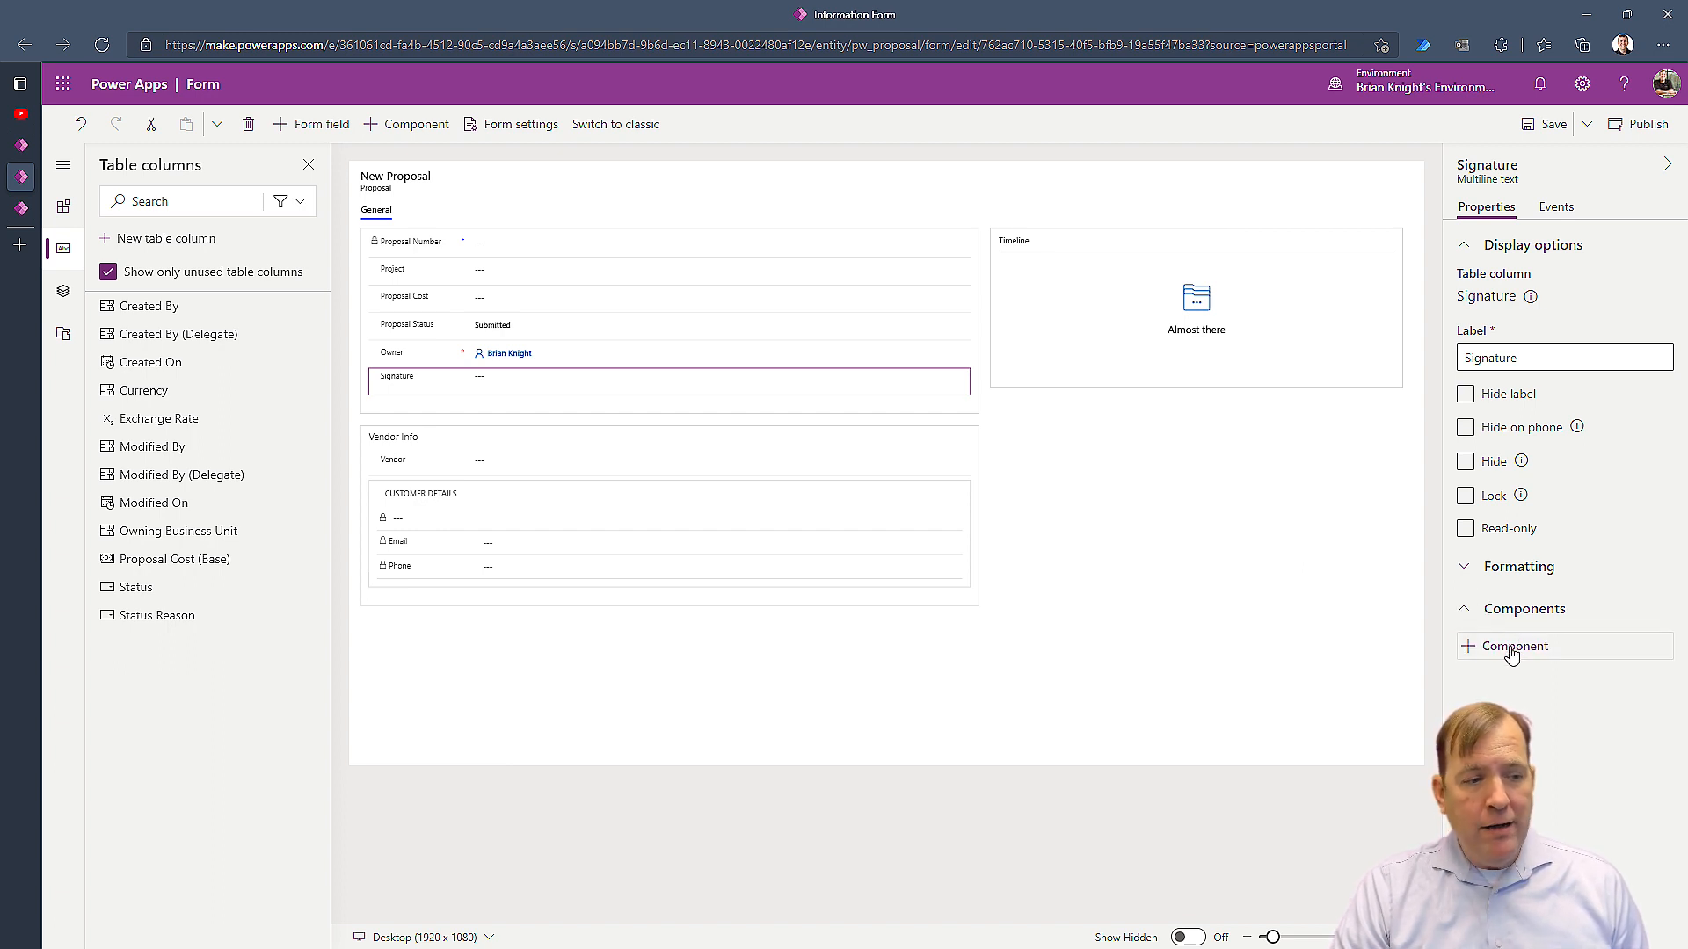
{"action": "left_click", "coordinate": [1513, 645]}
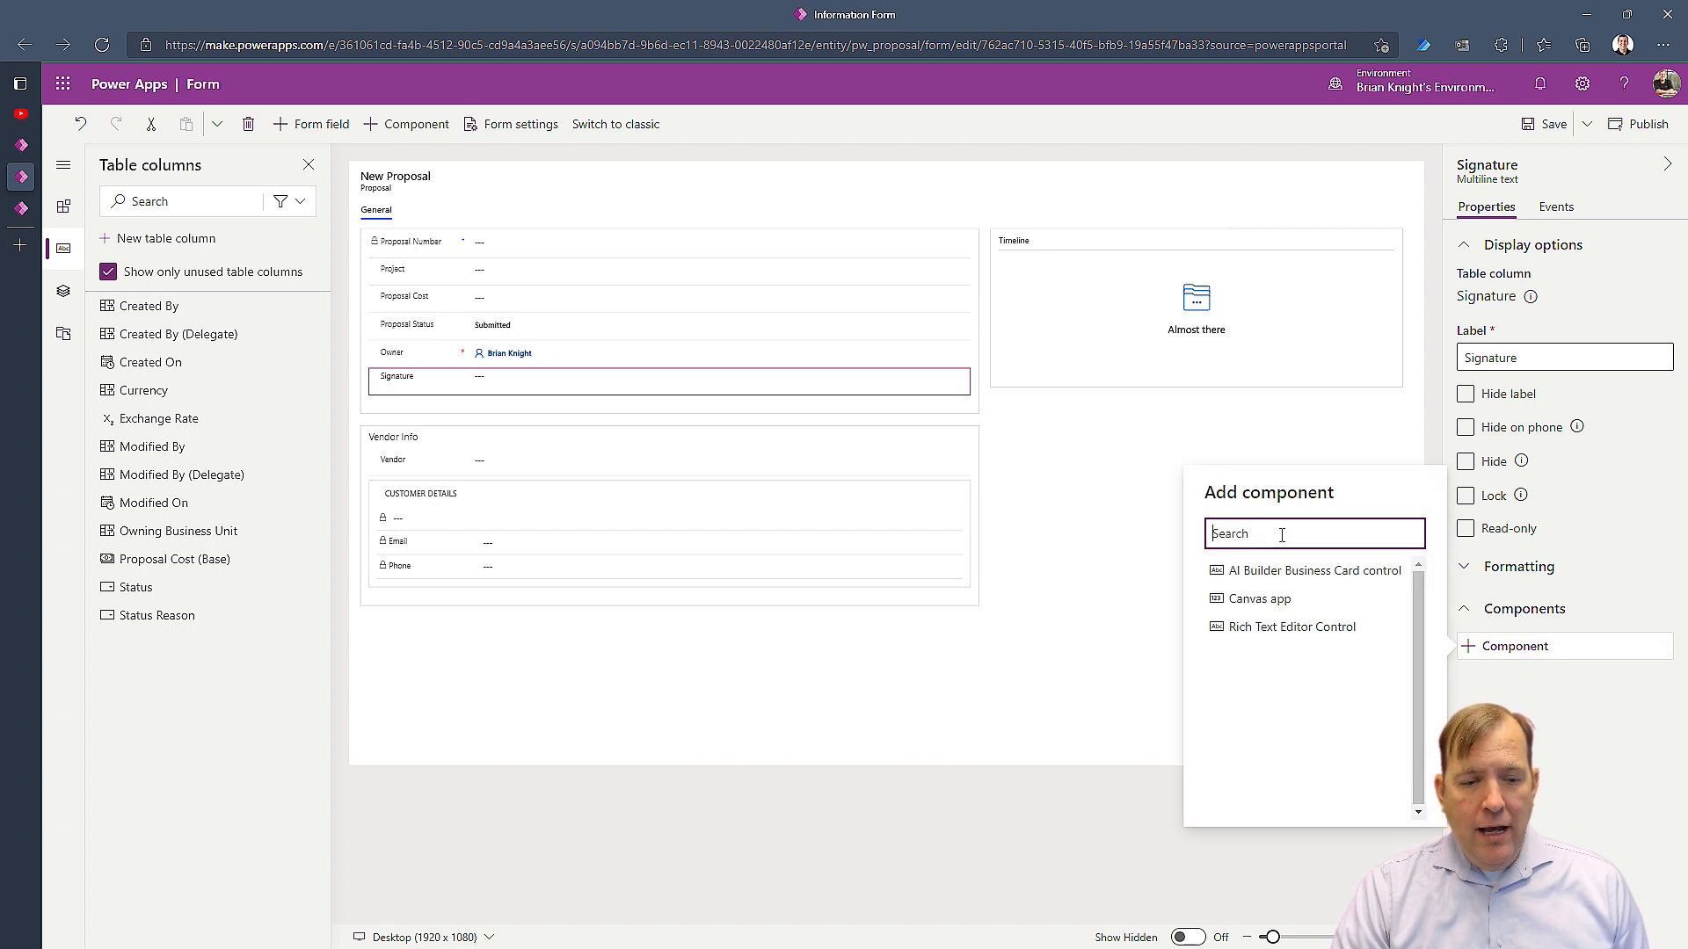
{"action": "mouse_move", "coordinate": [1345, 678]}
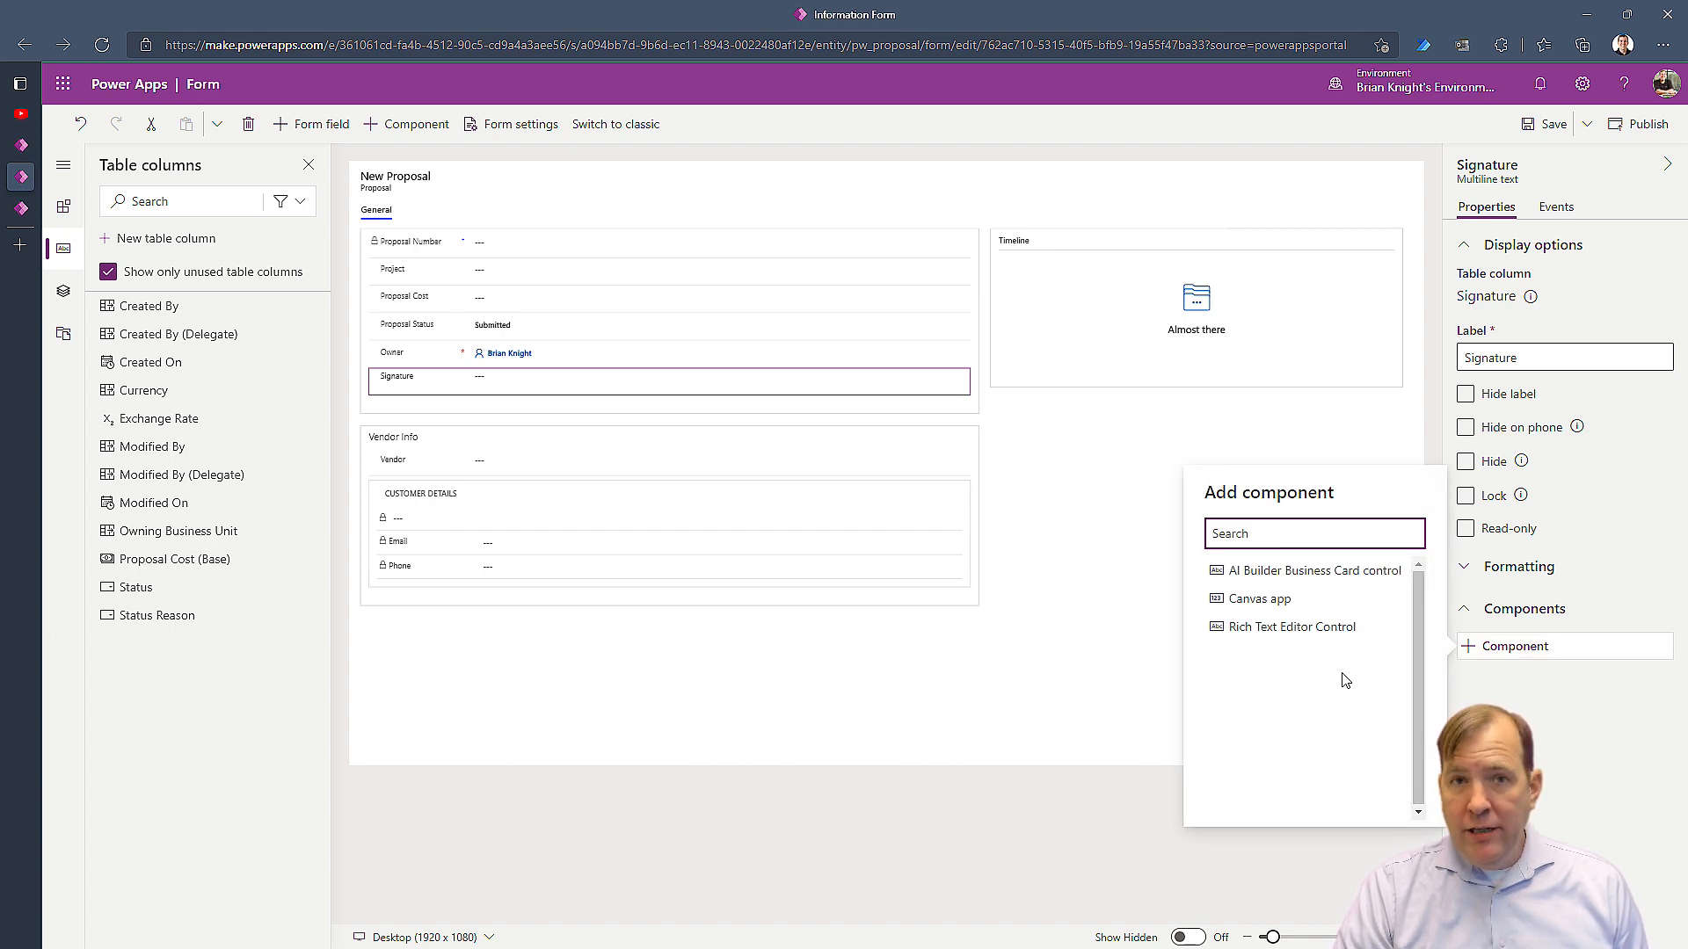
{"action": "mouse_move", "coordinate": [1401, 651]}
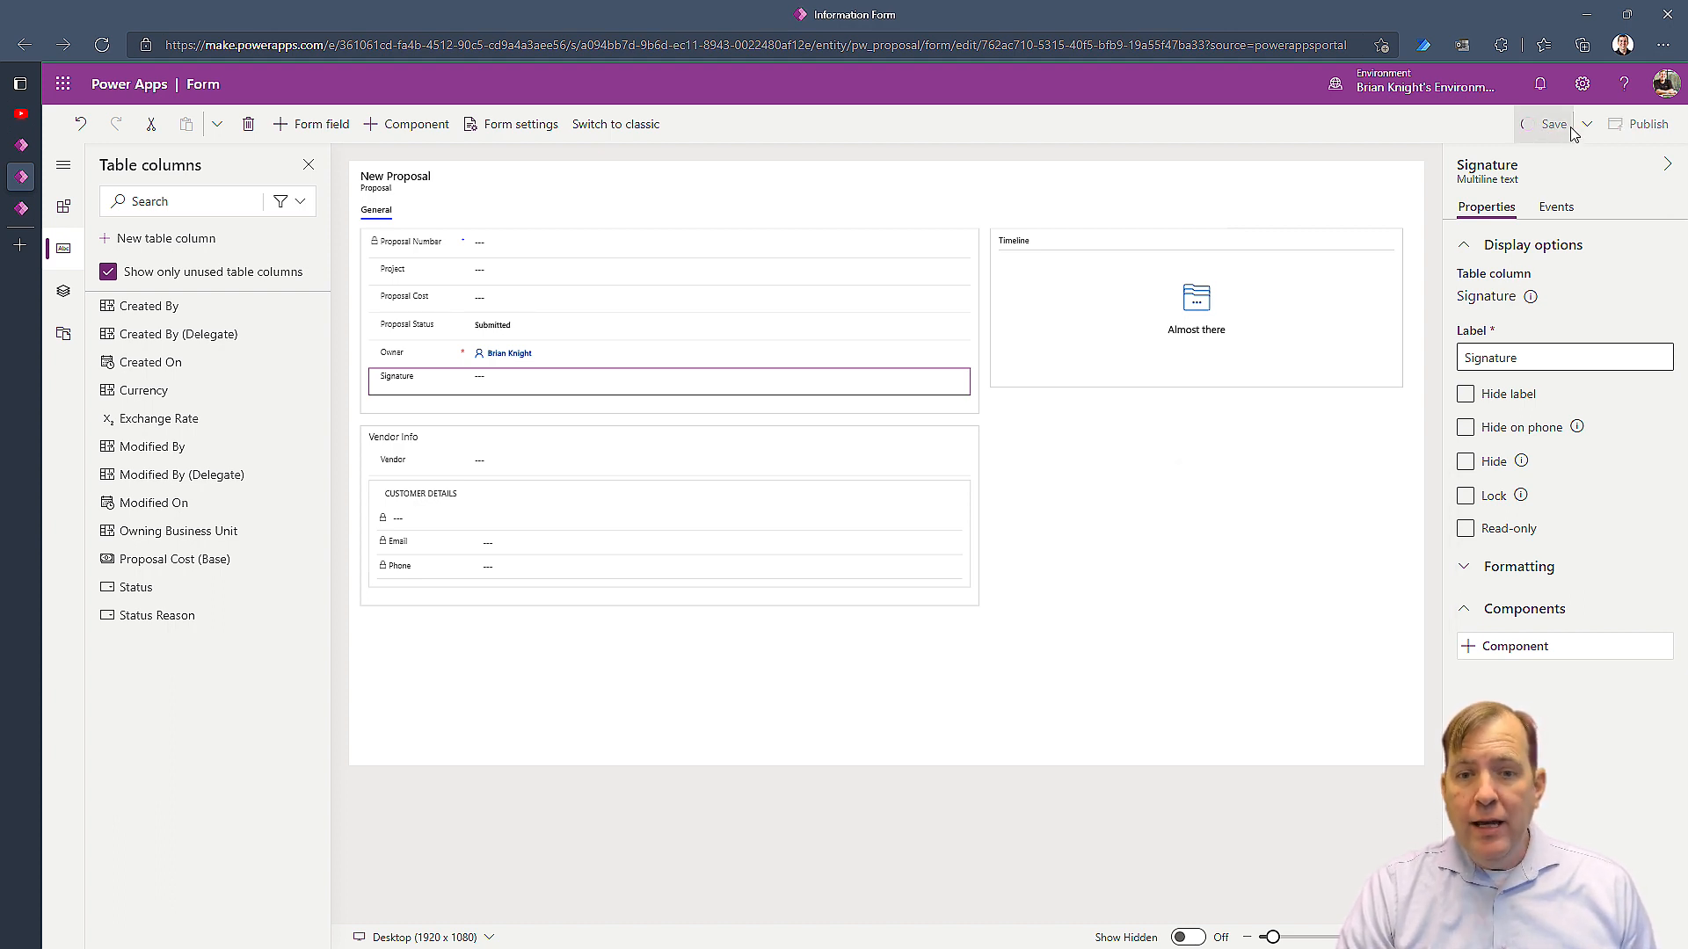
{"action": "mouse_move", "coordinate": [1638, 123]}
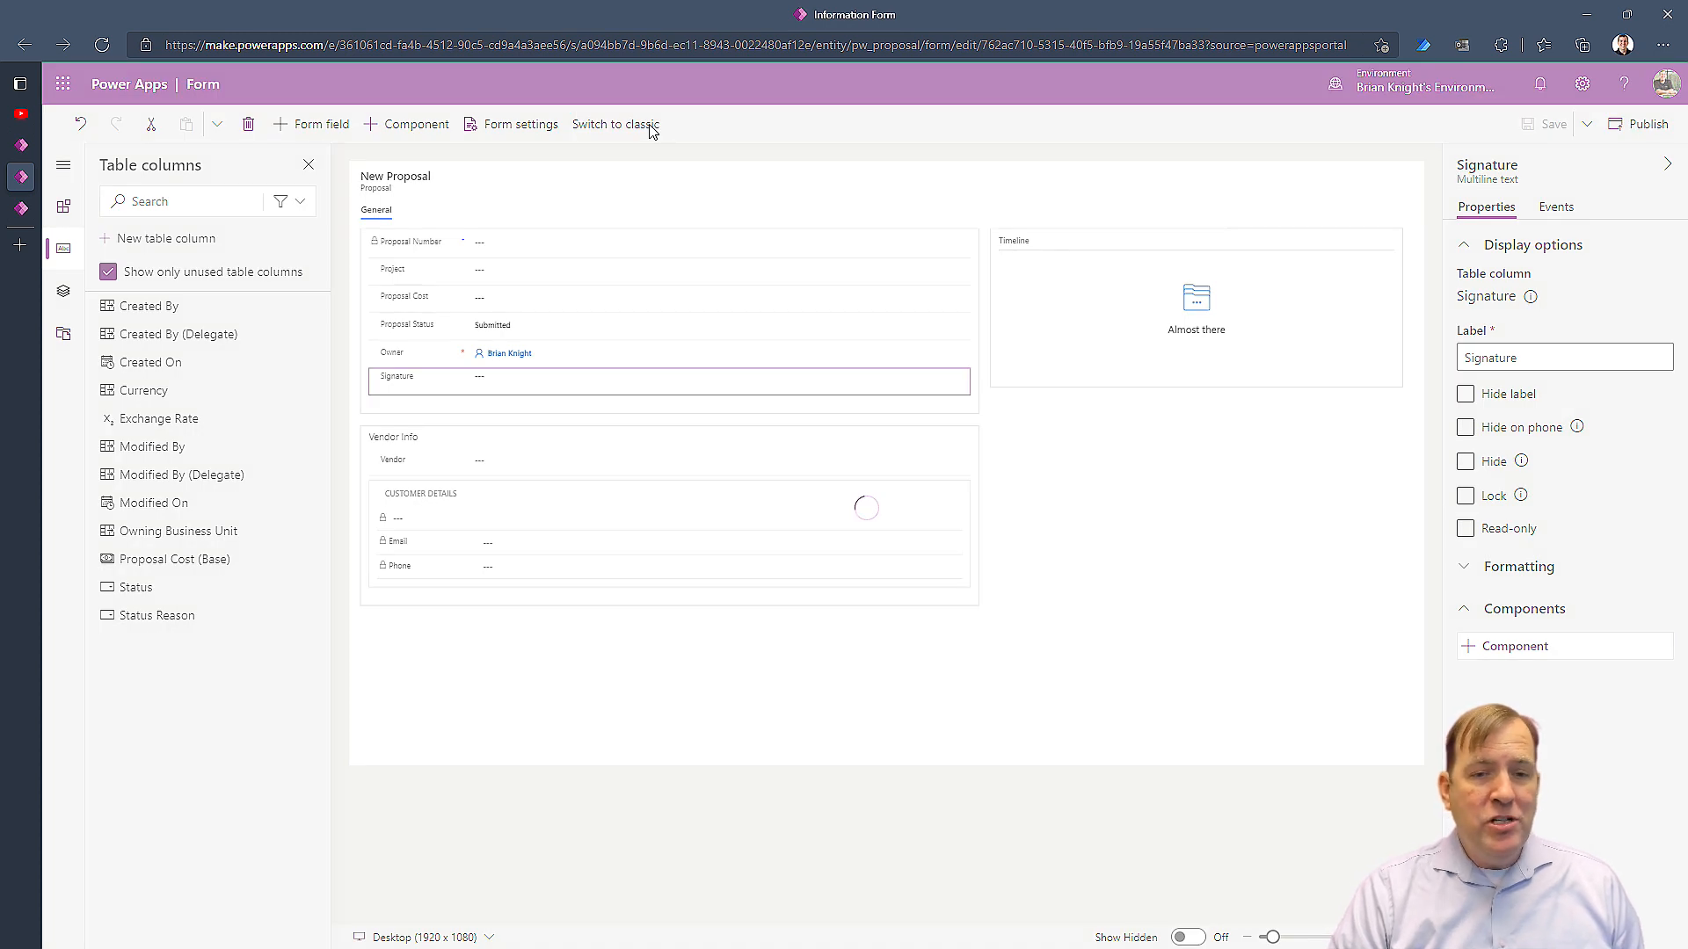
Switch the Proposal form to the classic form designer
{"action": "left_click", "coordinate": [615, 123]}
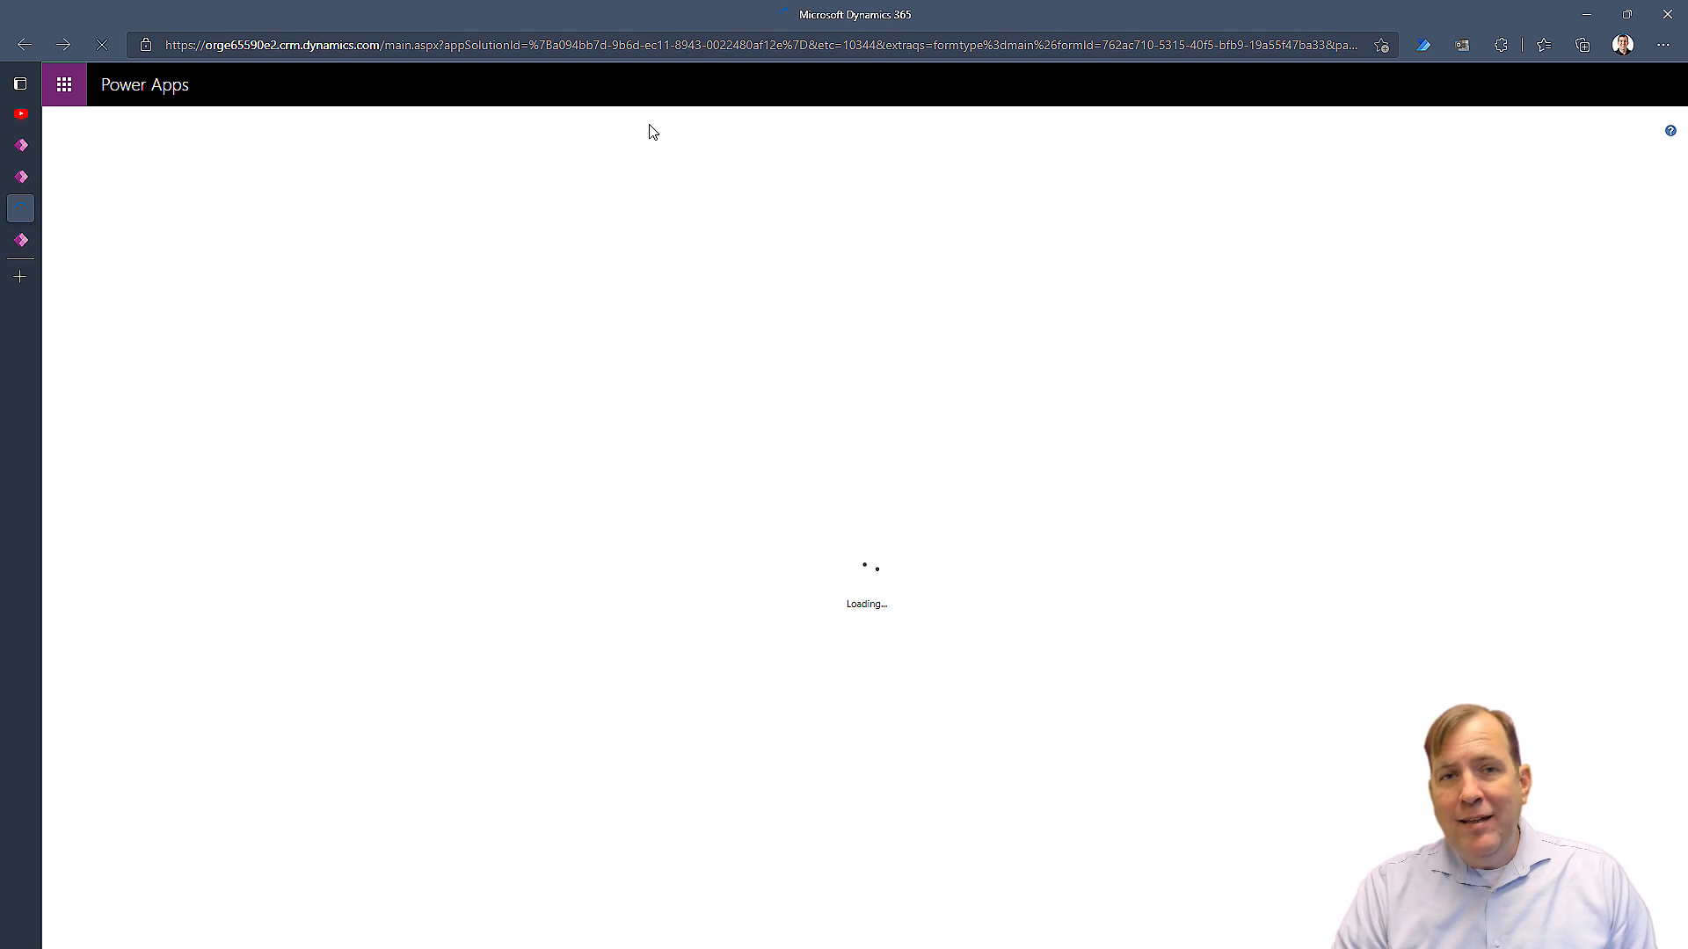
{"action": "mouse_move", "coordinate": [670, 258]}
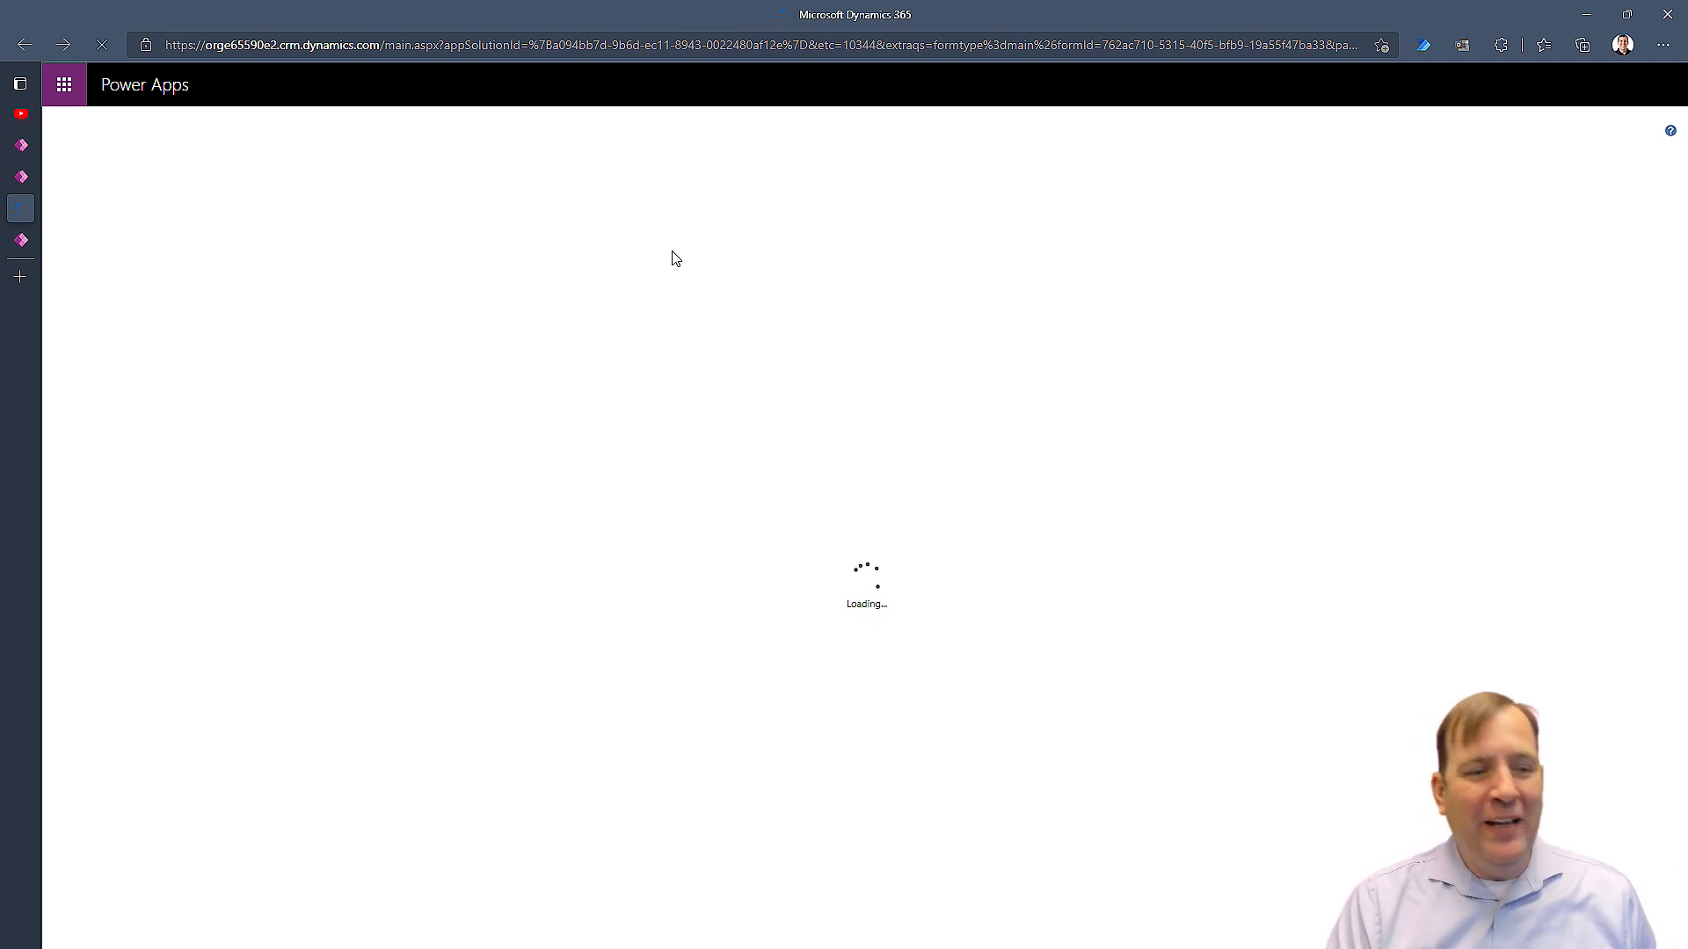
{"action": "mouse_move", "coordinate": [919, 526]}
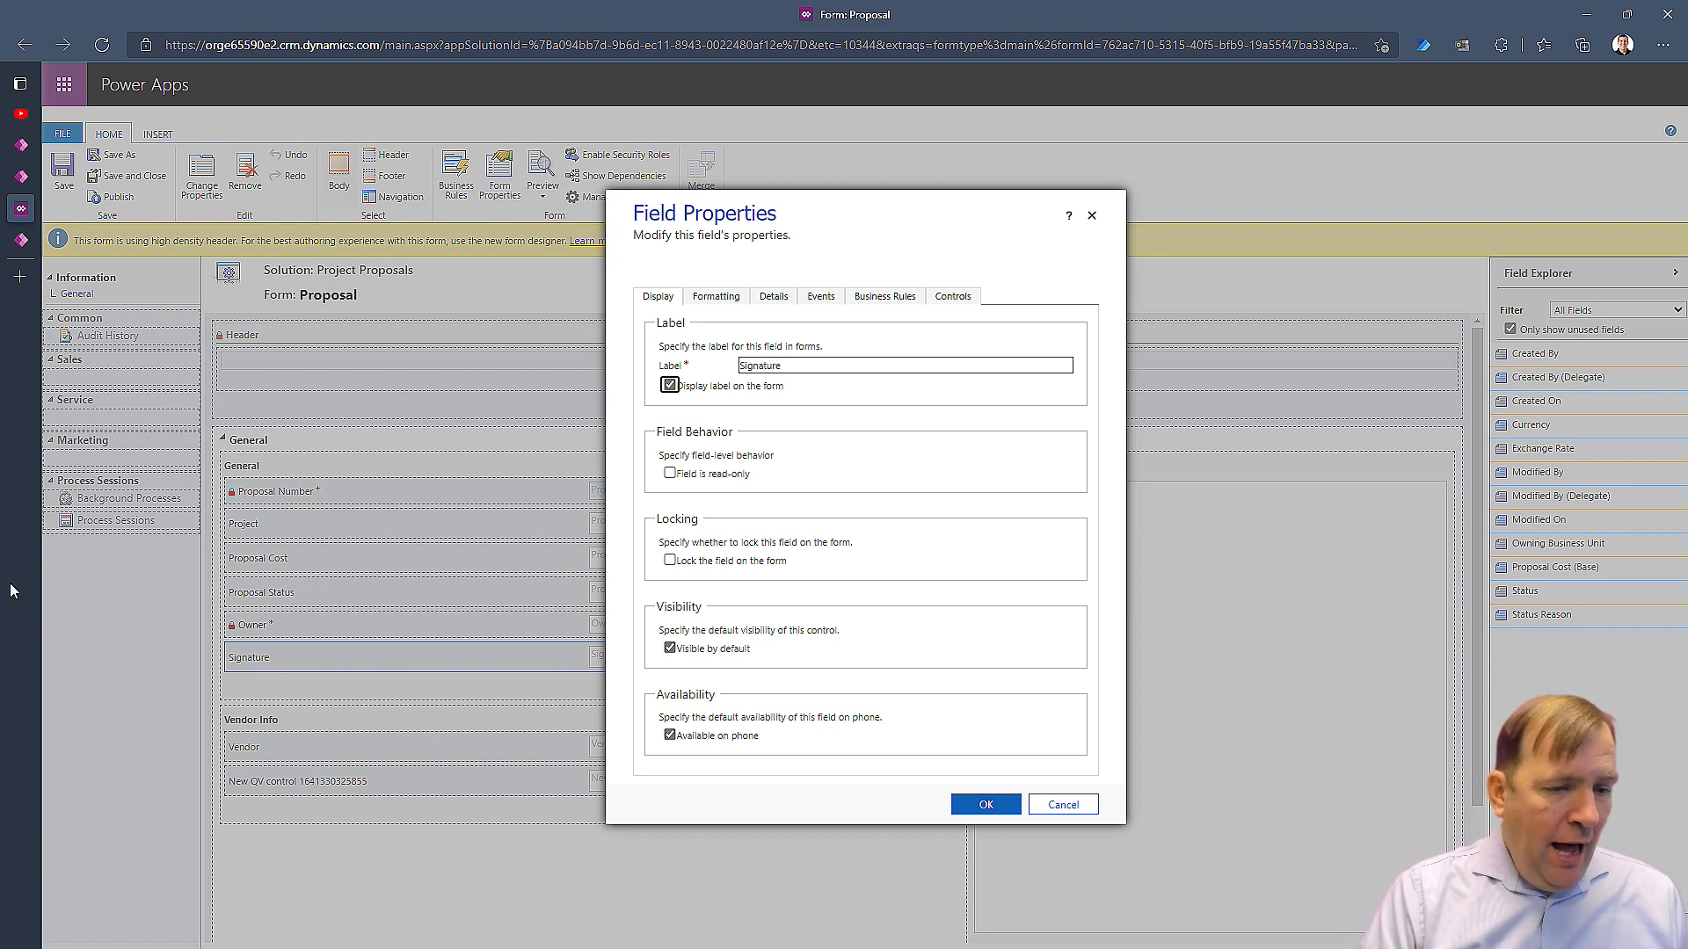
{"action": "left_click", "coordinate": [774, 295]}
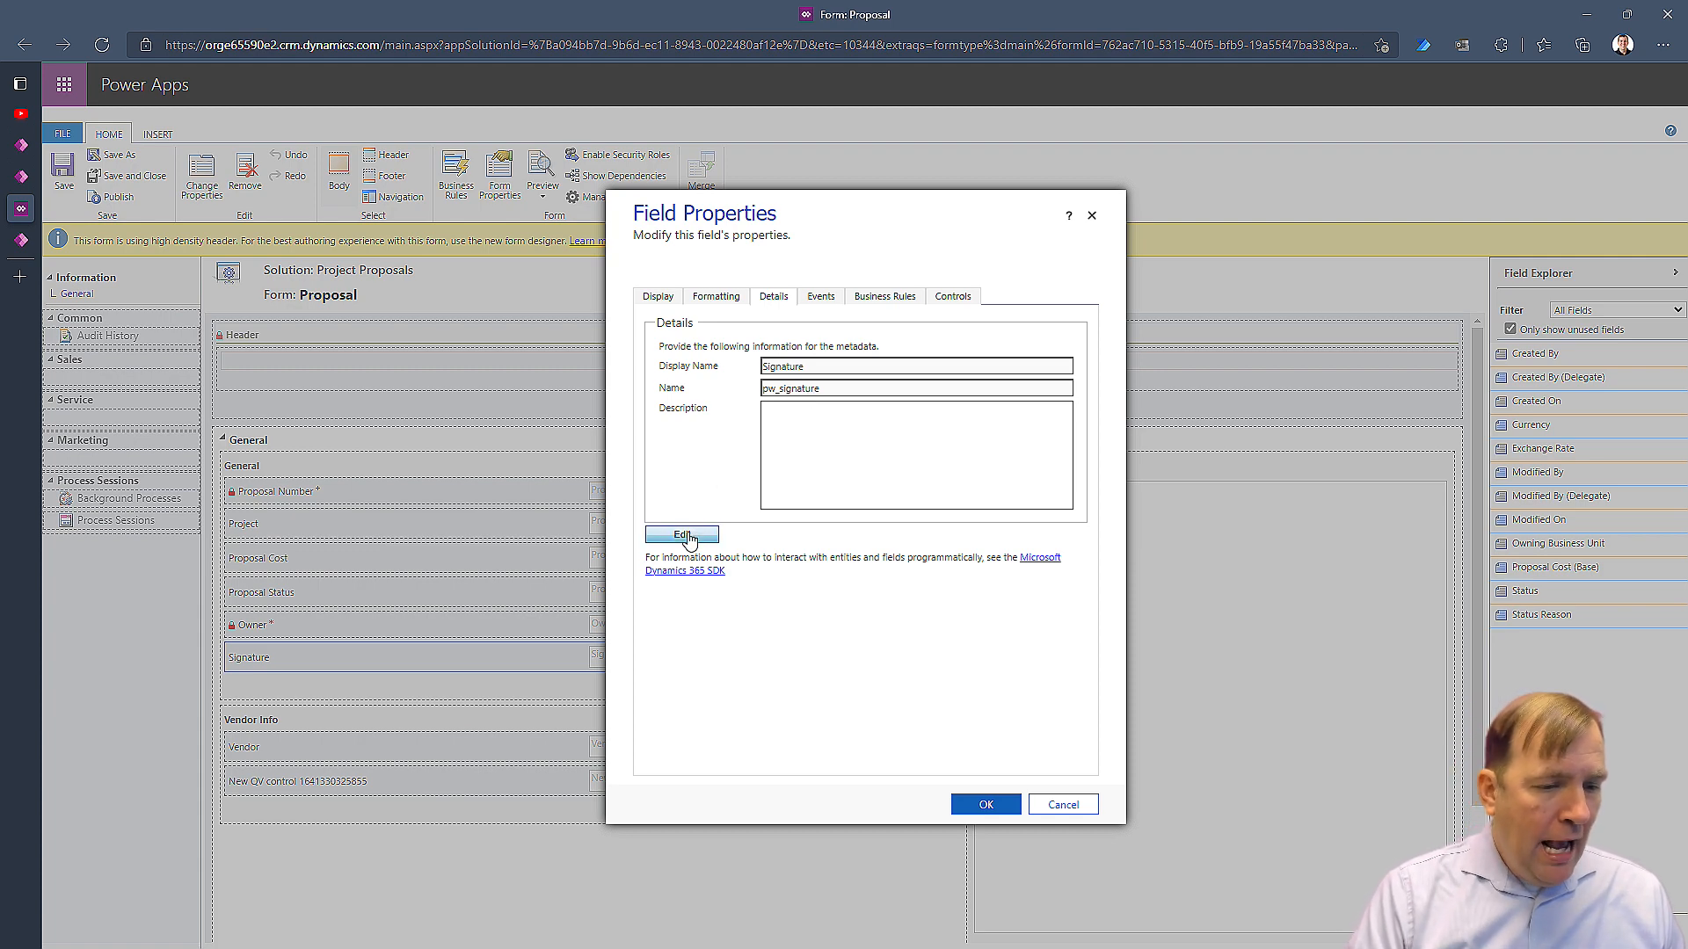
{"action": "left_click", "coordinate": [682, 536]}
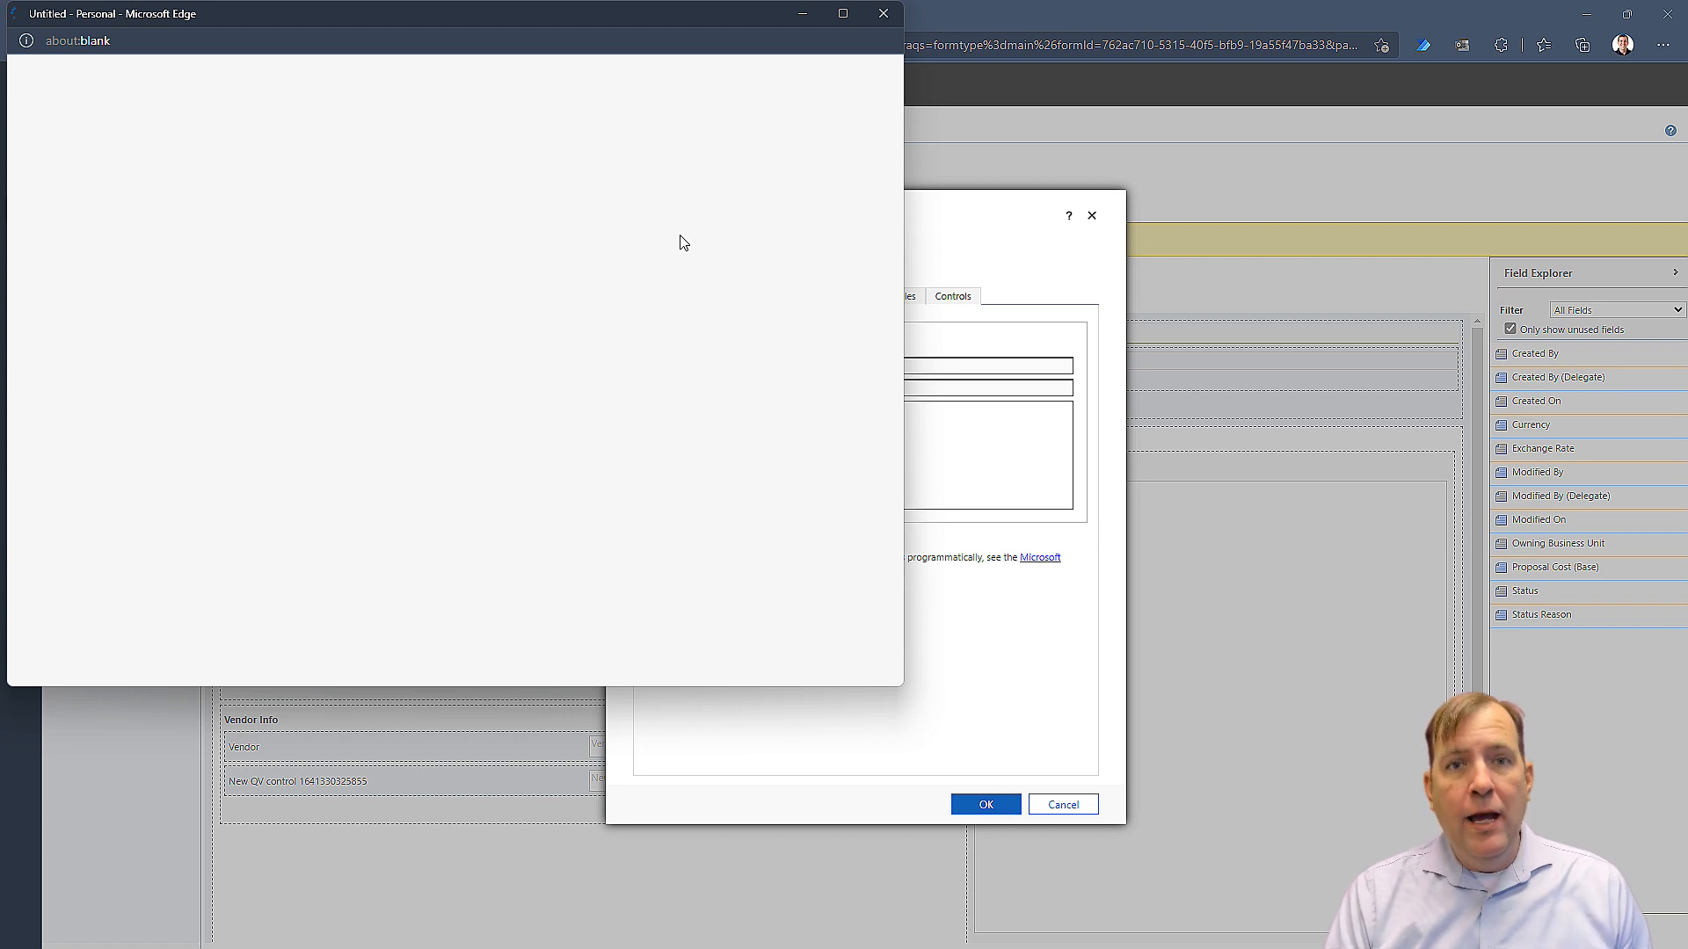
{"action": "mouse_move", "coordinate": [665, 266]}
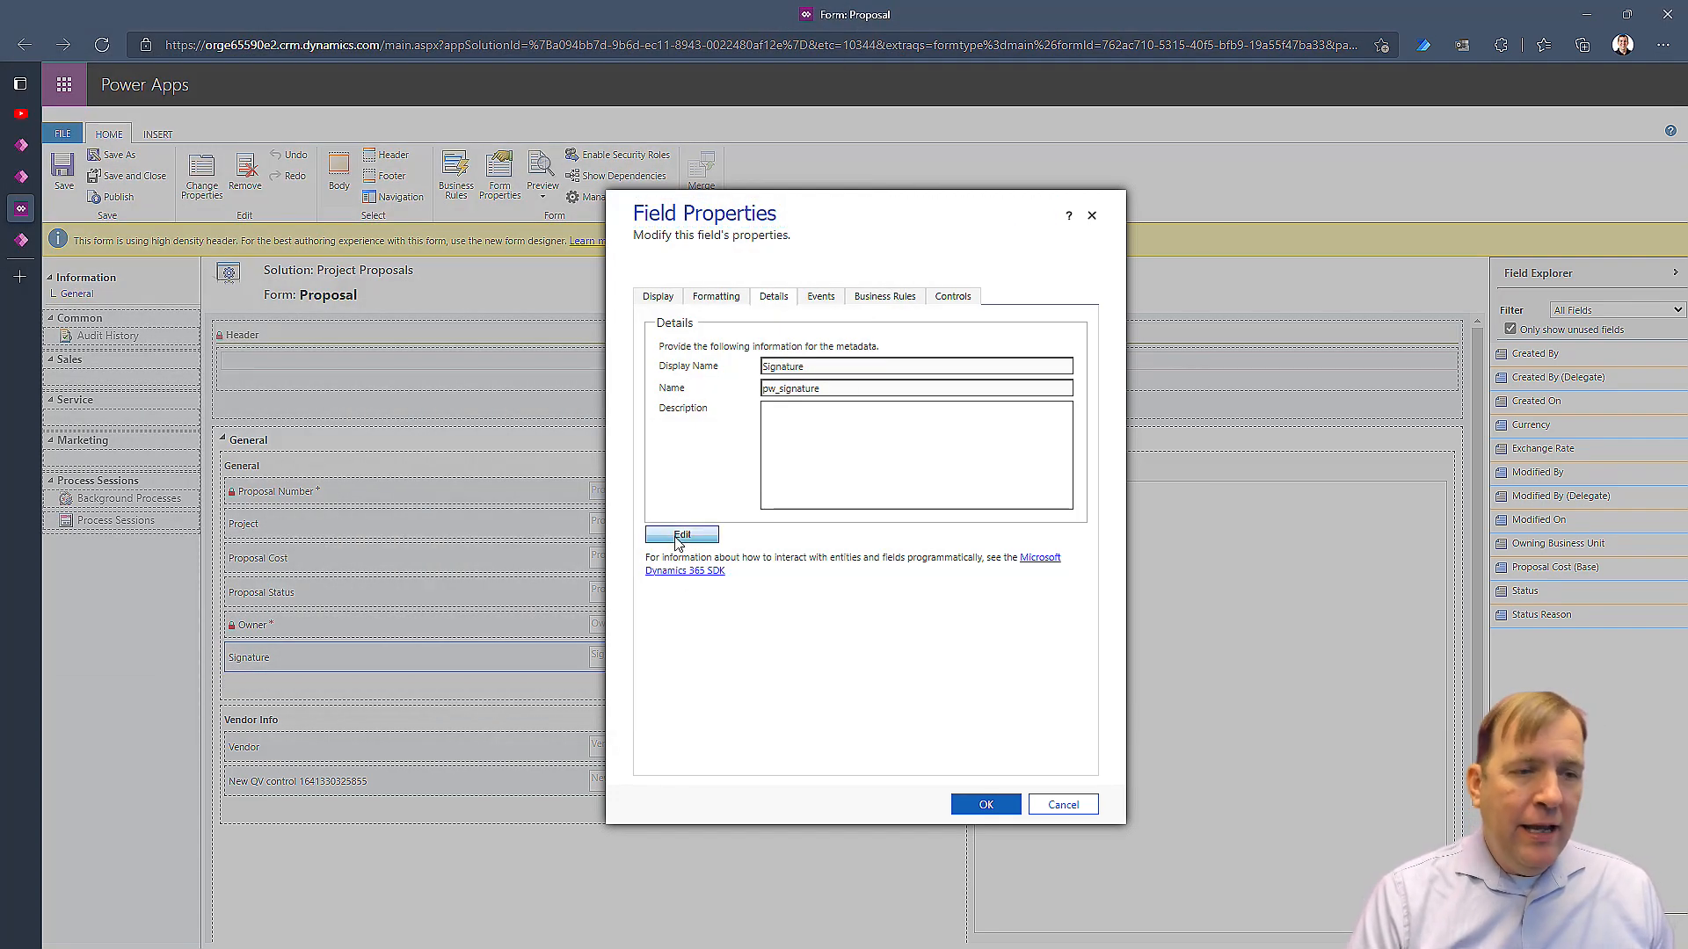
{"action": "left_click", "coordinate": [680, 534]}
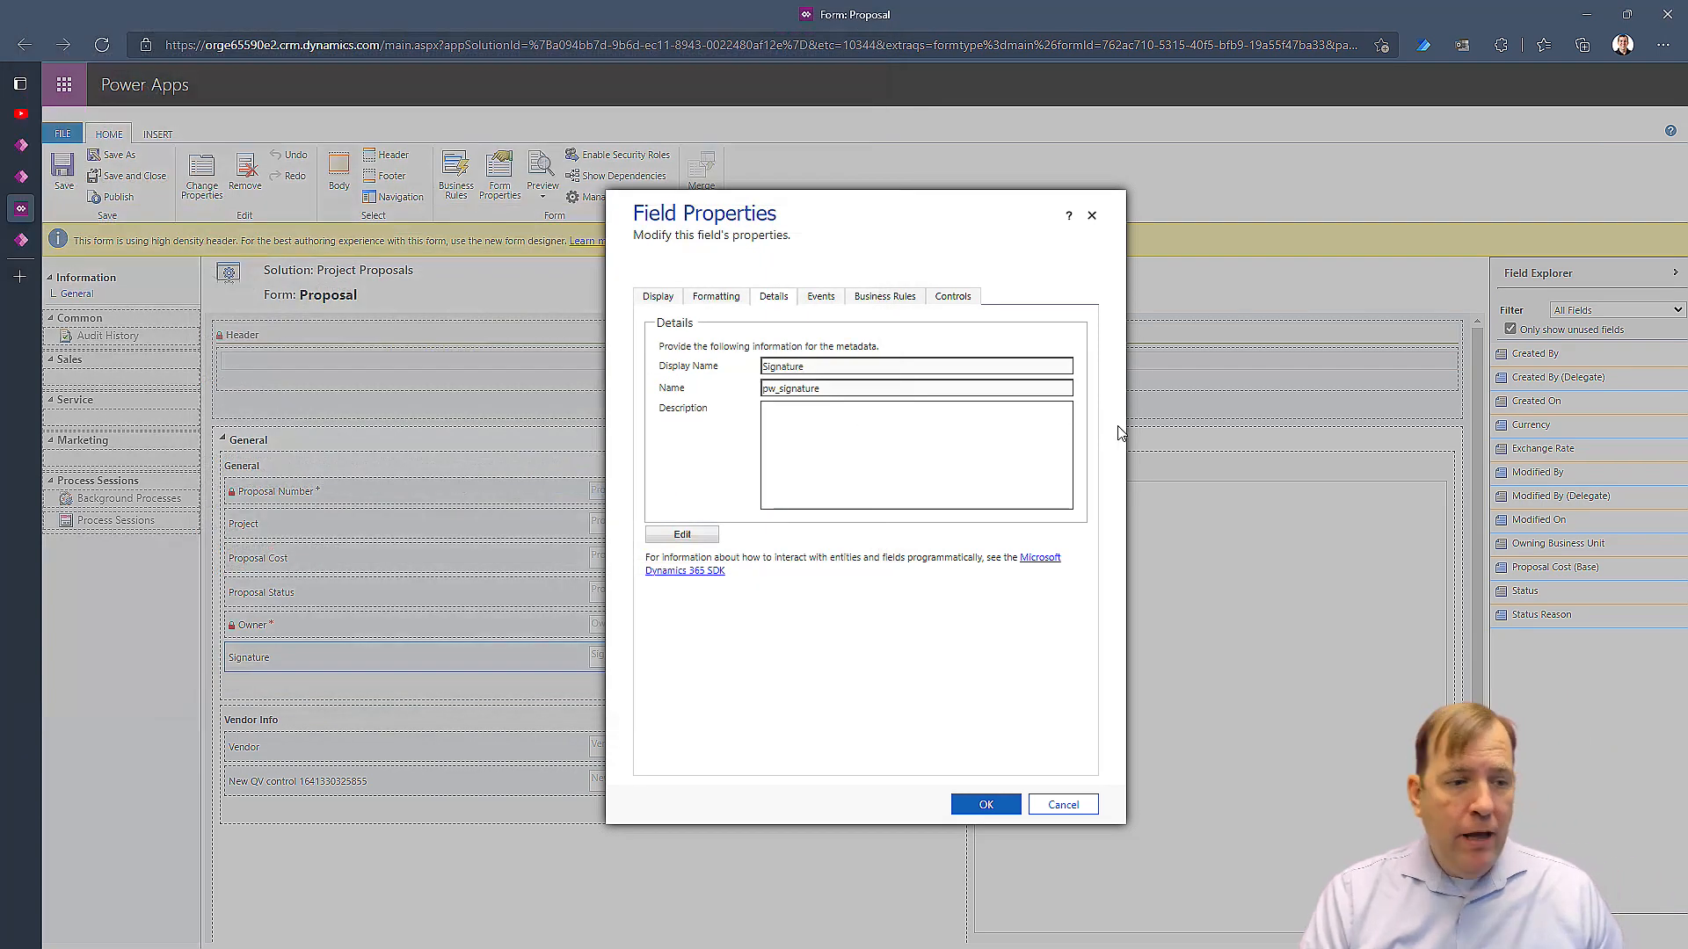
Bind a Pen Control to the Signature field from the Add Control chooser
{"action": "left_click", "coordinate": [951, 295]}
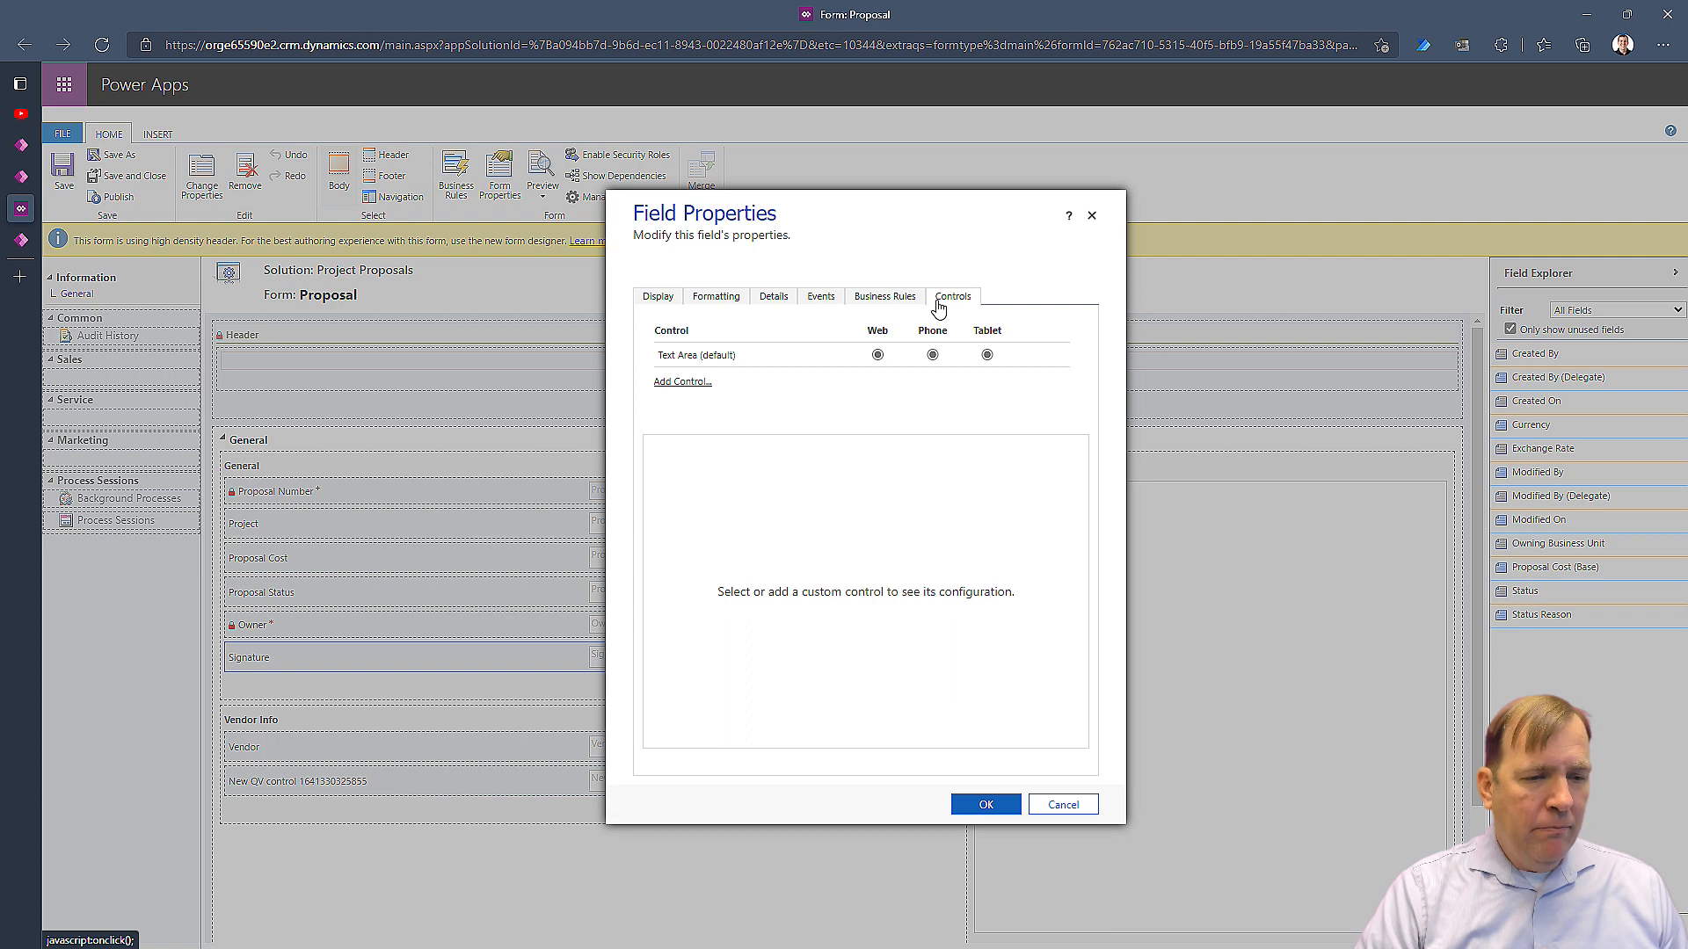
{"action": "left_click", "coordinate": [773, 295]}
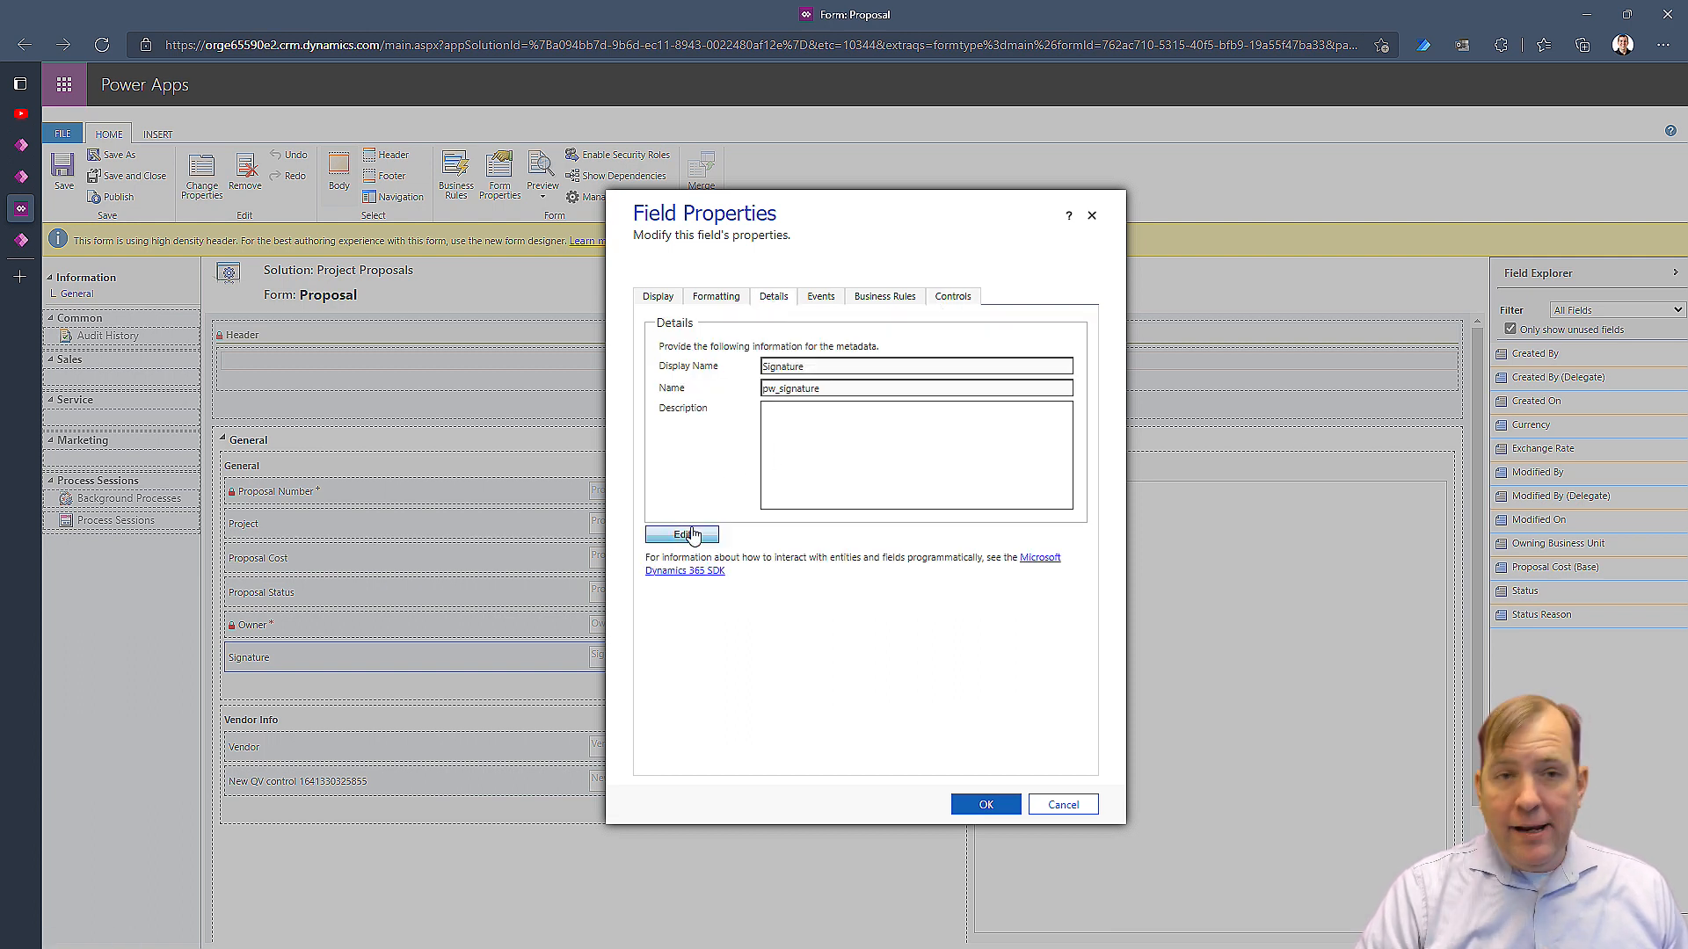
{"action": "left_click", "coordinate": [680, 535]}
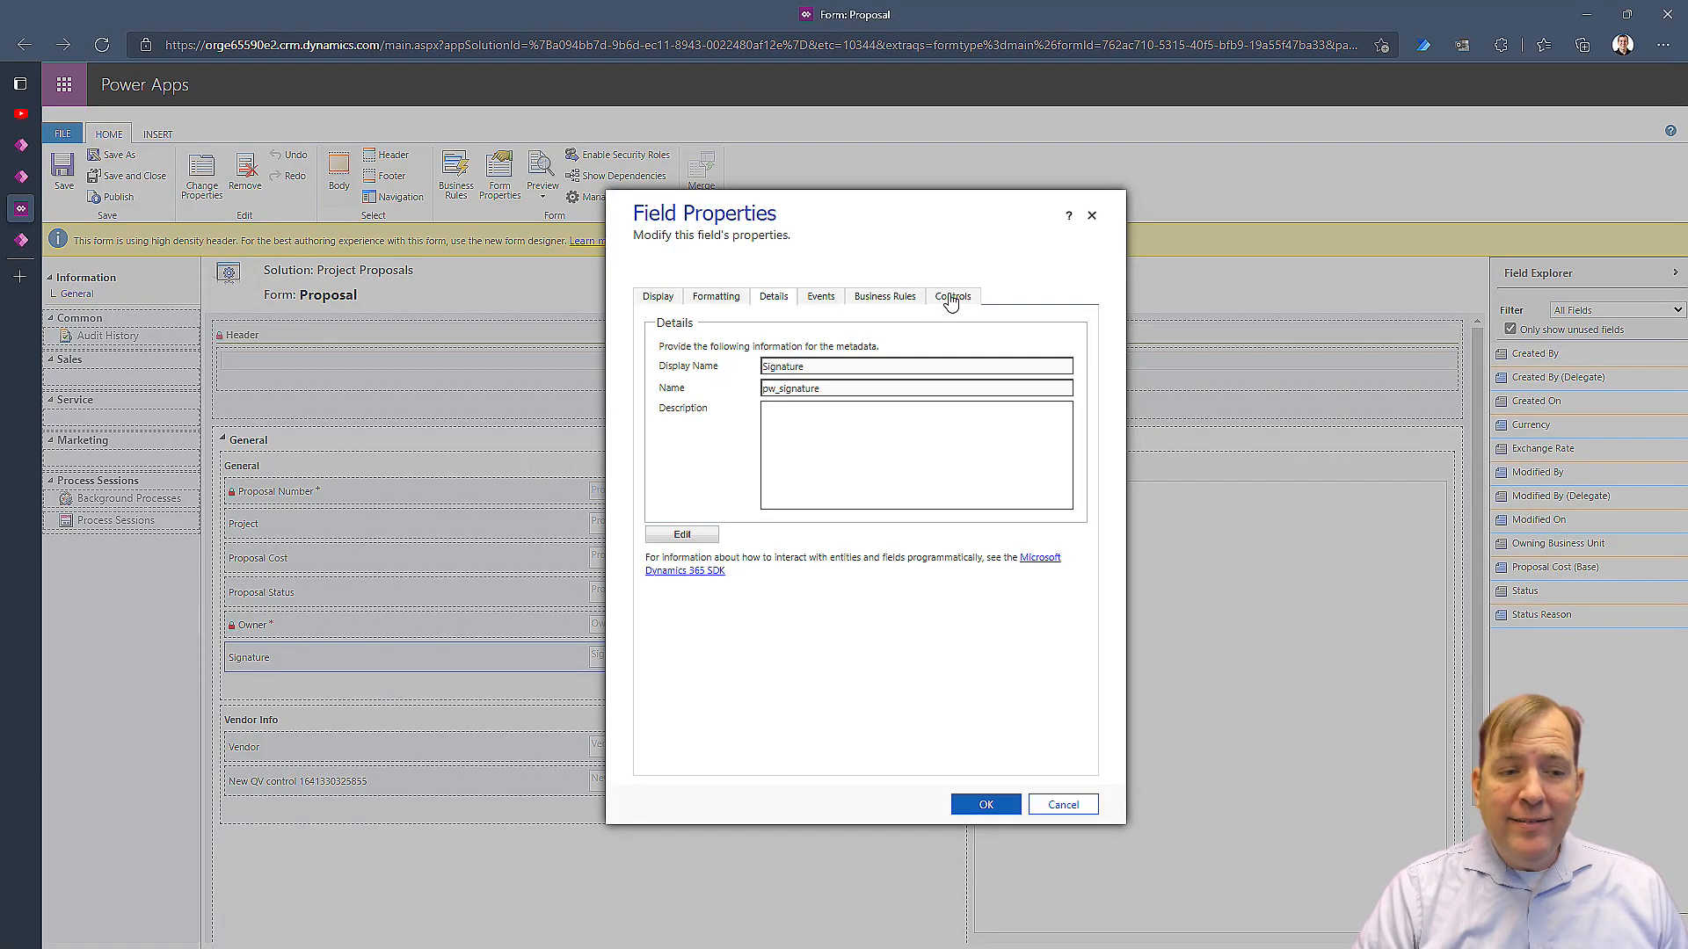
{"action": "left_click", "coordinate": [951, 296]}
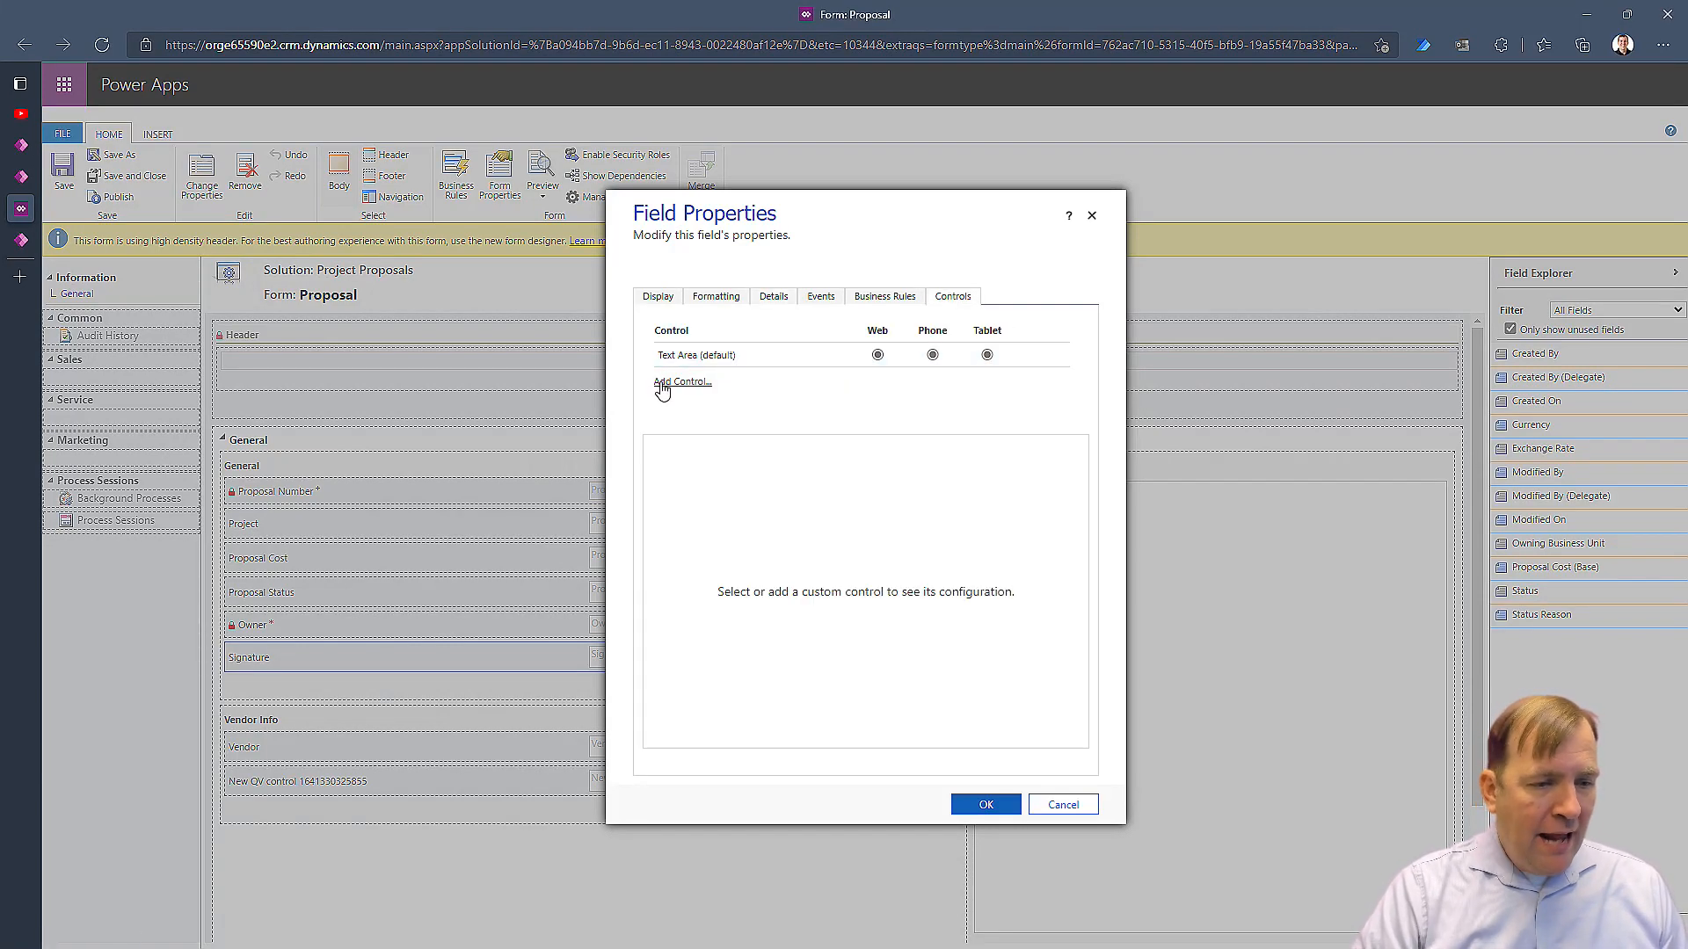
{"action": "left_click", "coordinate": [682, 381]}
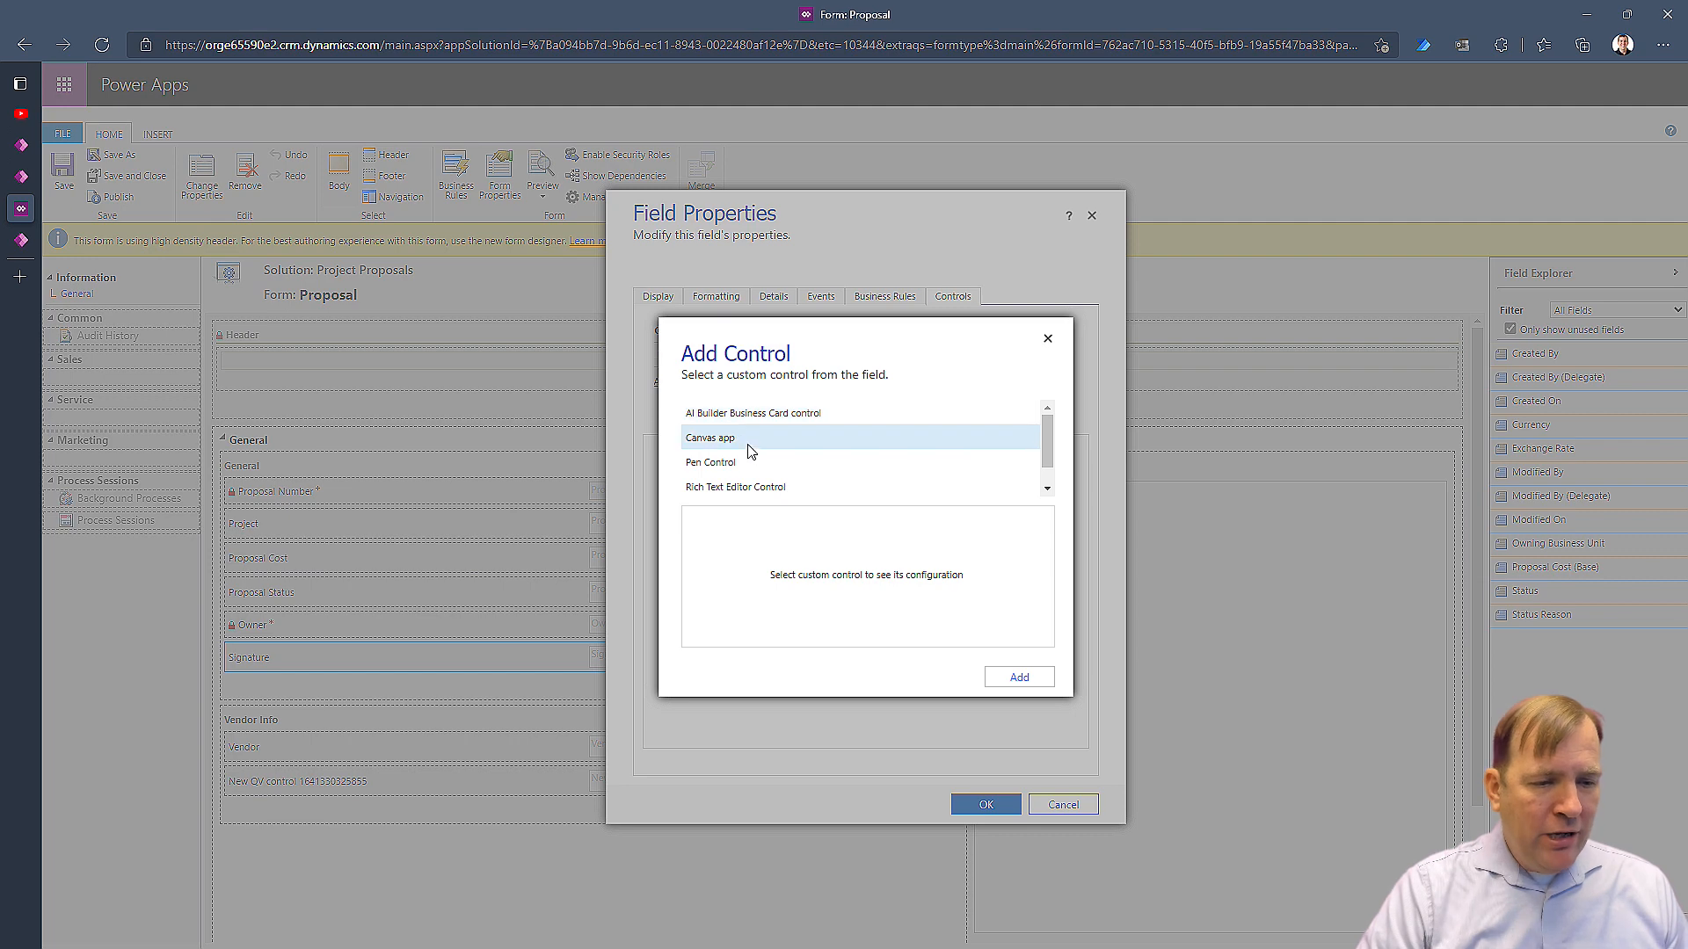
{"action": "left_click", "coordinate": [711, 463]}
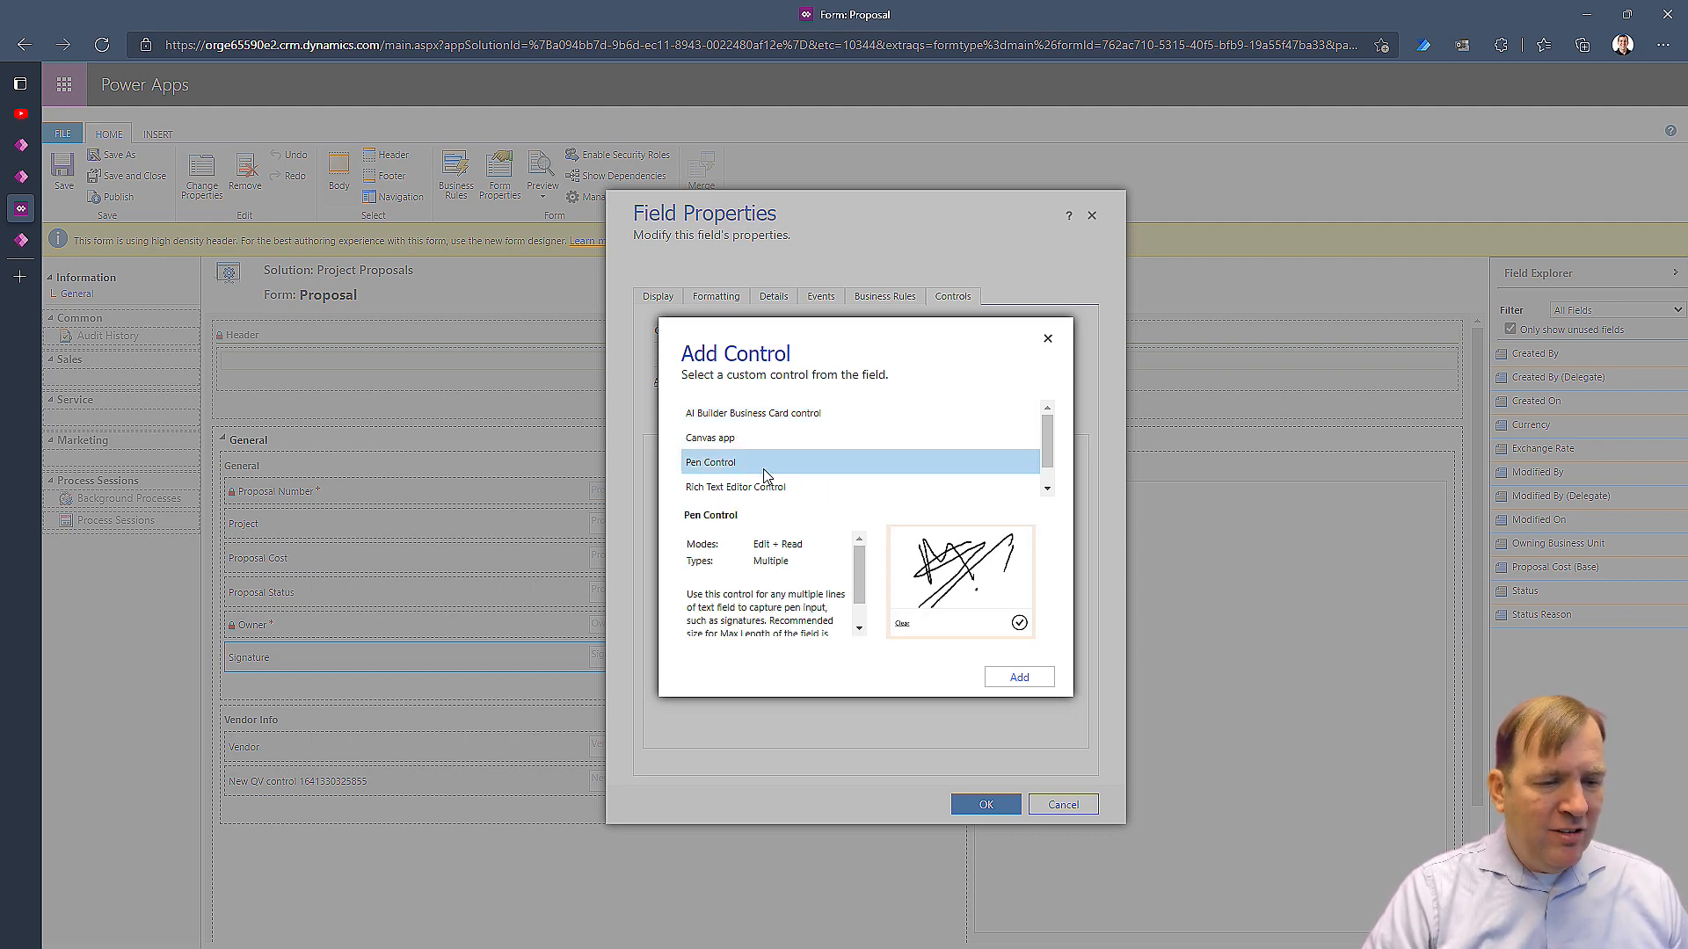
{"action": "mouse_move", "coordinate": [1009, 668]}
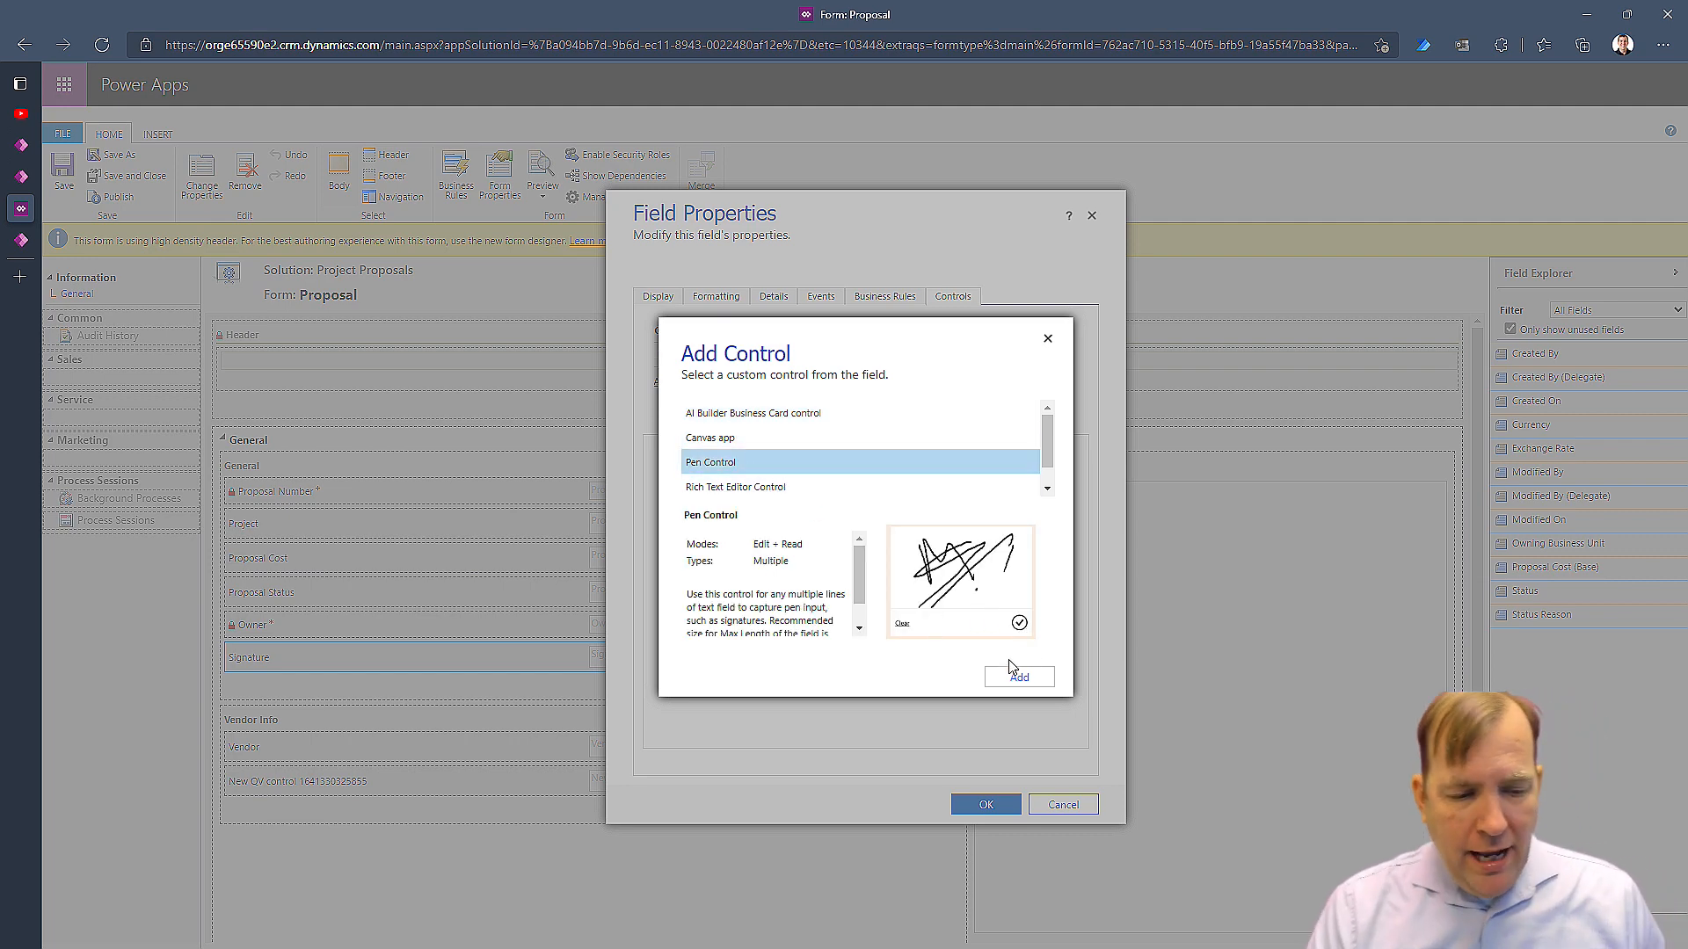
{"action": "left_click", "coordinate": [1018, 677]}
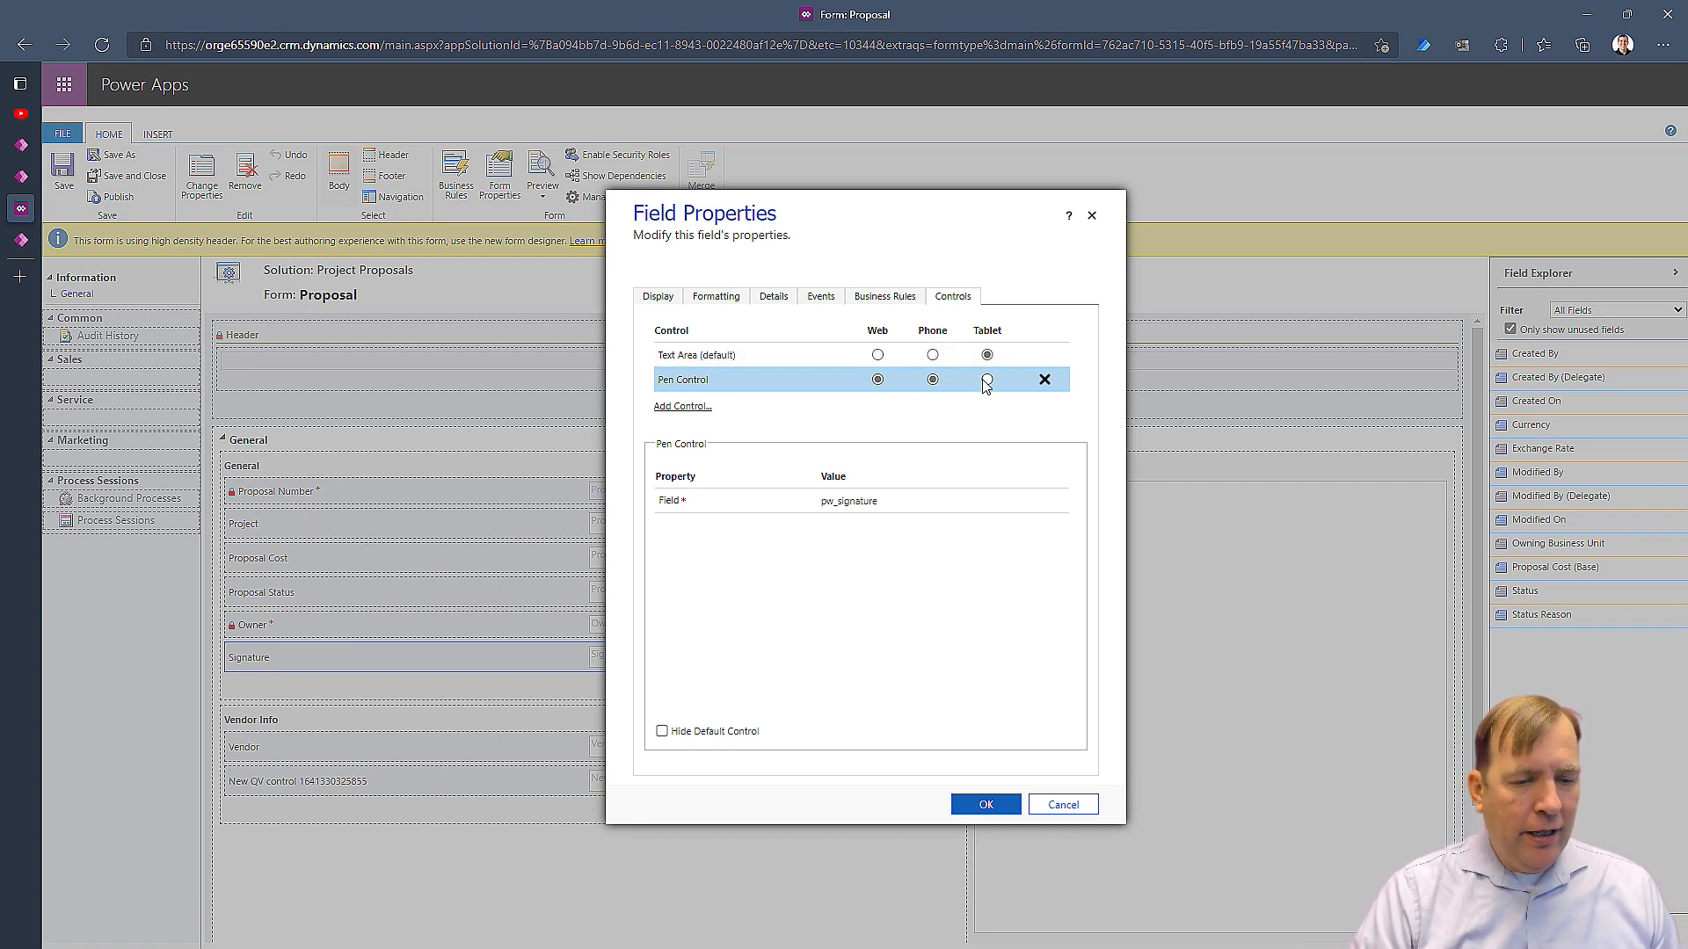
Enable the pen control on web, phone and tablet, confirm, then save and publish the form
{"action": "left_click", "coordinate": [987, 380]}
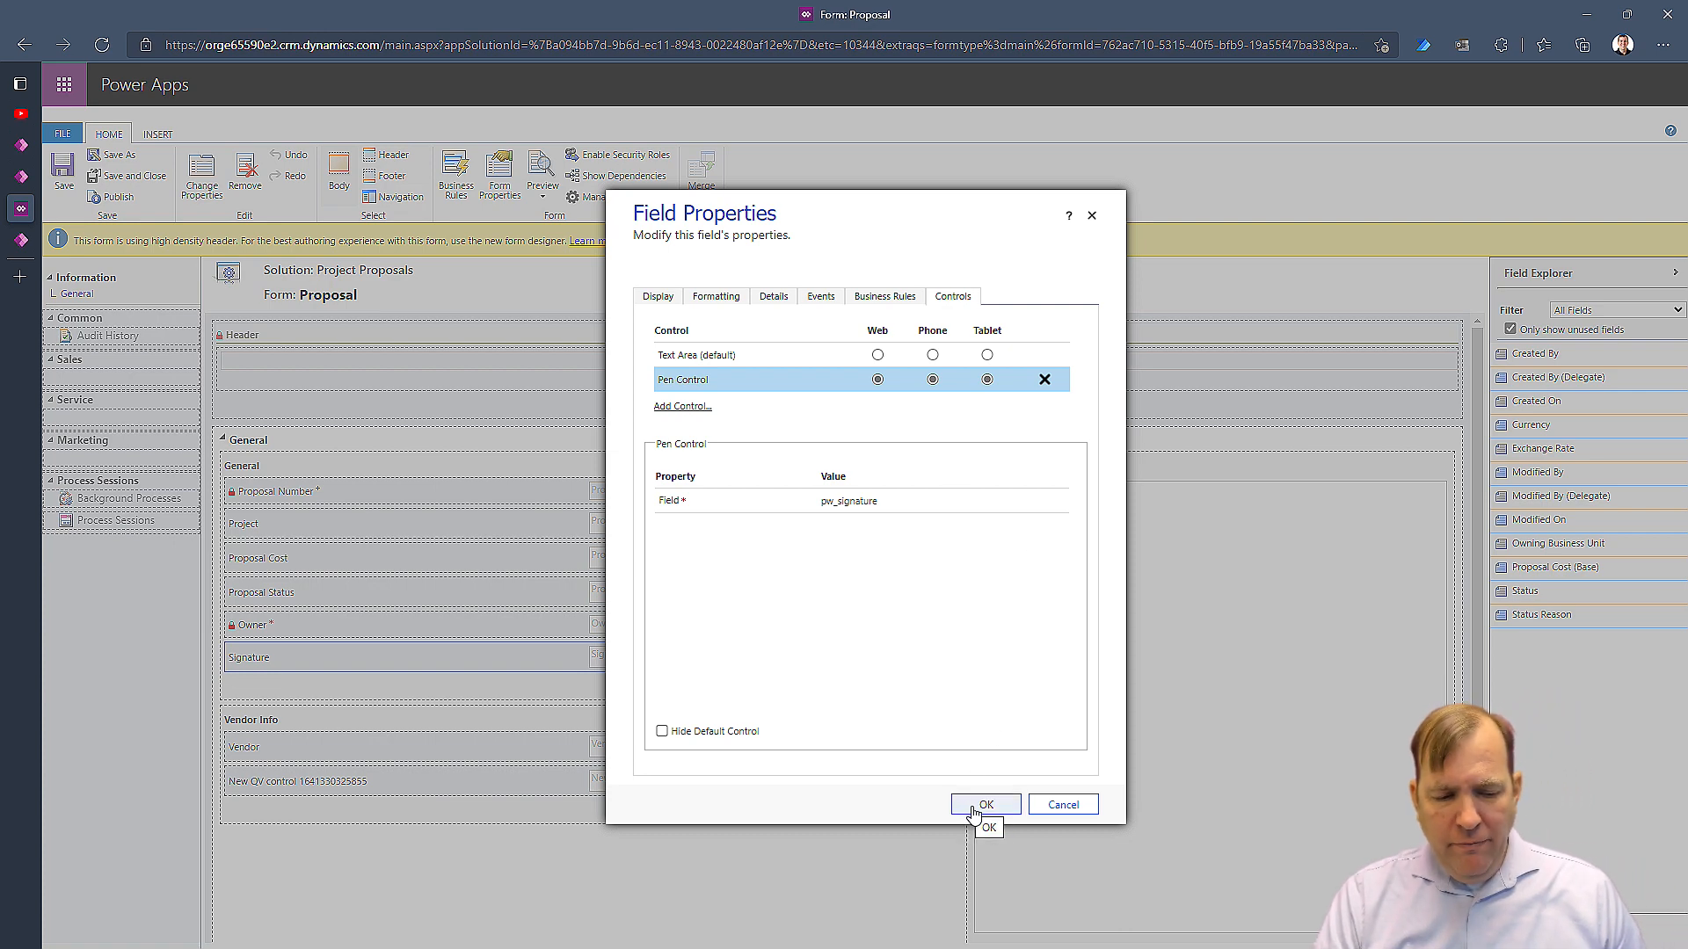
{"action": "left_click", "coordinate": [983, 804]}
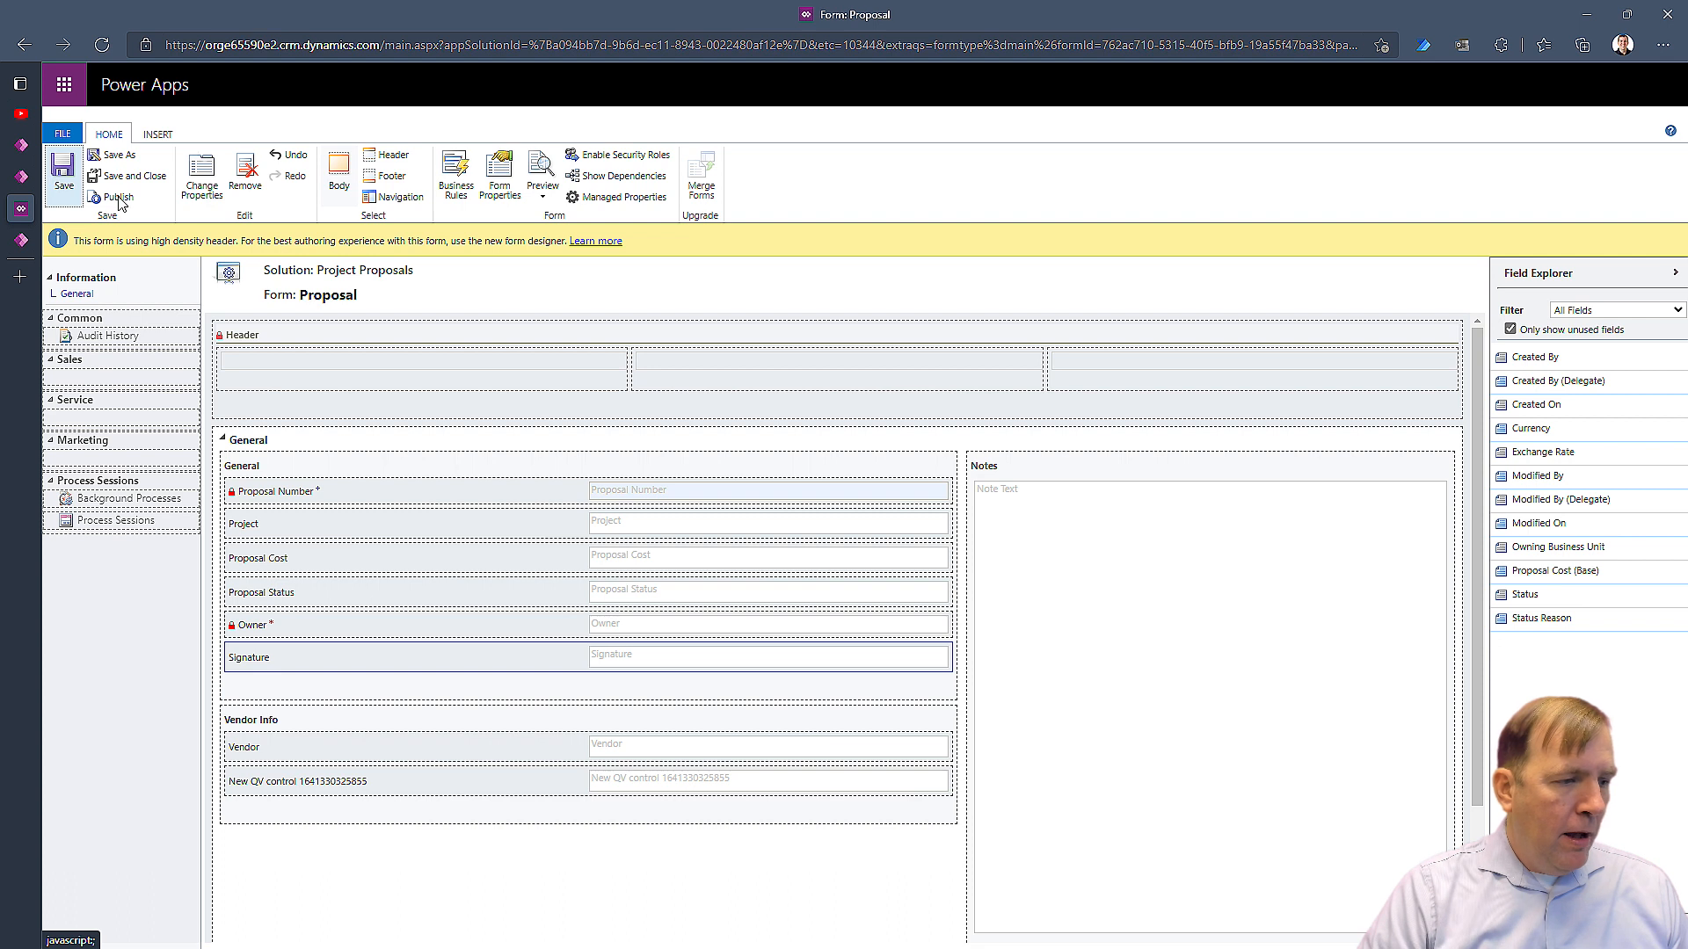
{"action": "left_click", "coordinate": [116, 197]}
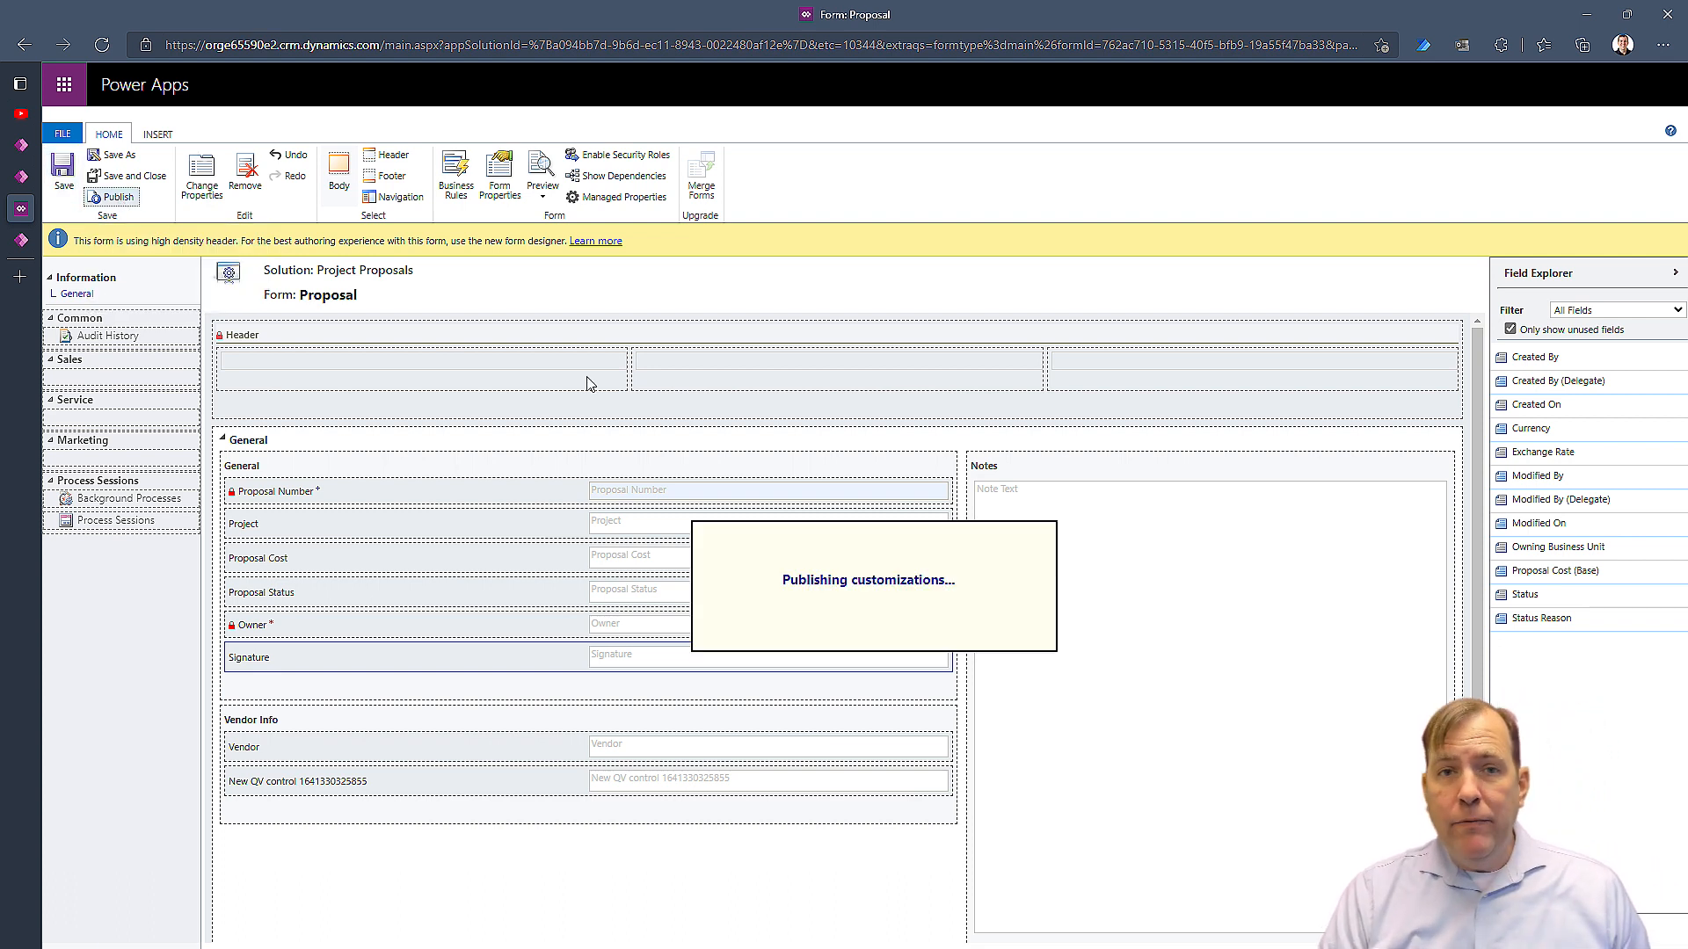
{"action": "left_click", "coordinate": [109, 197]}
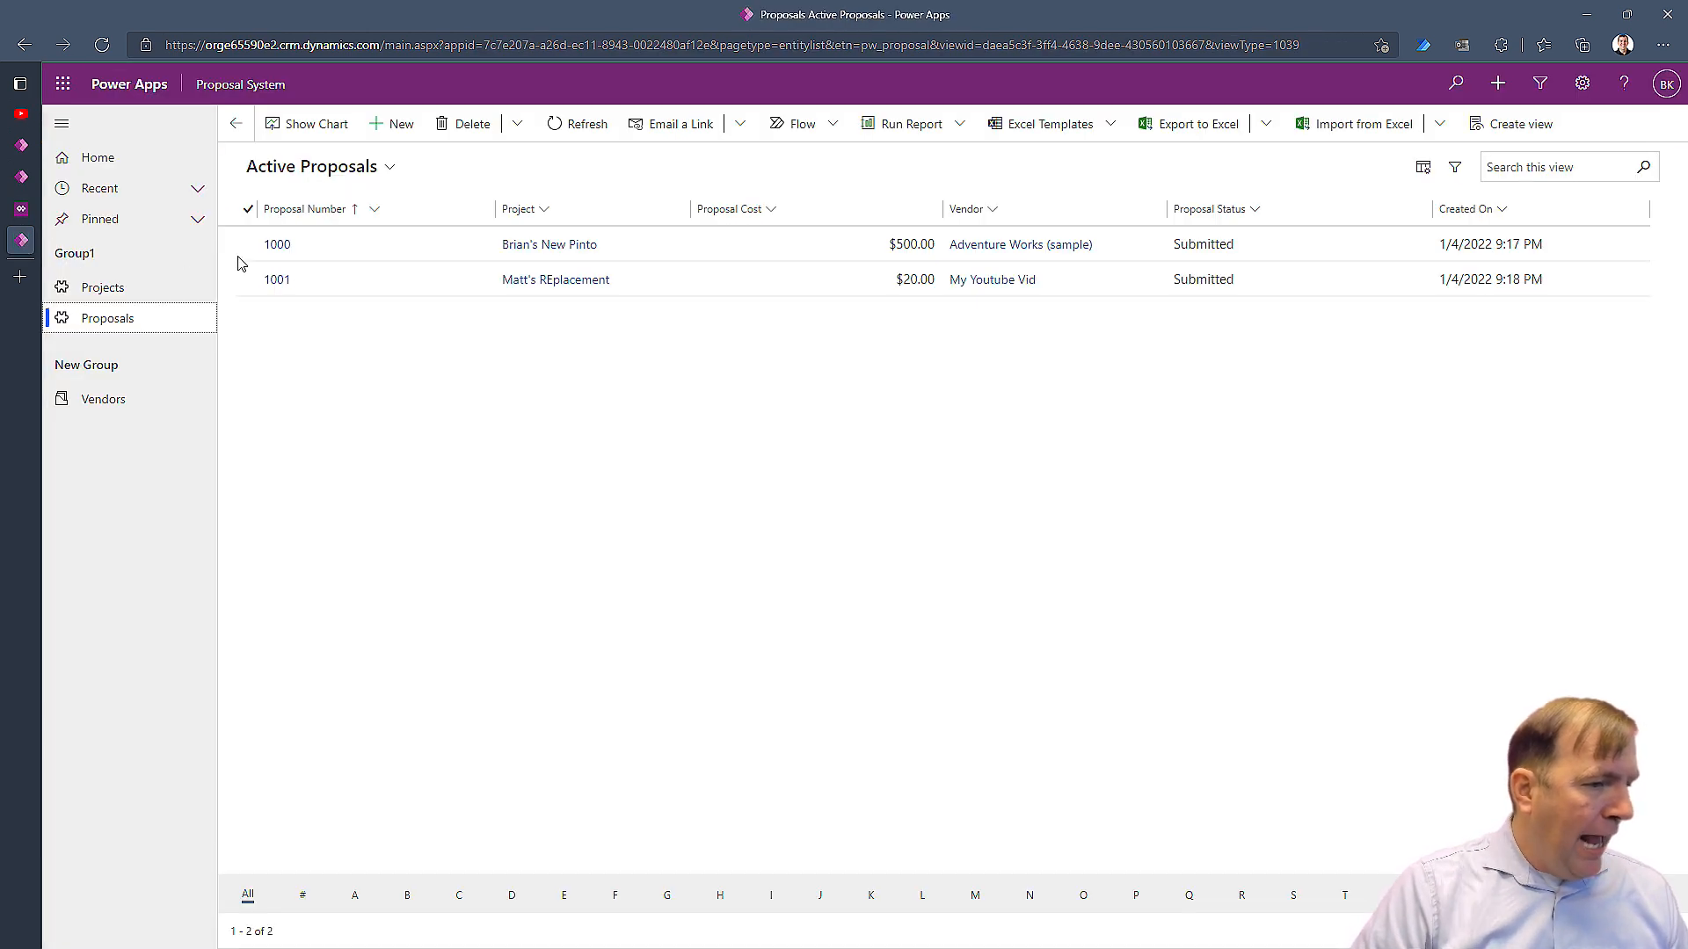
Start a new Proposal record, reload it and draw test strokes in the Signature pen area
{"action": "left_click", "coordinate": [392, 123]}
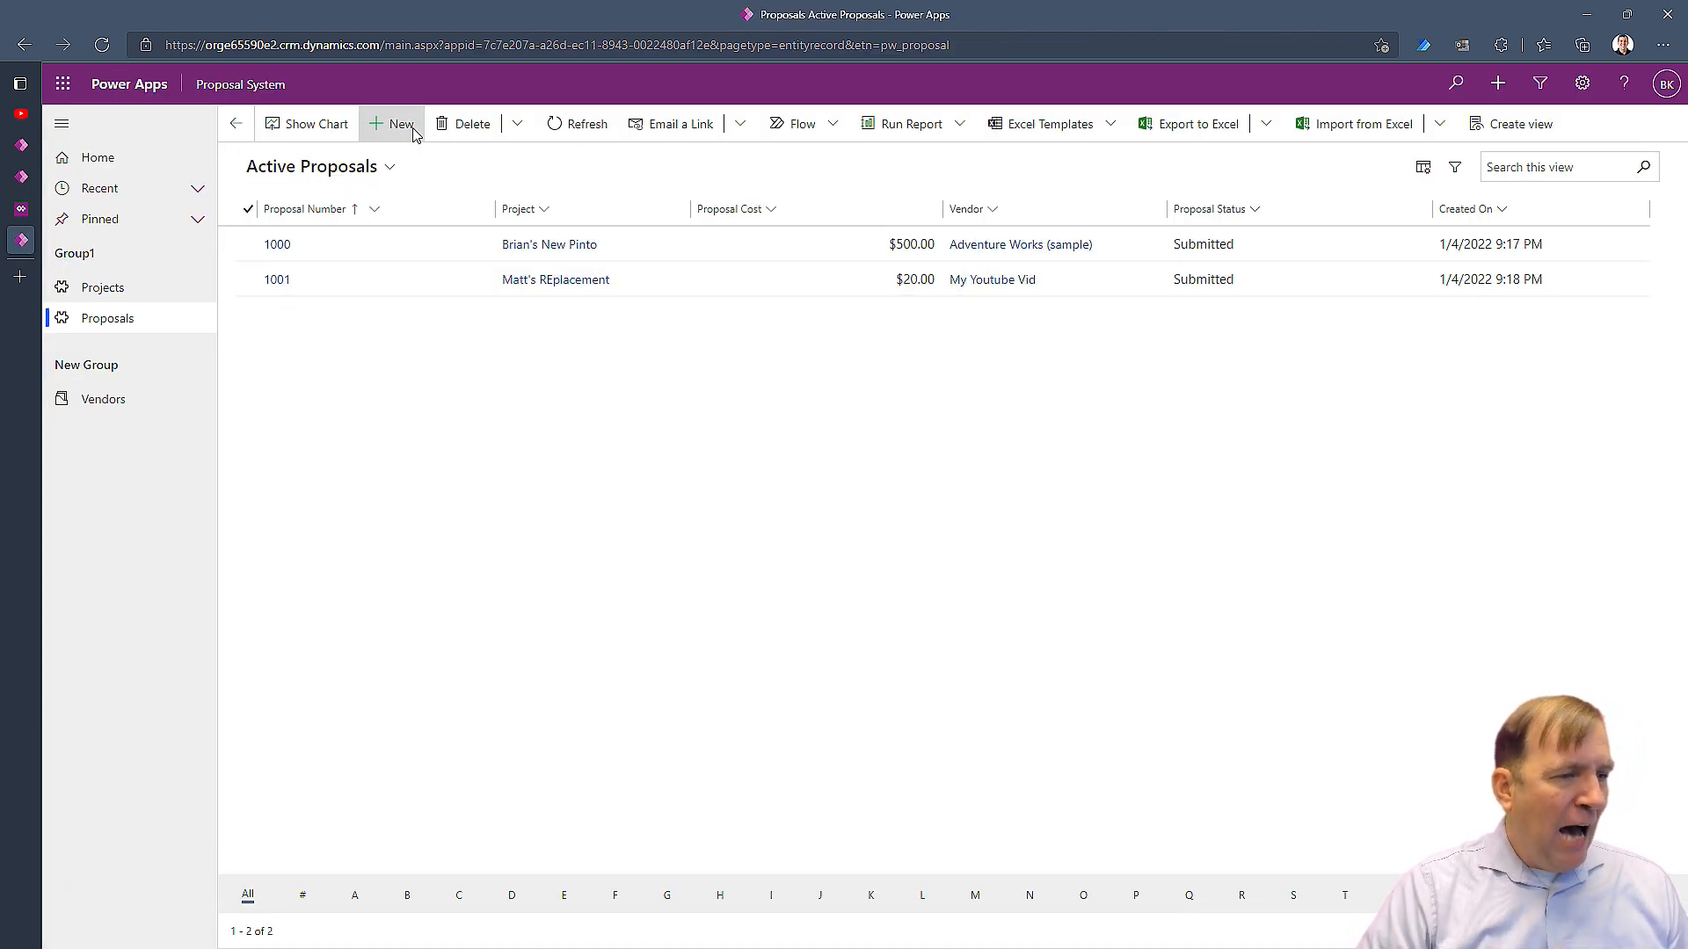
{"action": "left_click", "coordinate": [391, 123]}
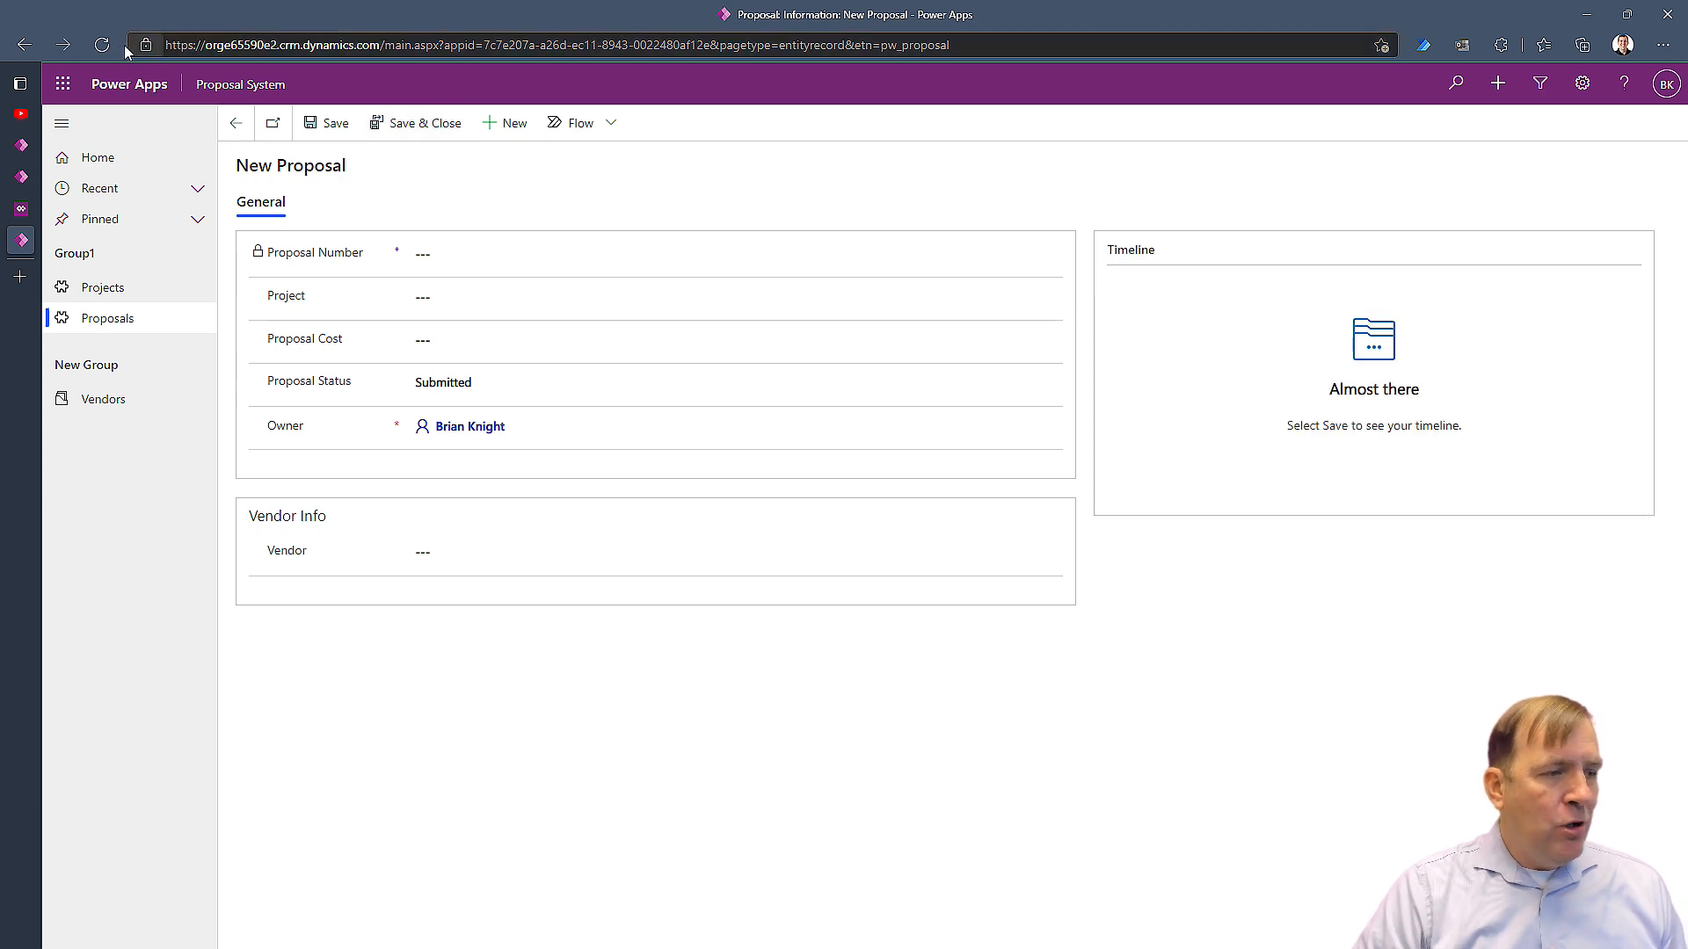
{"action": "left_click", "coordinate": [102, 45]}
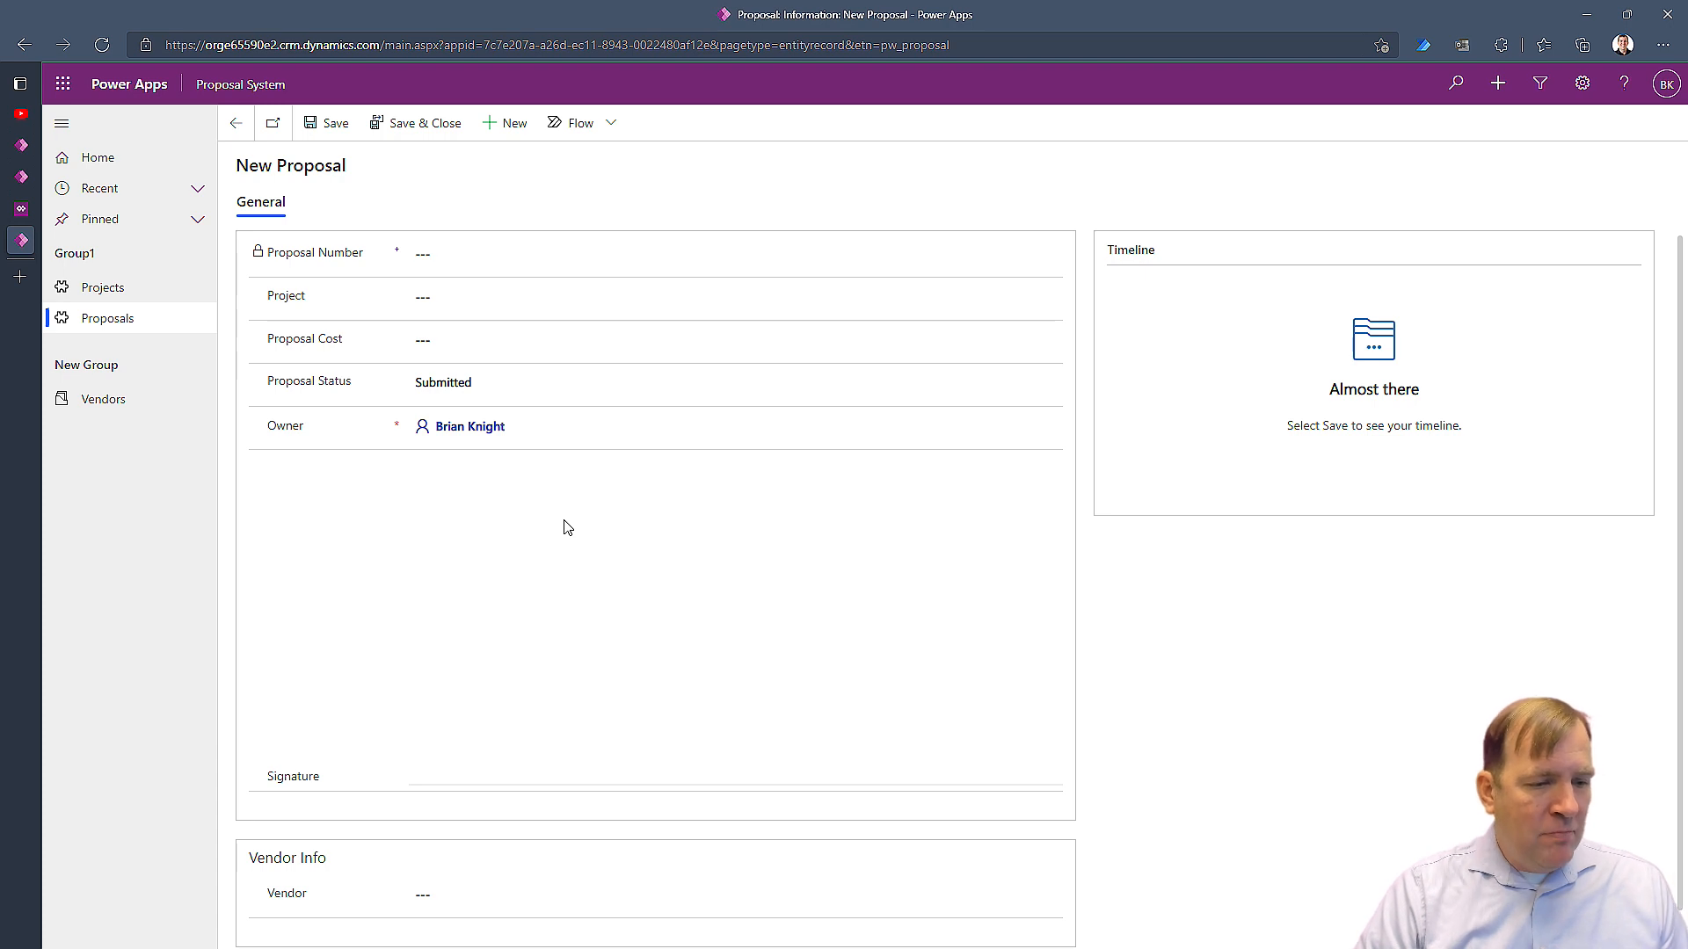
{"action": "mouse_move", "coordinate": [327, 794]}
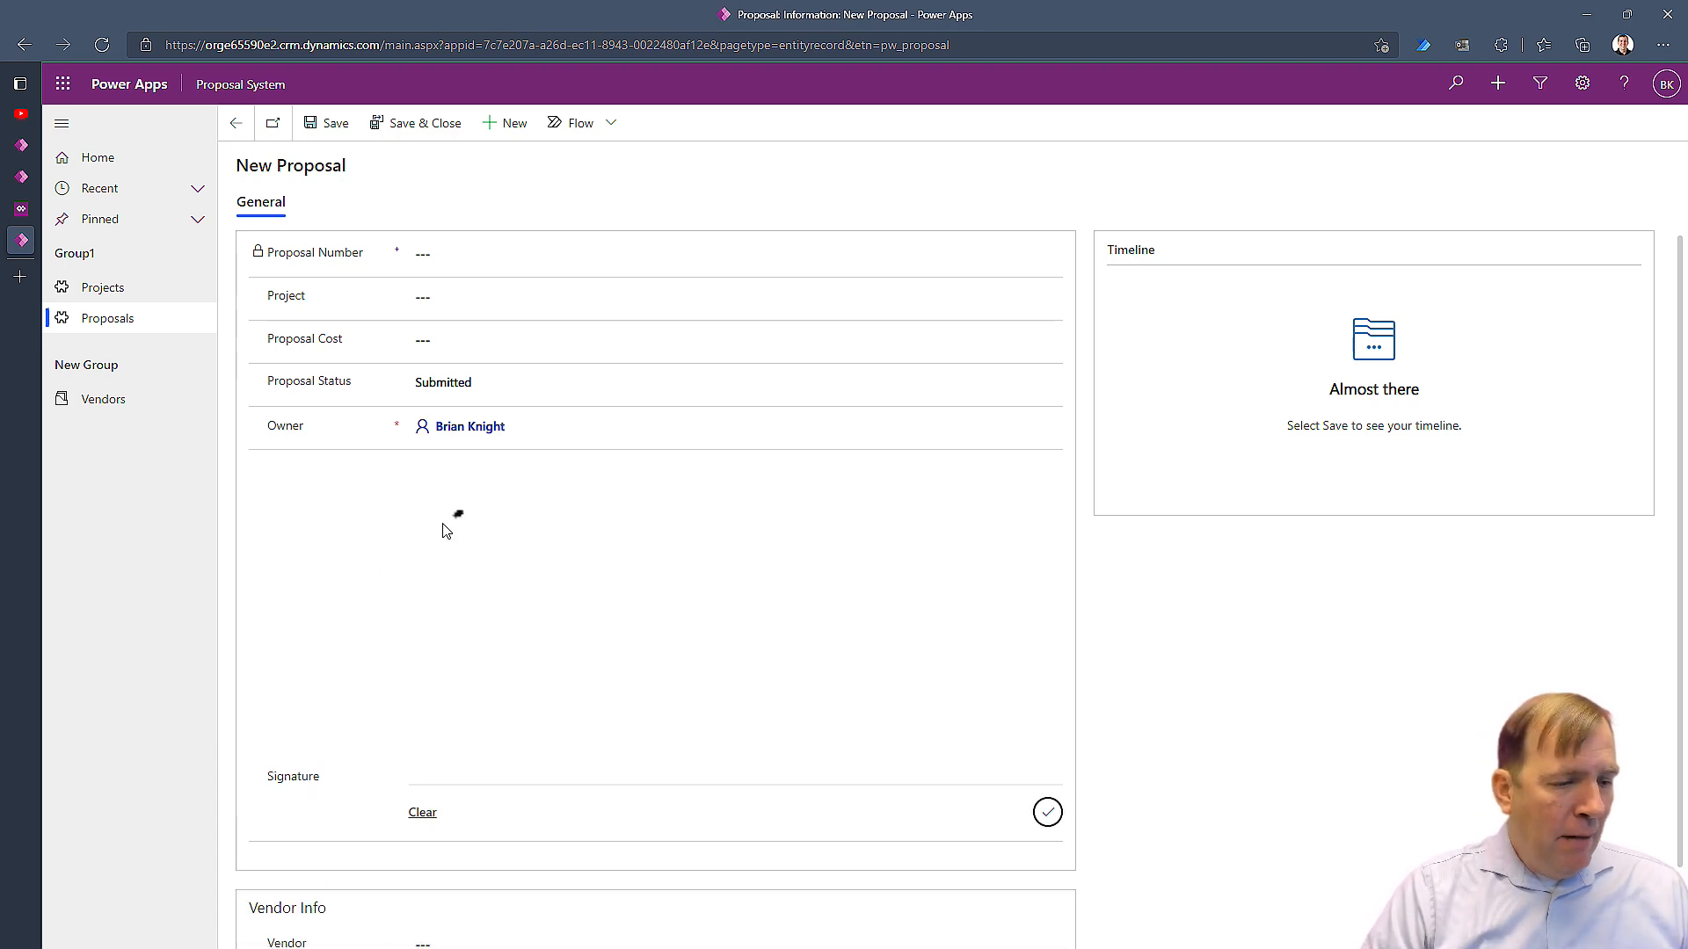
{"action": "left_click_drag", "start_coordinate": [457, 513], "coordinate": [410, 564]}
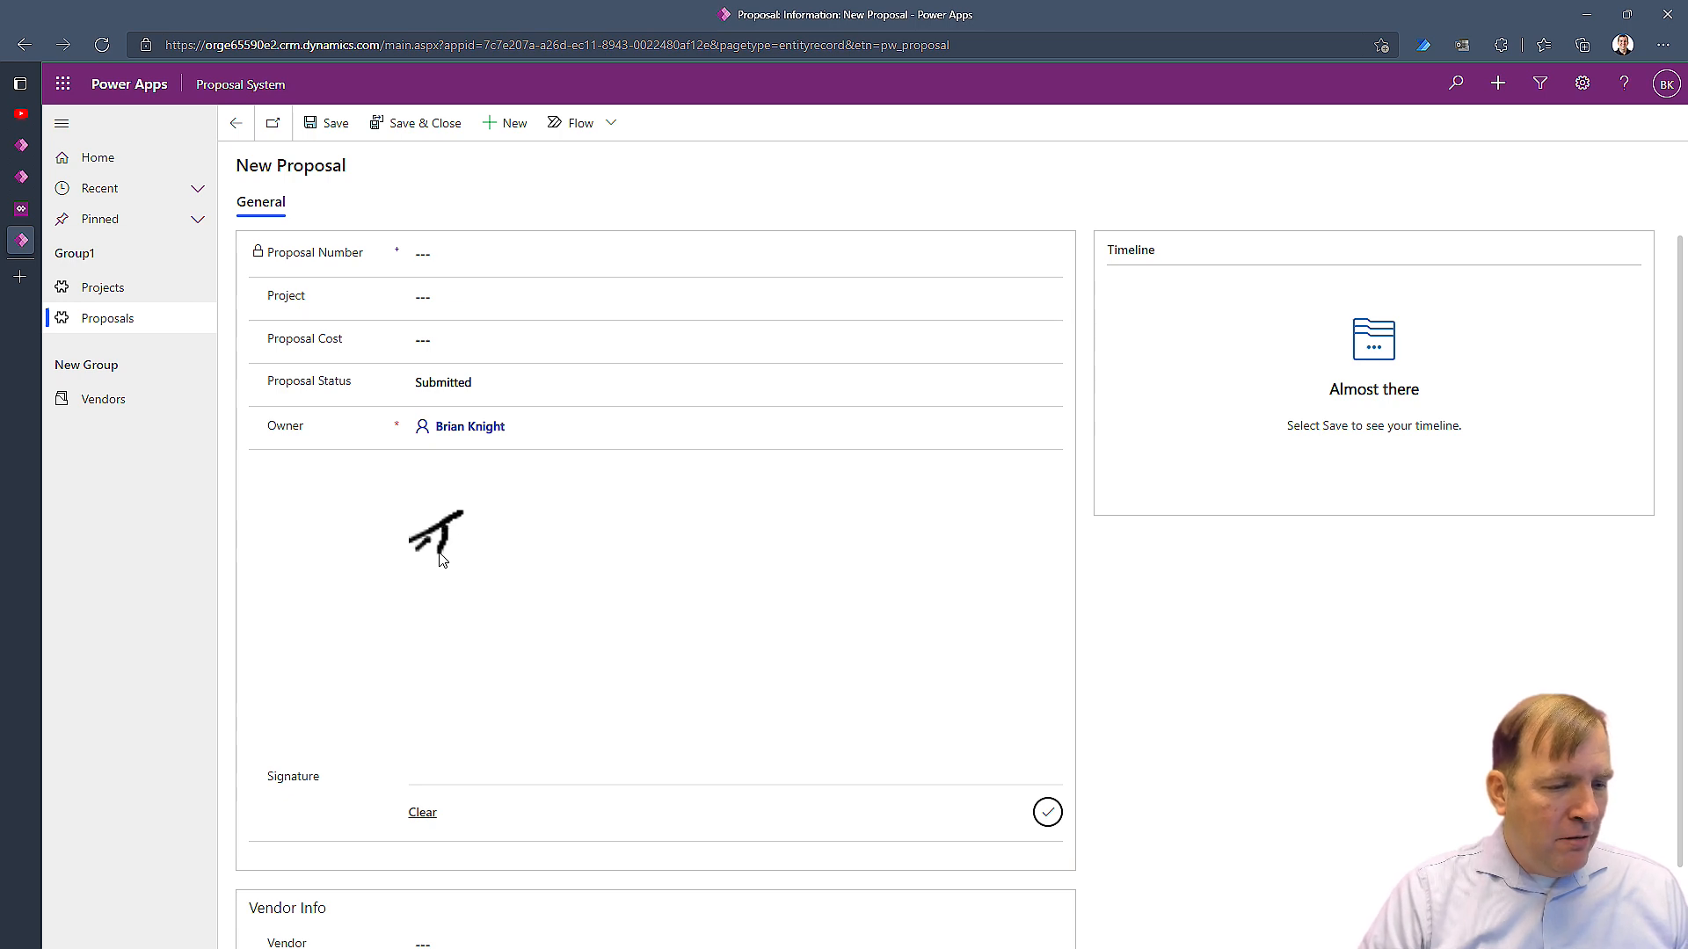
{"action": "left_click_drag", "start_coordinate": [431, 538], "coordinate": [1034, 507]}
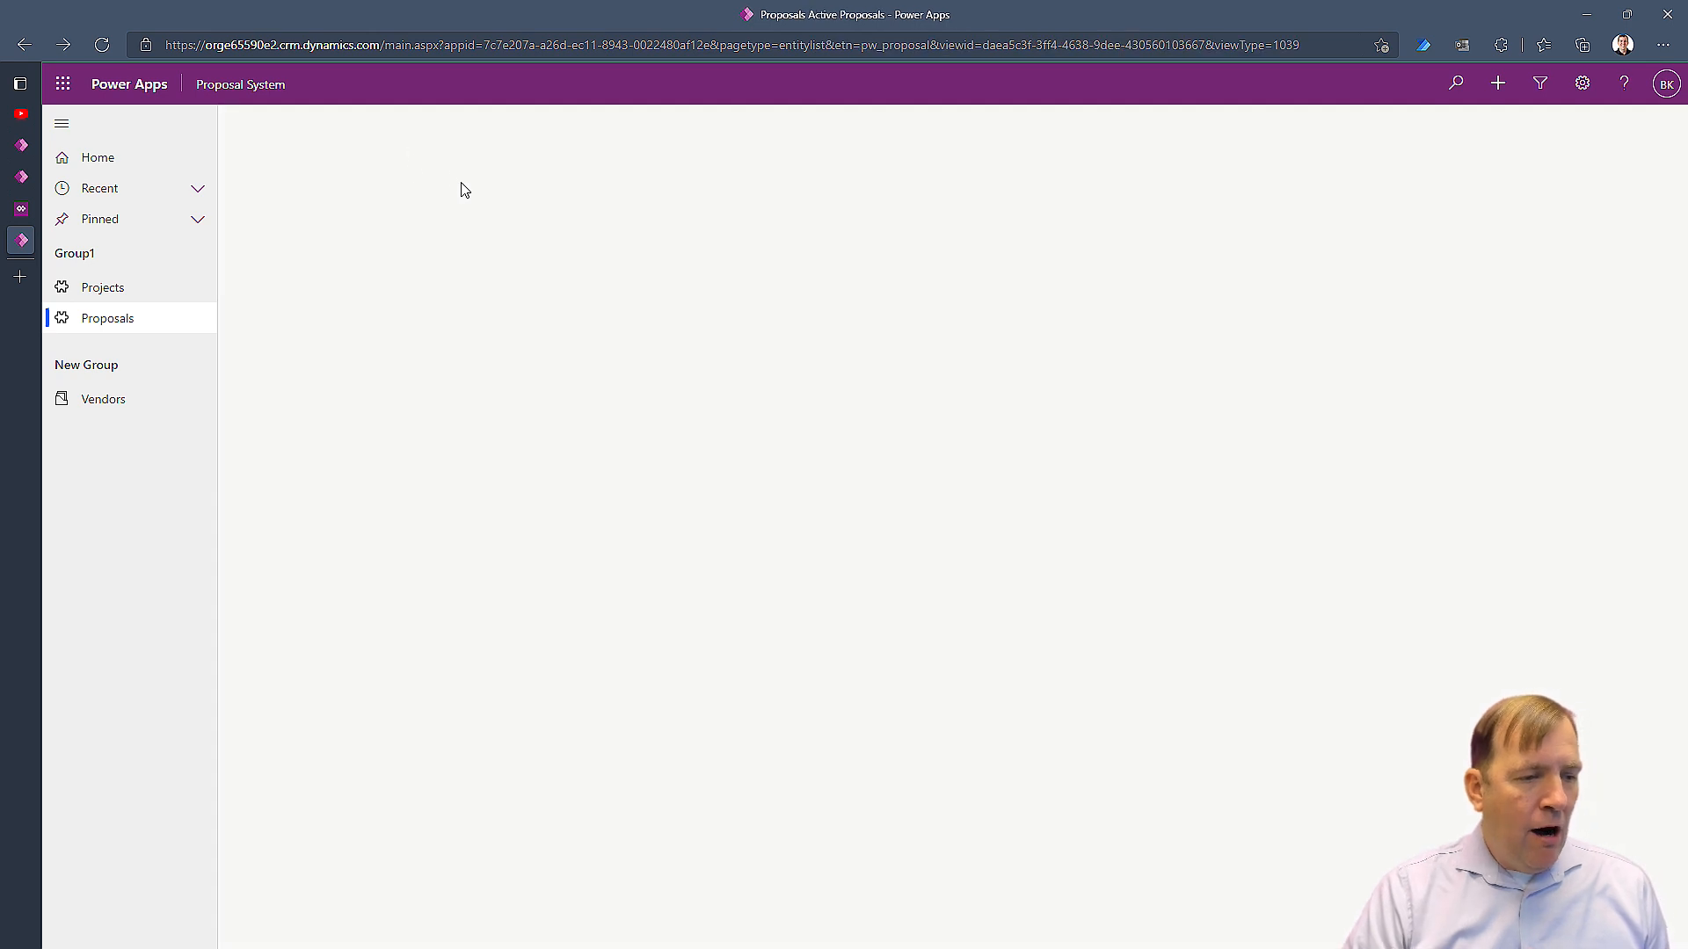
Open proposal 1002, clear a trial scribble, handwrite the signature and accept it into the field
{"action": "left_click", "coordinate": [107, 319]}
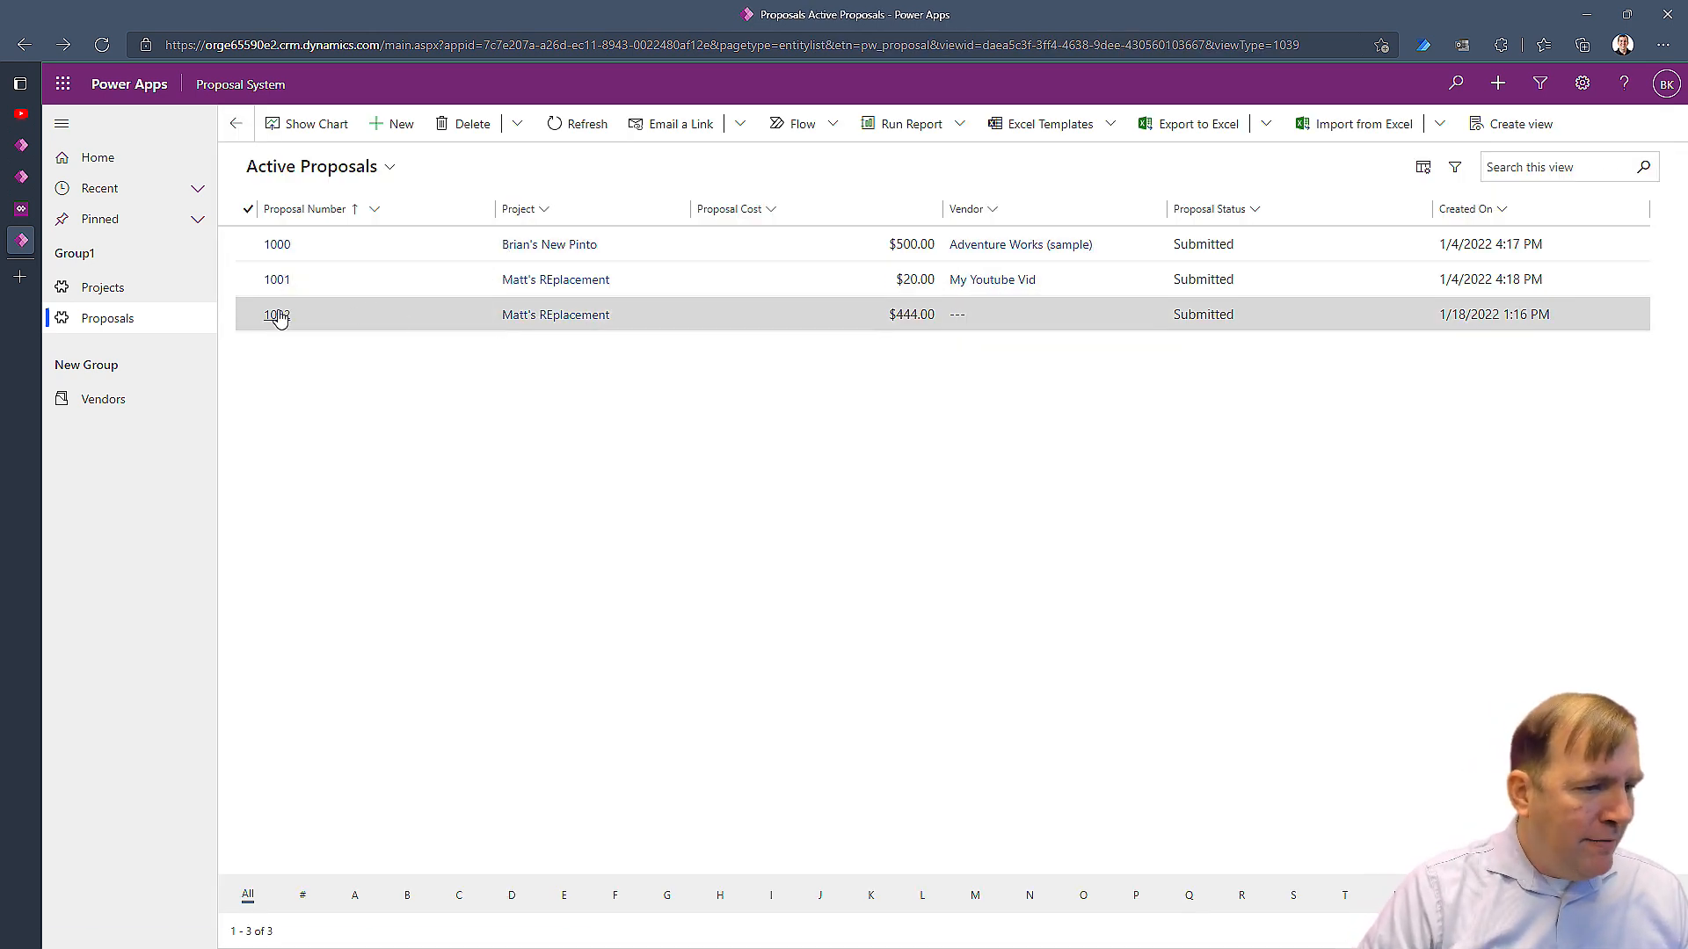
{"action": "left_click", "coordinate": [276, 315]}
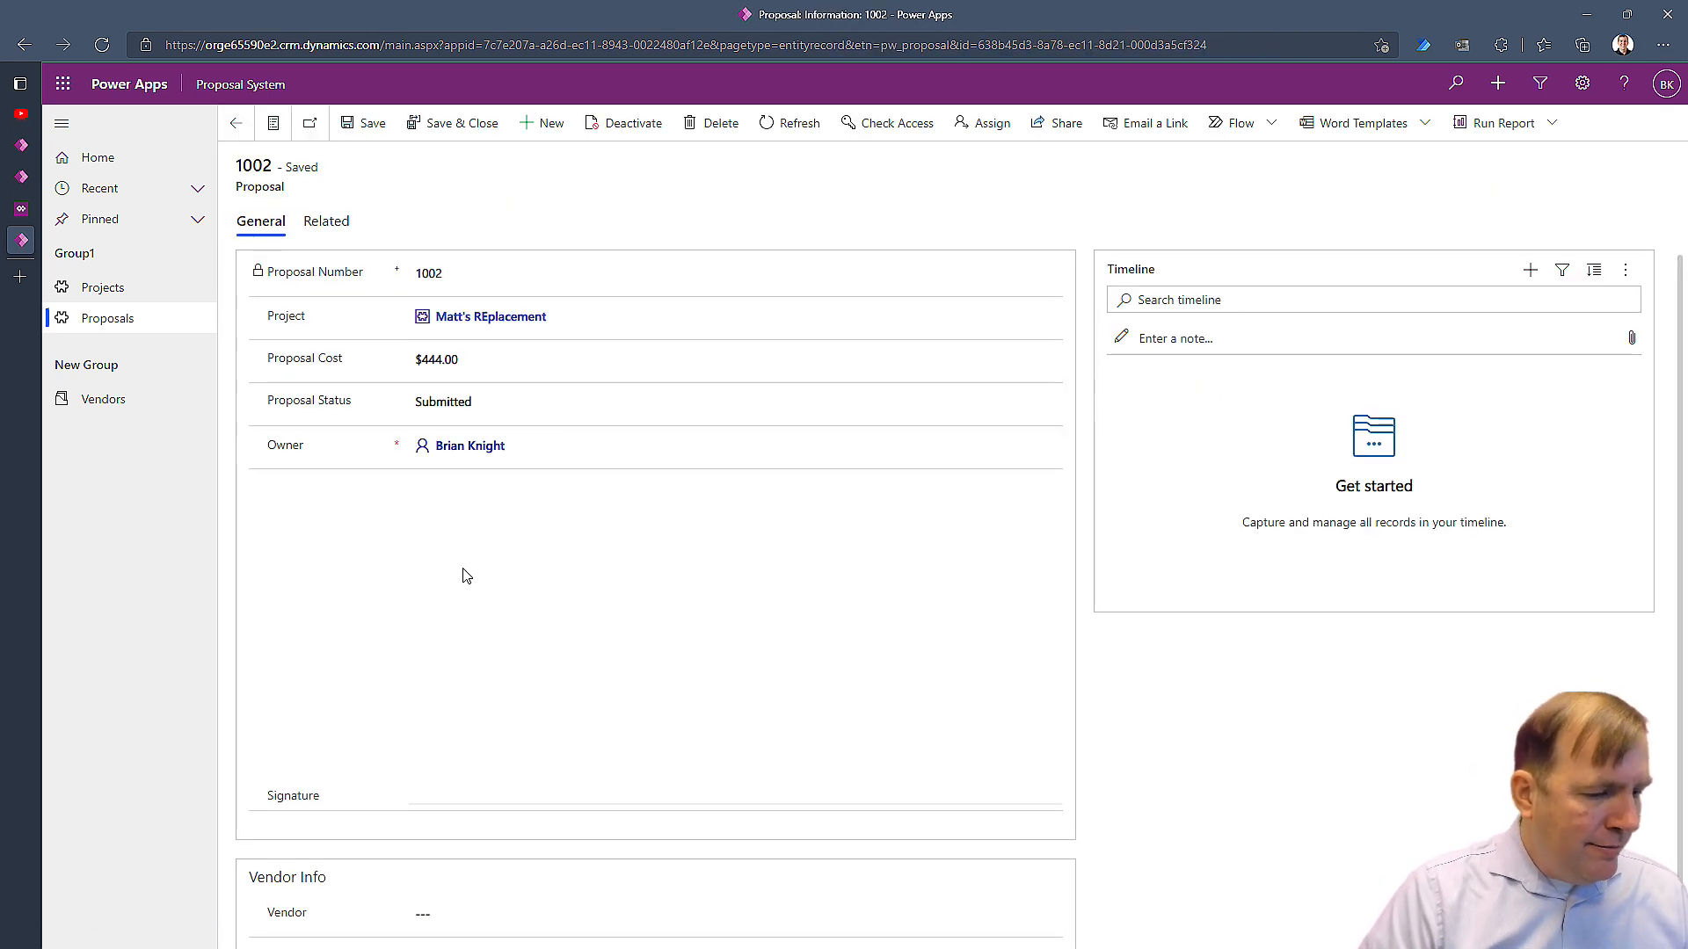
{"action": "left_click_drag", "start_coordinate": [452, 538], "coordinate": [646, 635]}
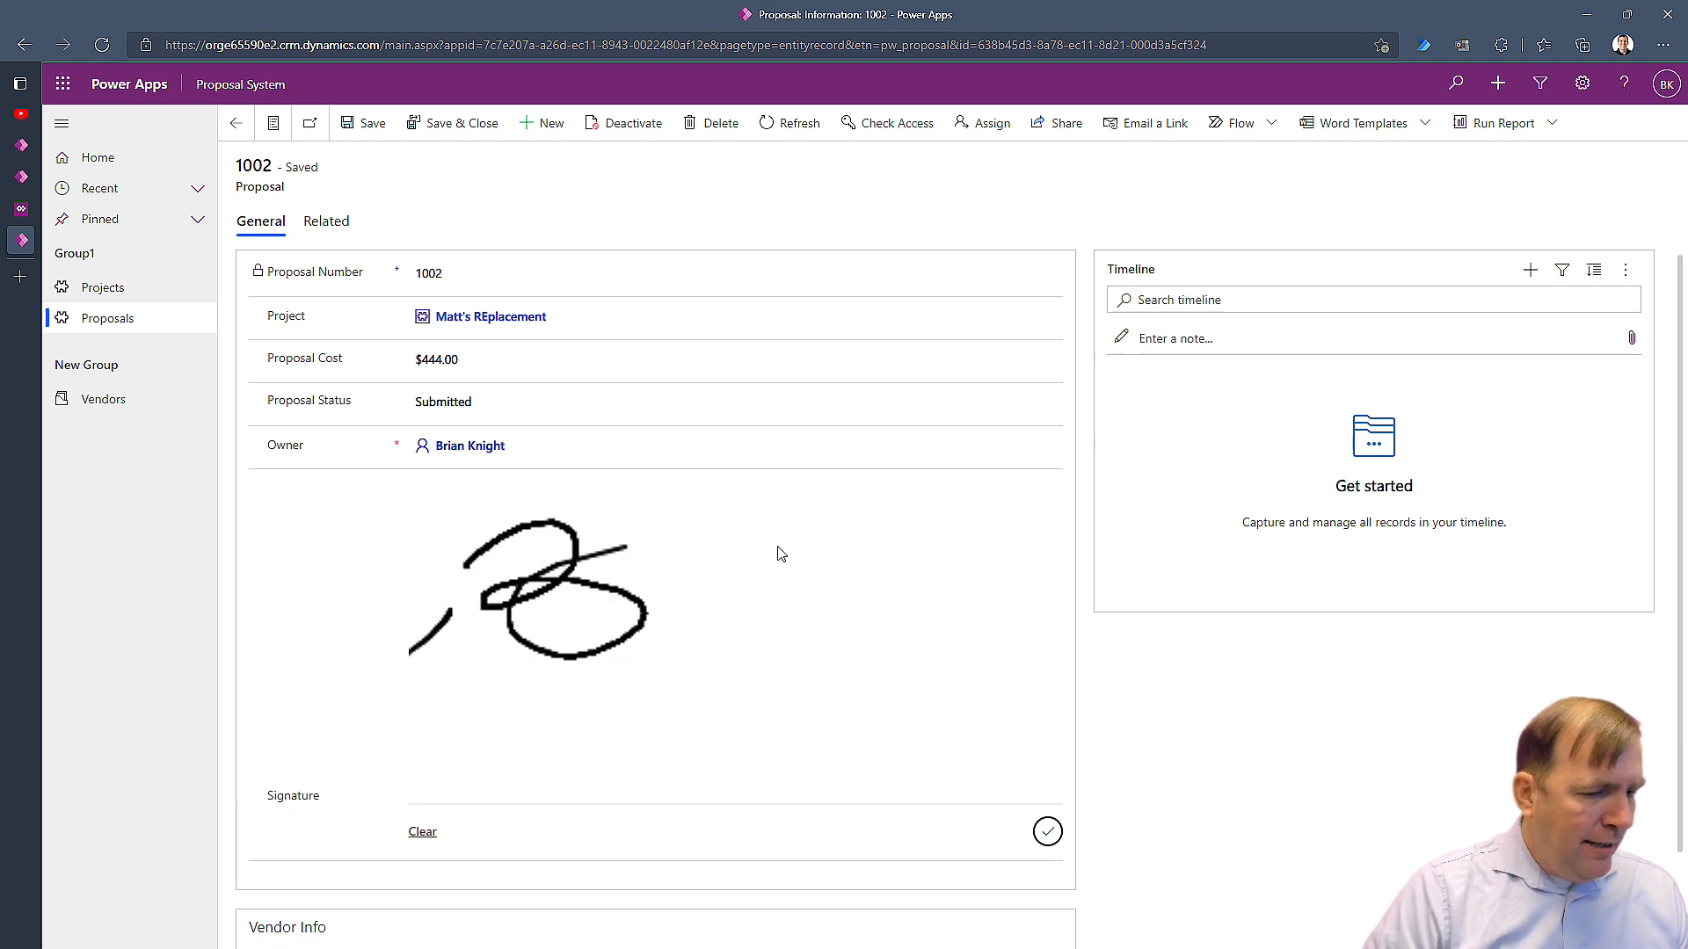
{"action": "left_click", "coordinate": [422, 831]}
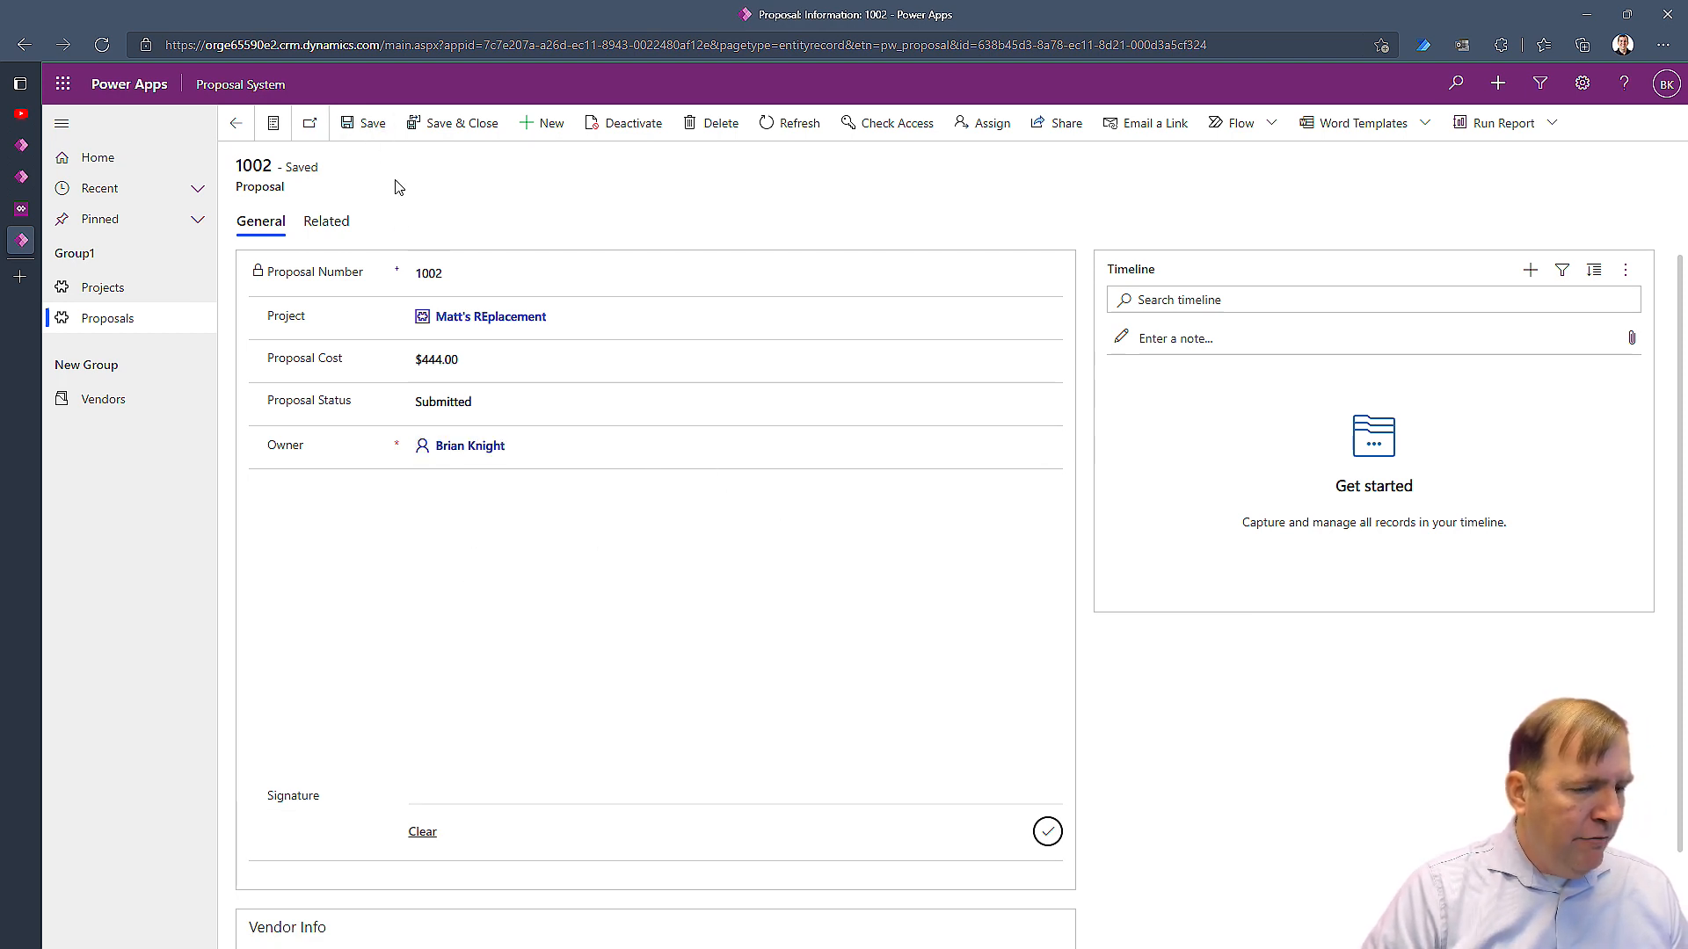
{"action": "mouse_move", "coordinate": [397, 528]}
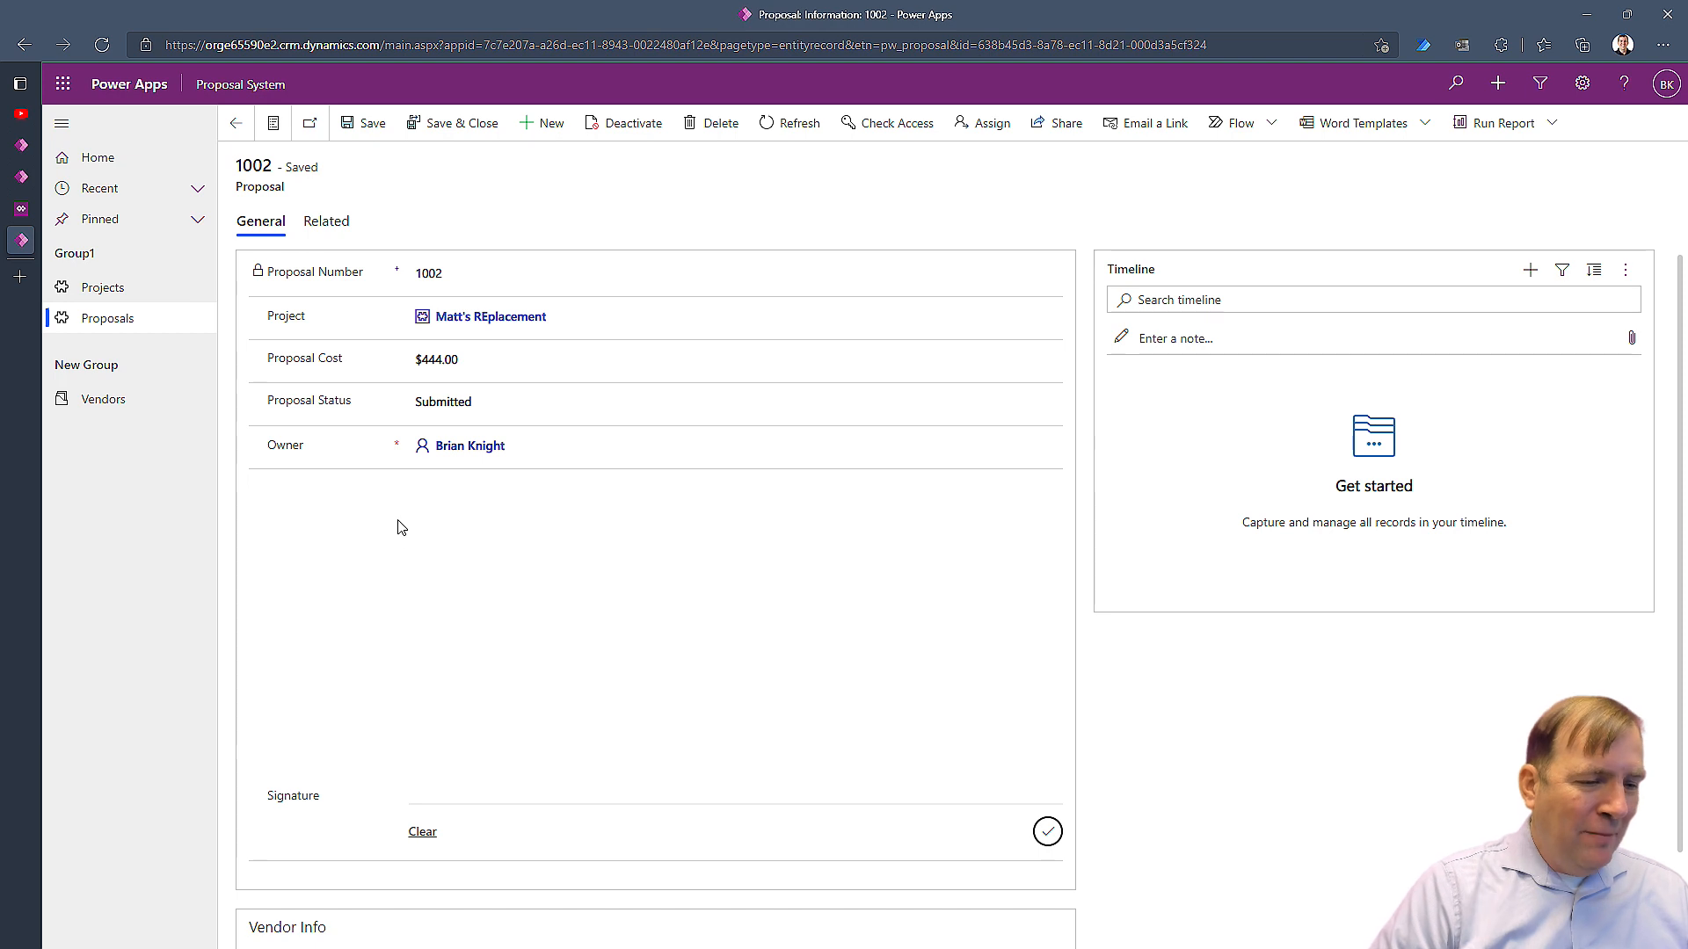
{"action": "left_click_drag", "start_coordinate": [431, 603], "coordinate": [582, 538]}
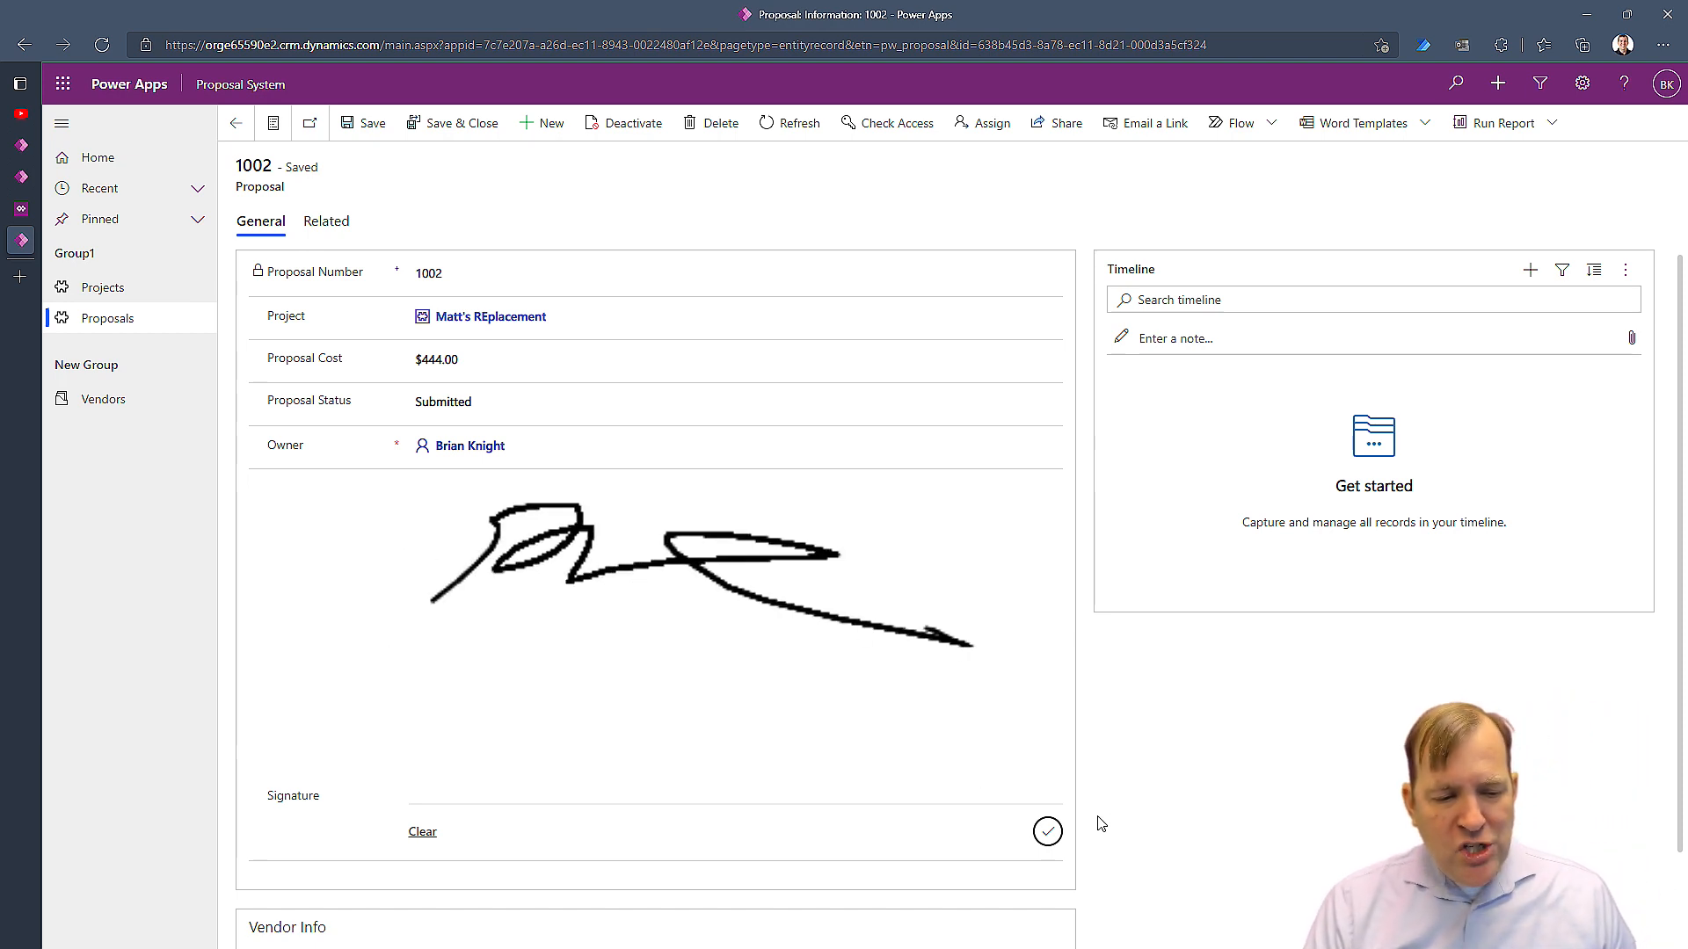
{"action": "left_click", "coordinate": [1046, 831]}
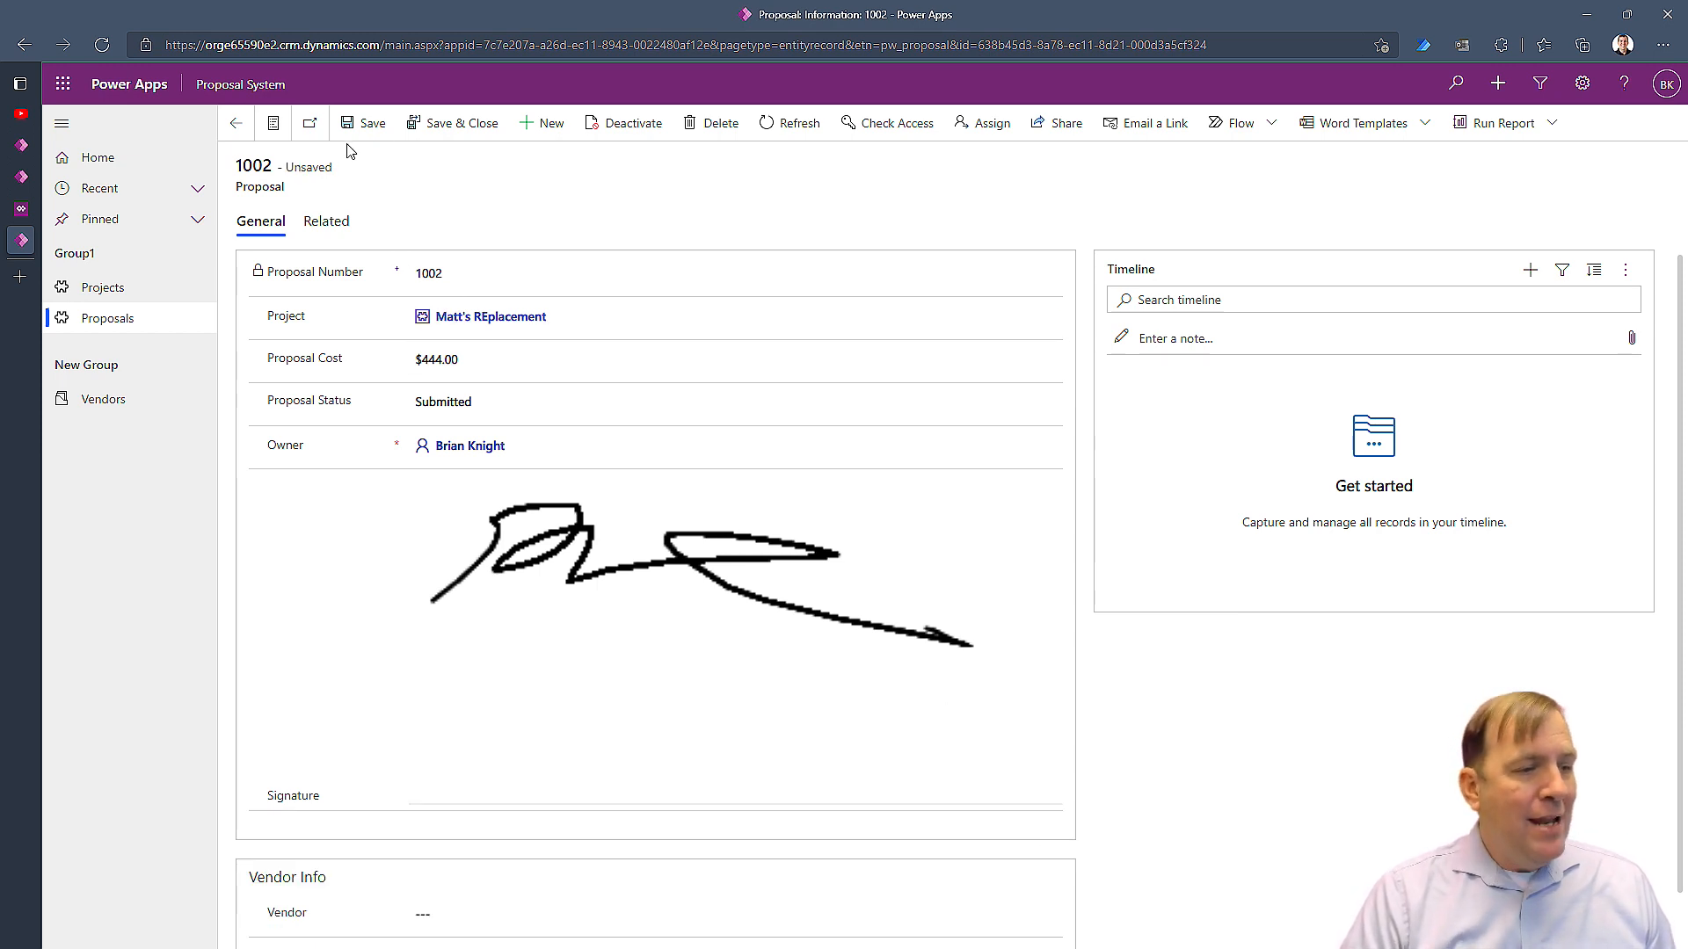
Save proposal 1002, save & close, then reopen it to confirm the signature persisted
{"action": "left_click", "coordinate": [373, 121]}
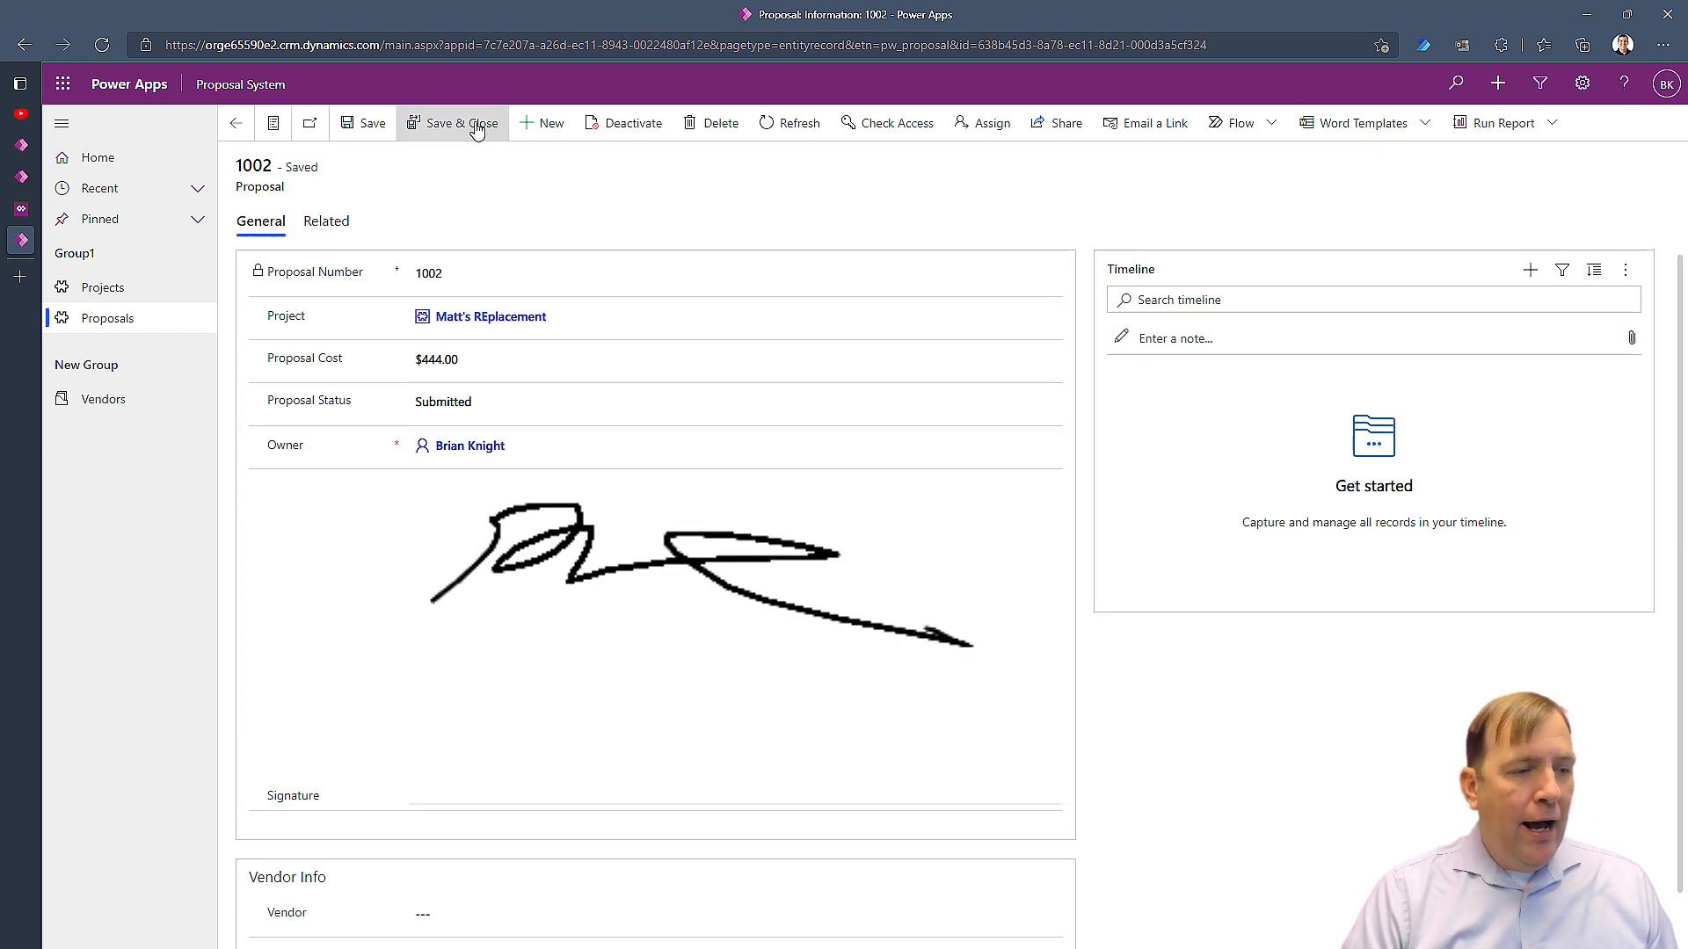
{"action": "left_click", "coordinate": [462, 123]}
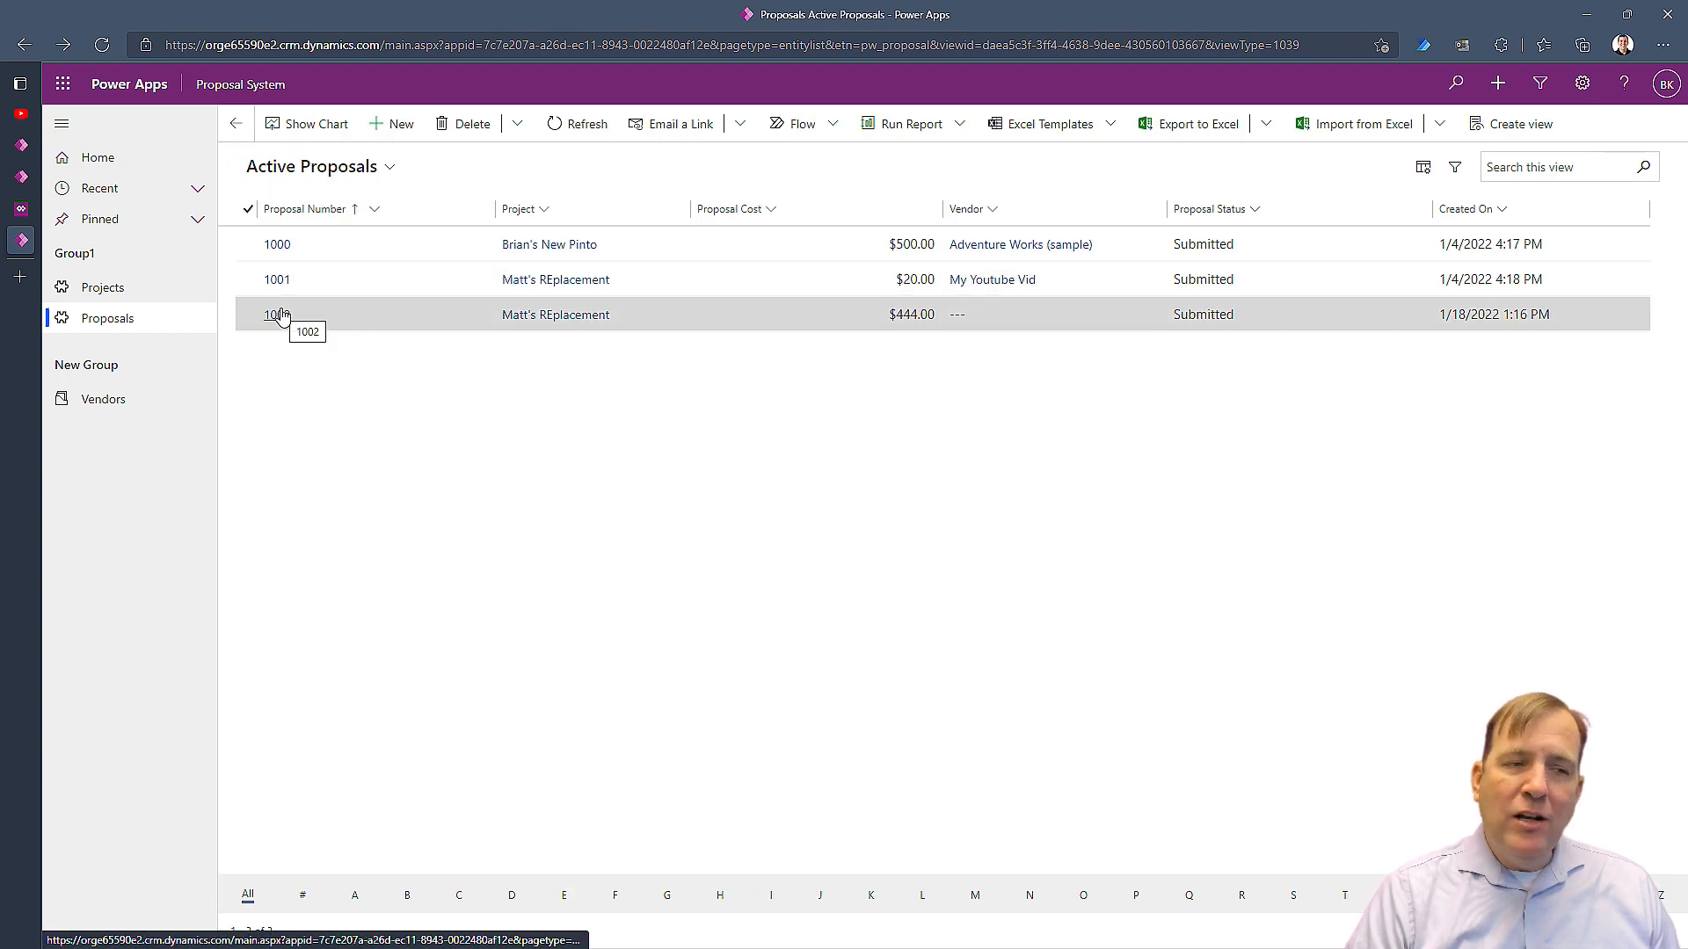
{"action": "left_click", "coordinate": [276, 314]}
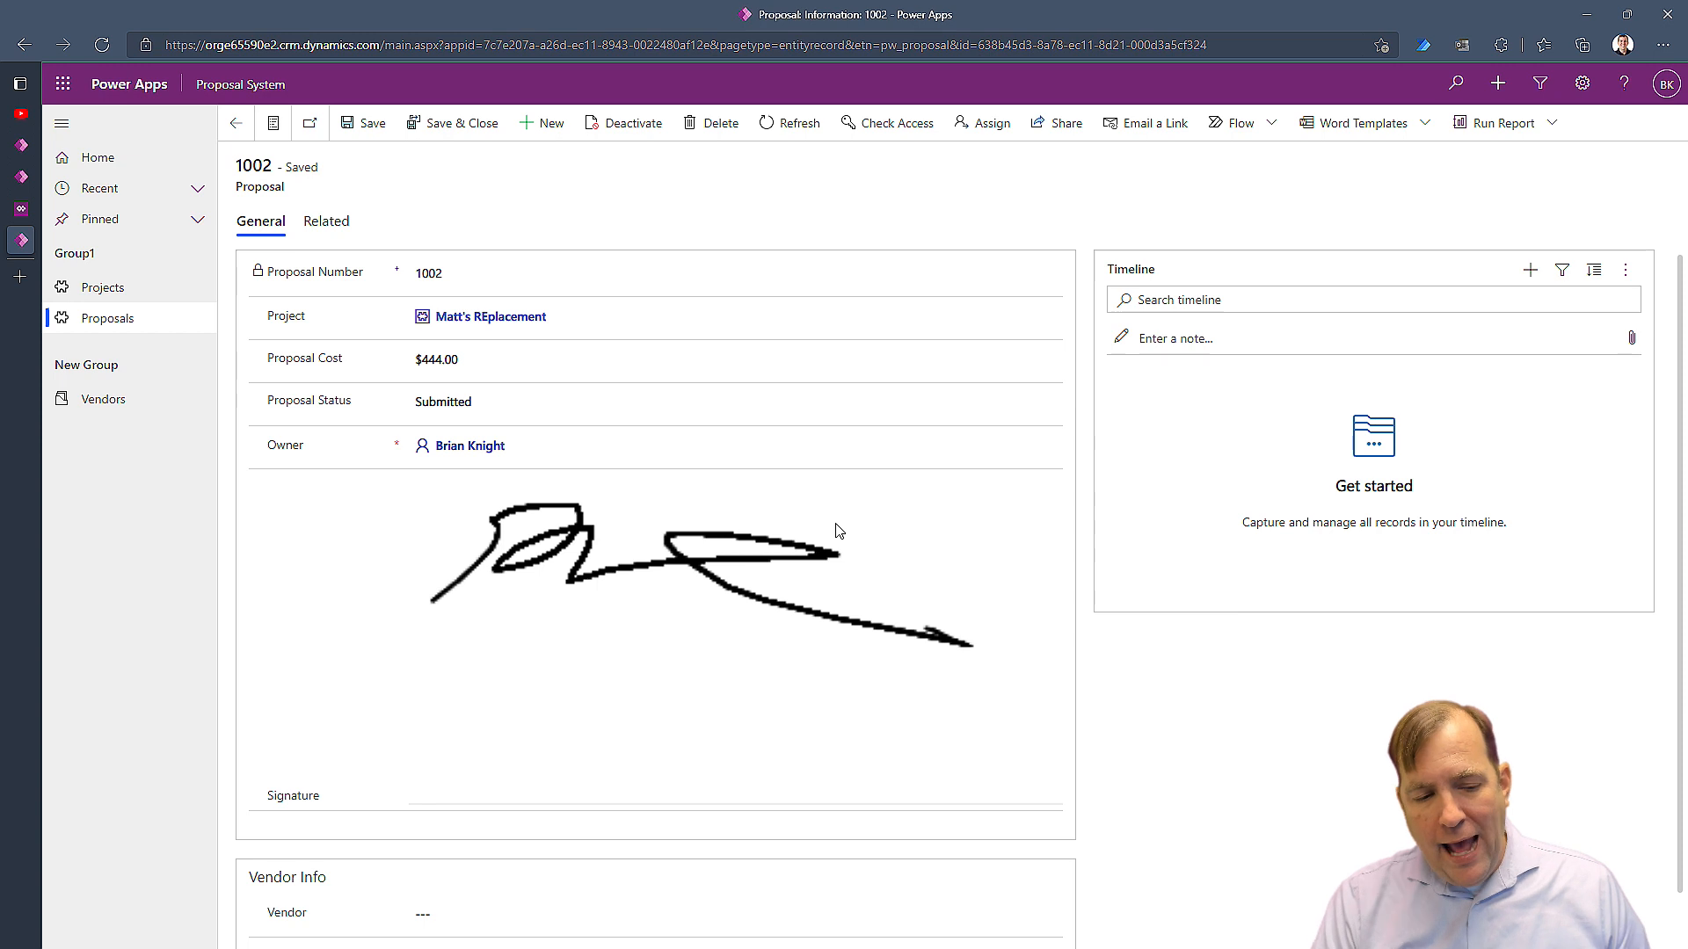
{"action": "mouse_move", "coordinate": [659, 588]}
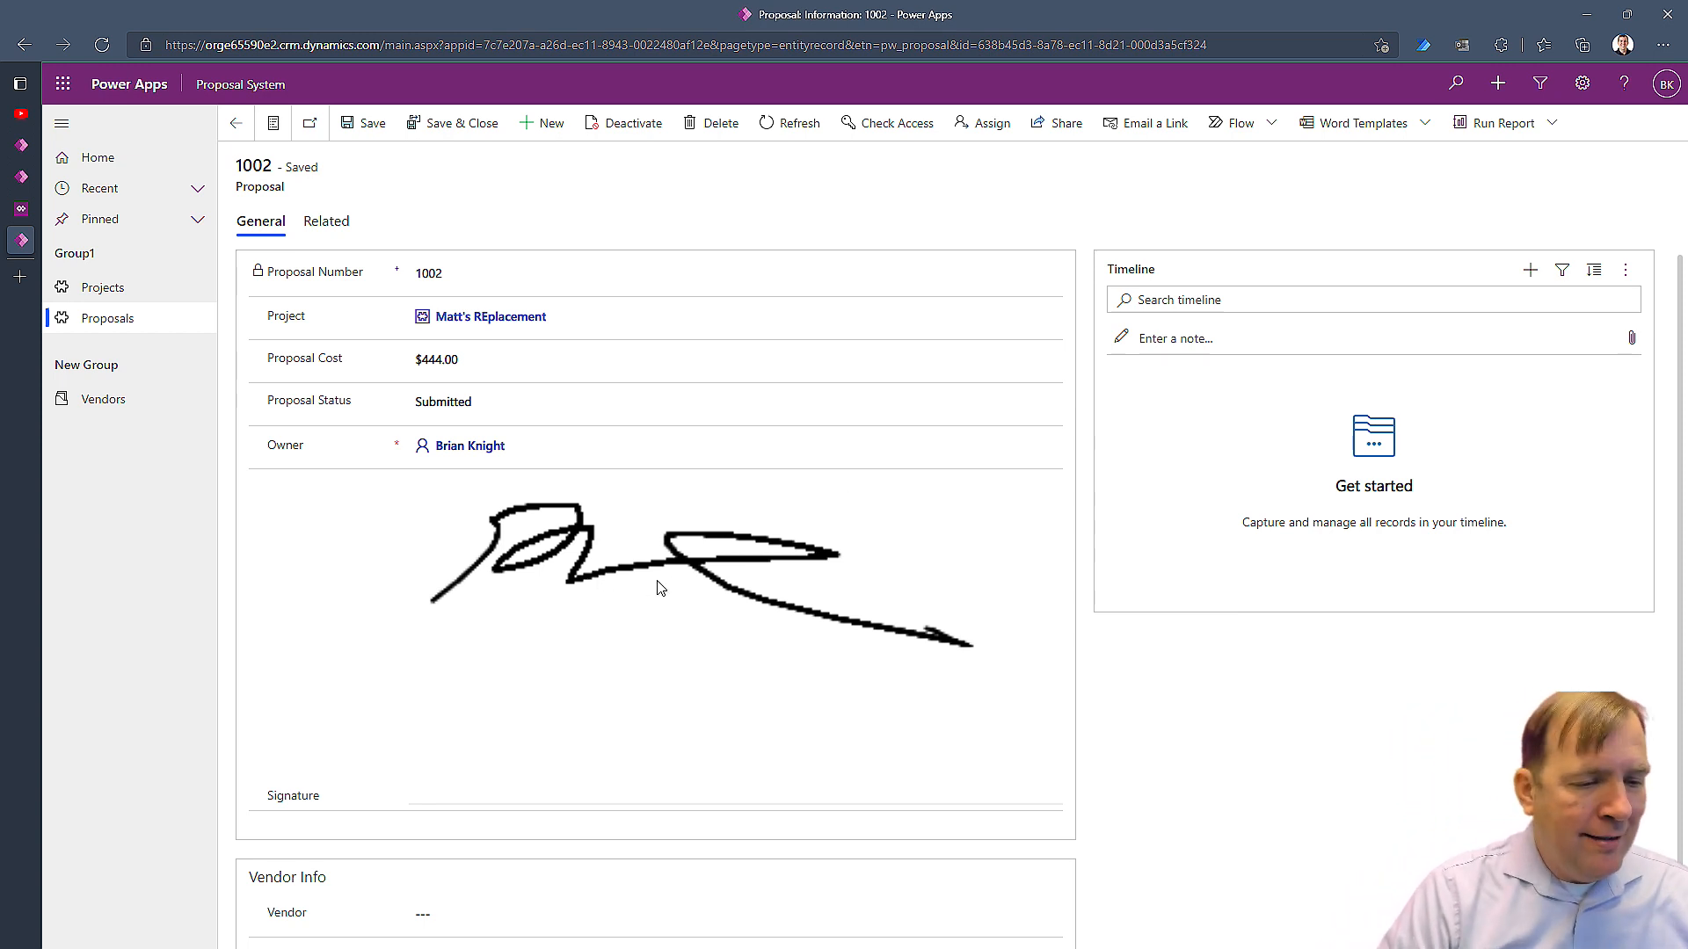